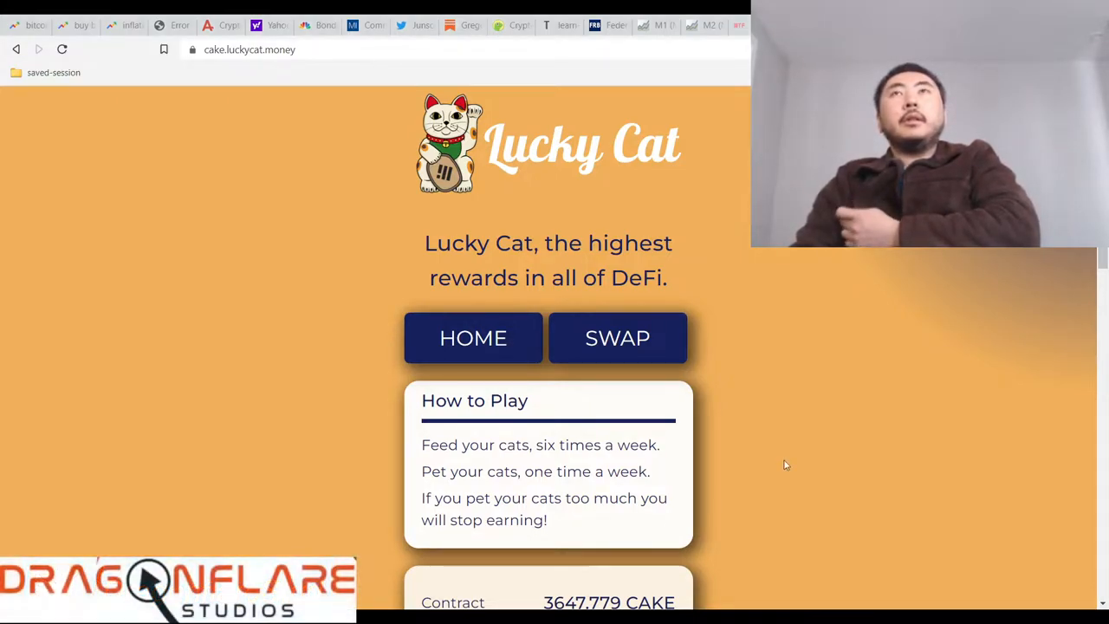
mouse_move(840, 441)
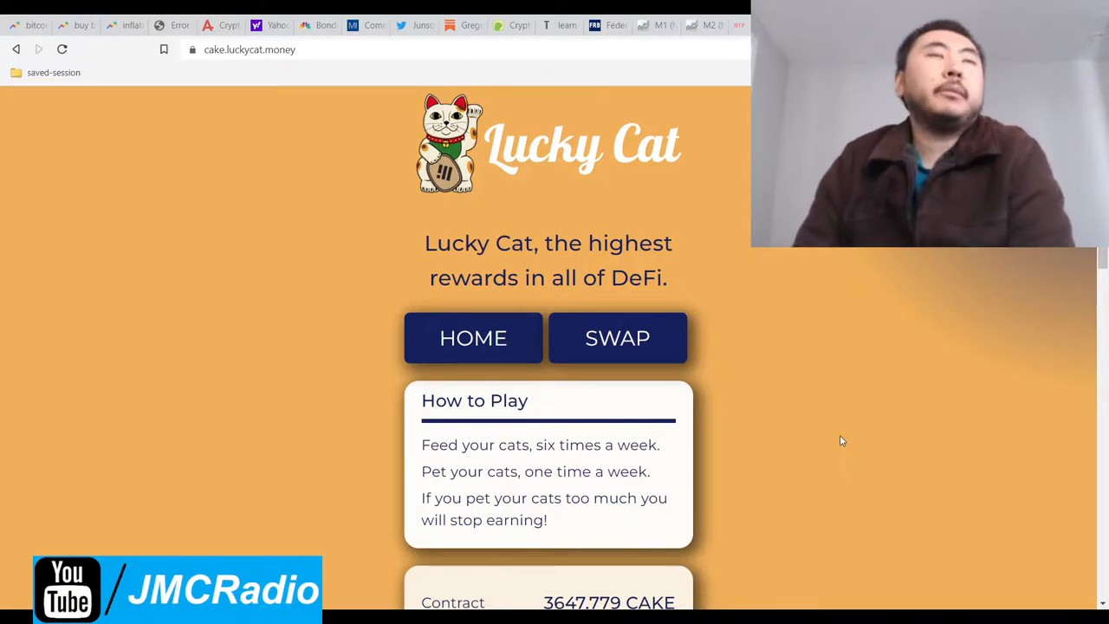
mouse_move(780, 355)
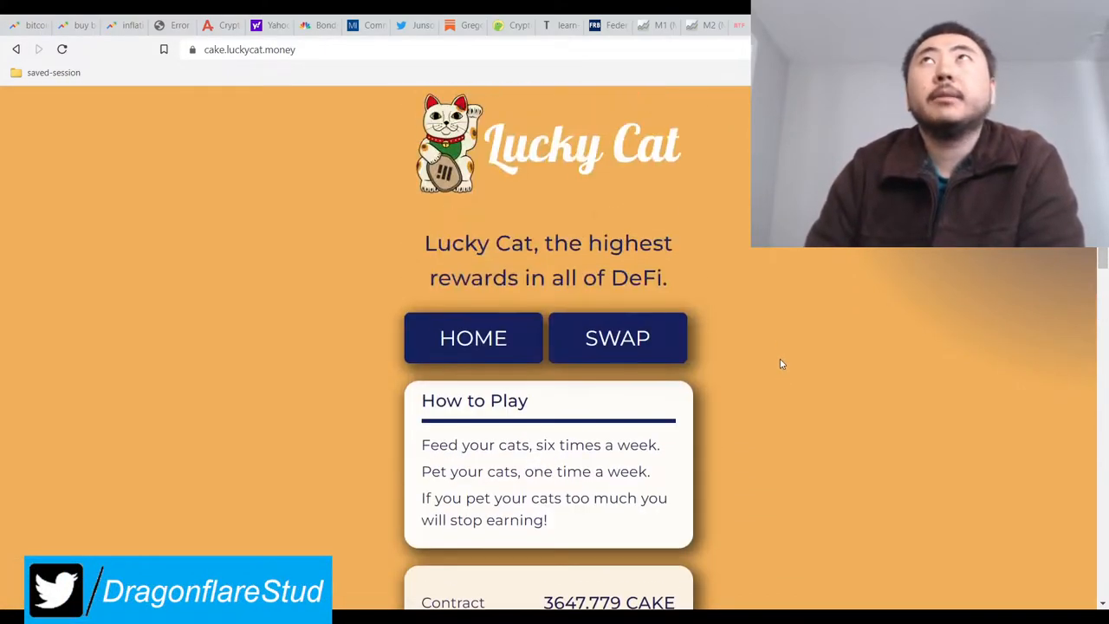
Step: Scroll through the top of the Lucky Cat contract source, reading the SafeMath add and sub functions
scroll("down", 3)
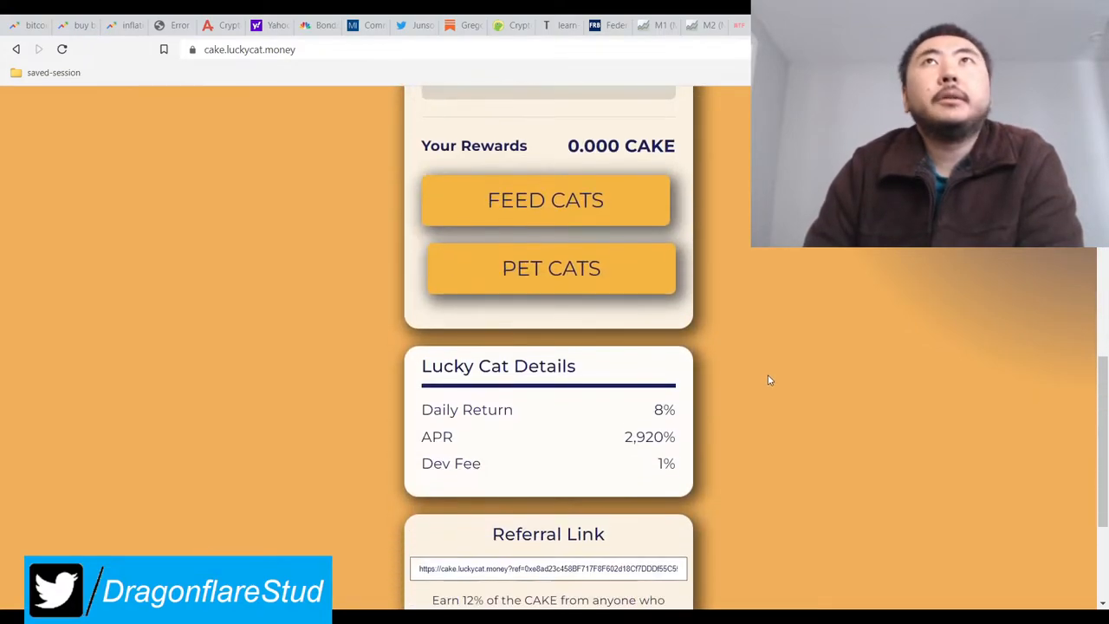
scroll("down", 3)
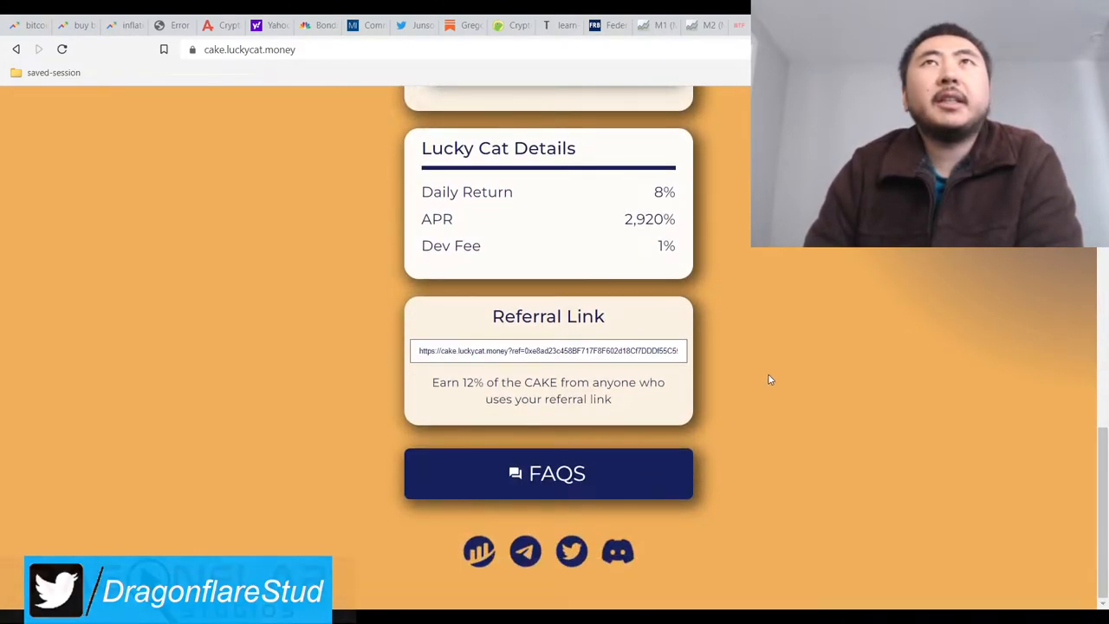
scroll("up", 3)
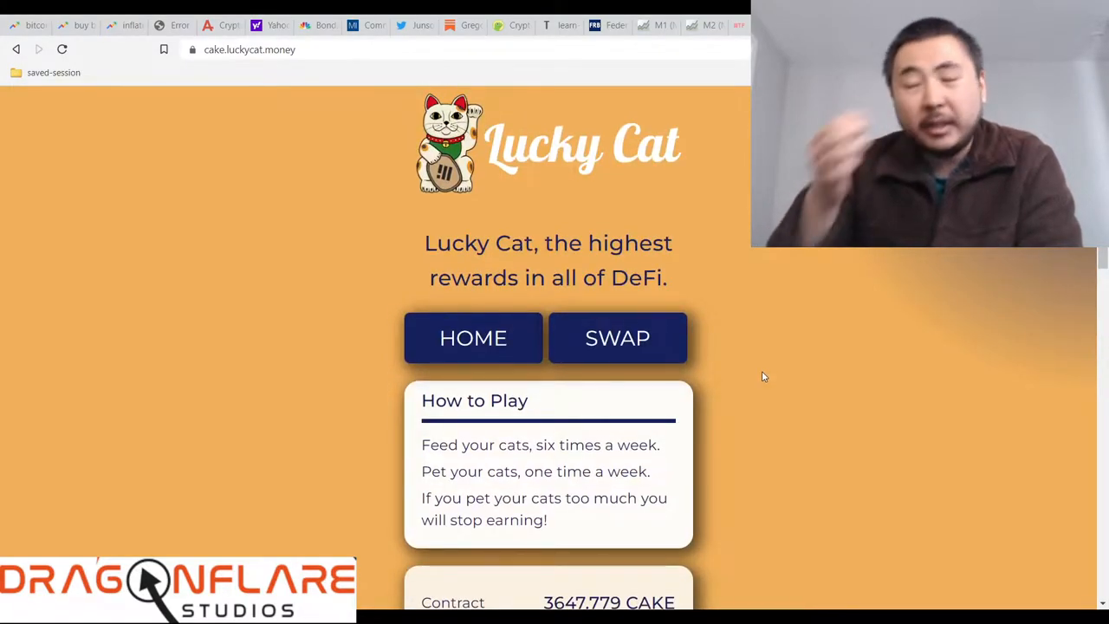
scroll("down", 3)
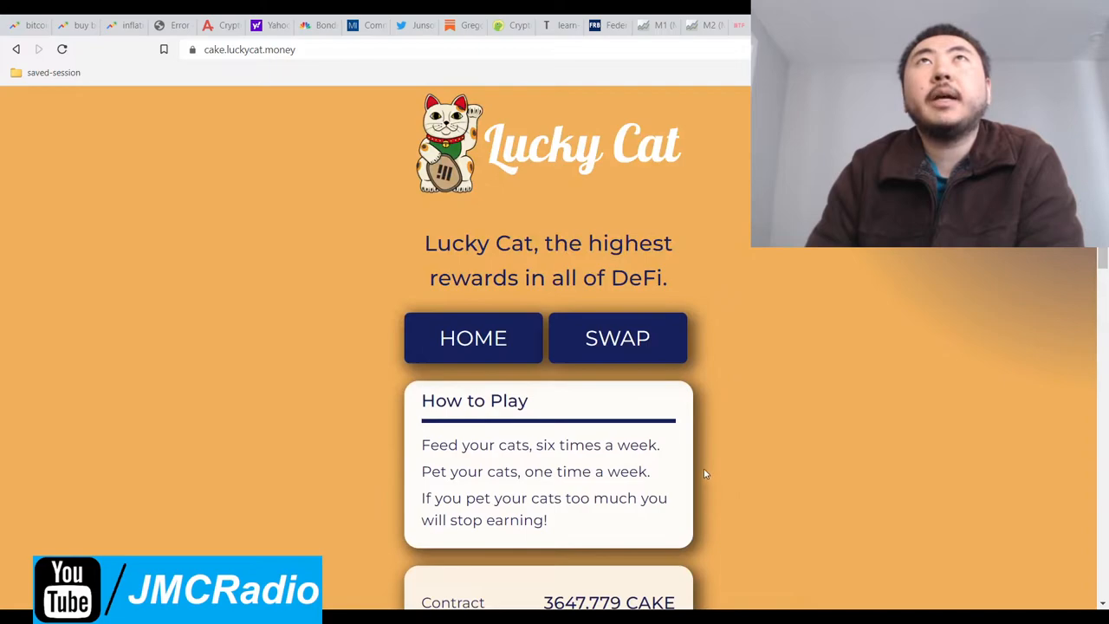
mouse_move(774, 470)
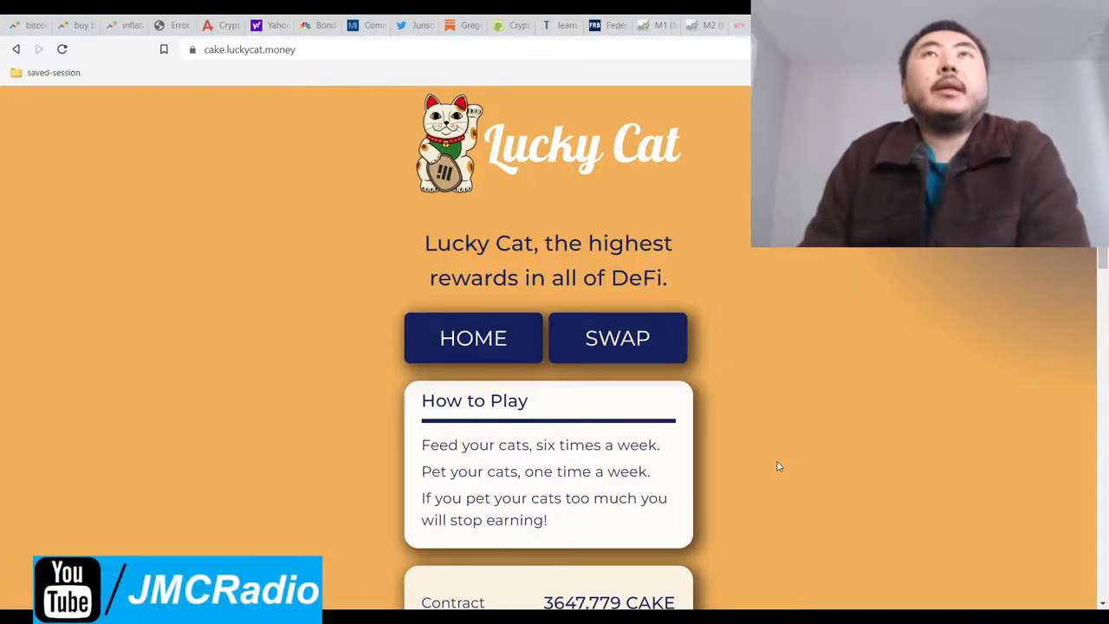
scroll("down", 3)
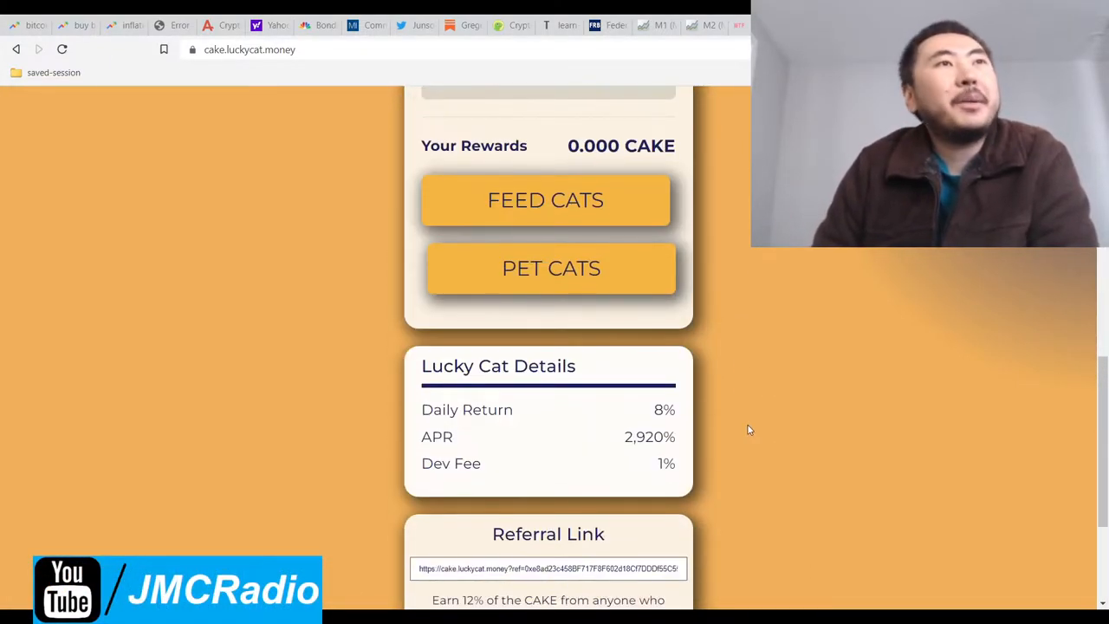
scroll("up", 3)
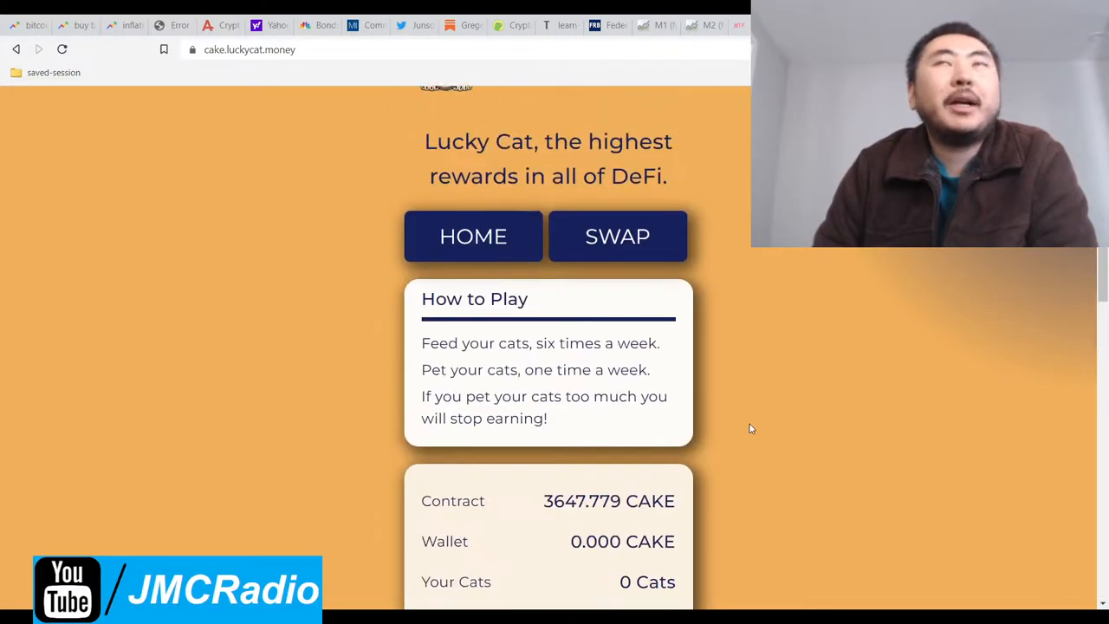
scroll("down", 3)
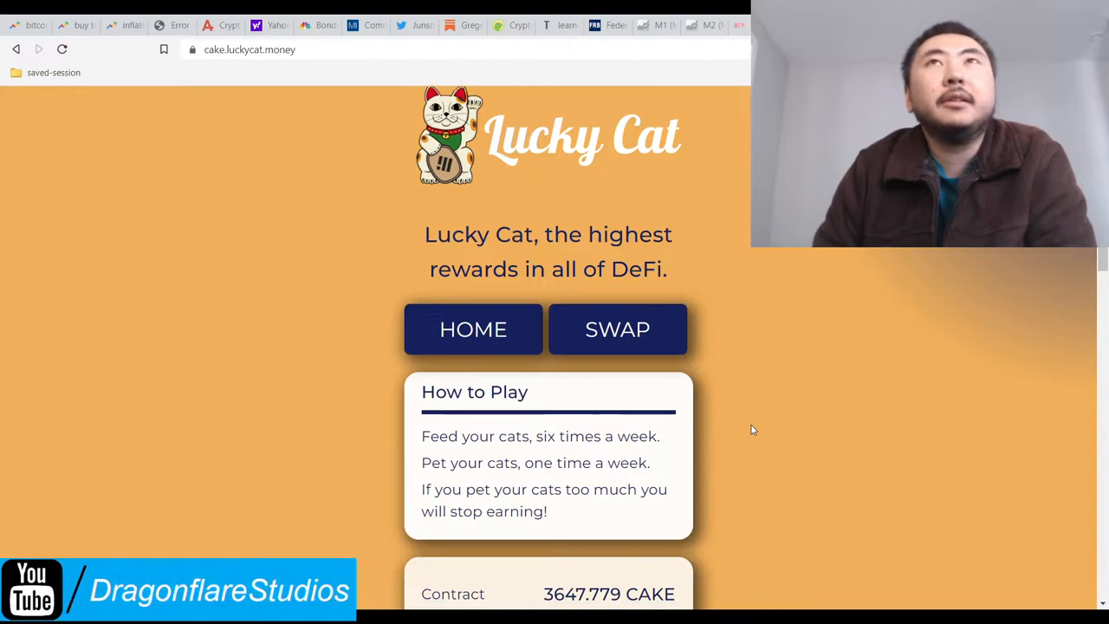
scroll("down", 3)
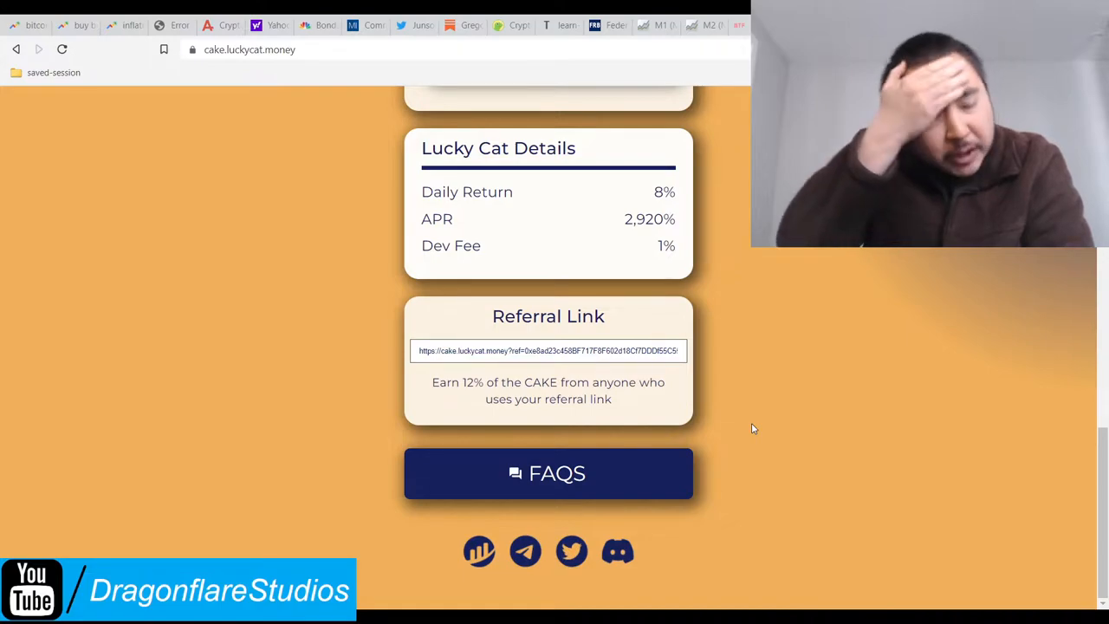
scroll("up", 3)
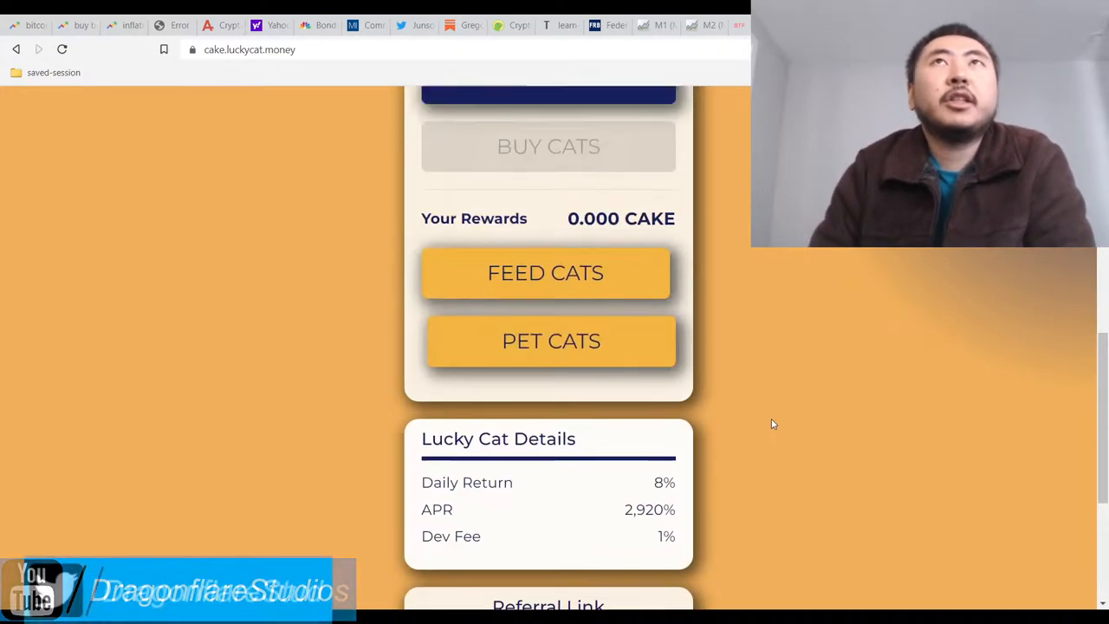
scroll("up", 3)
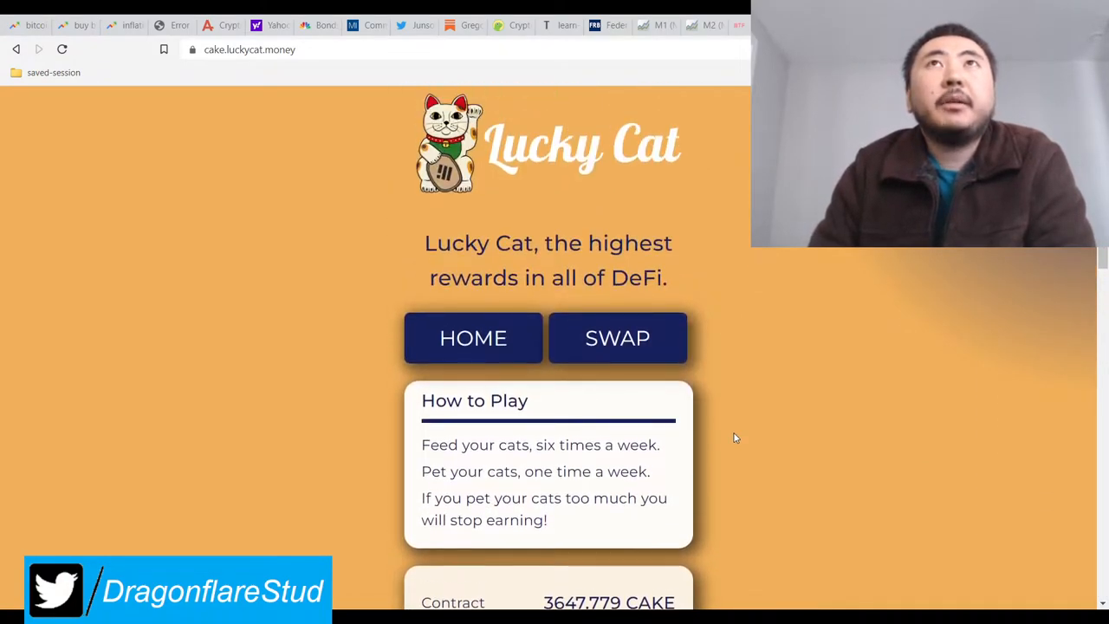
Step: Continue down the source through the SafeMath mul, div and mod functions and beyond
scroll("down", 3)
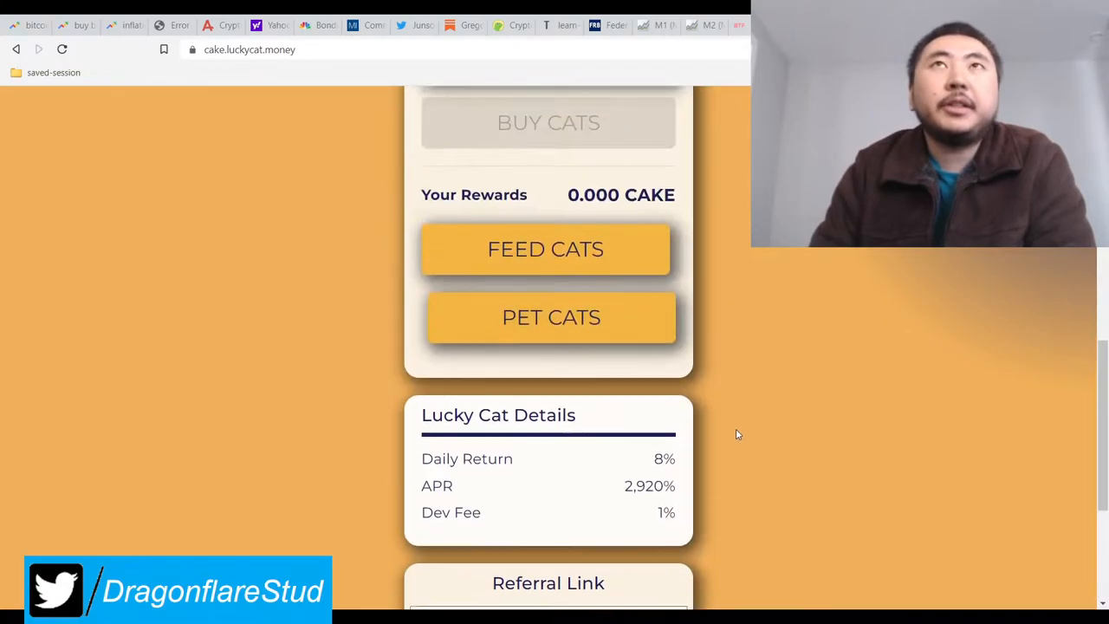
scroll("up", 3)
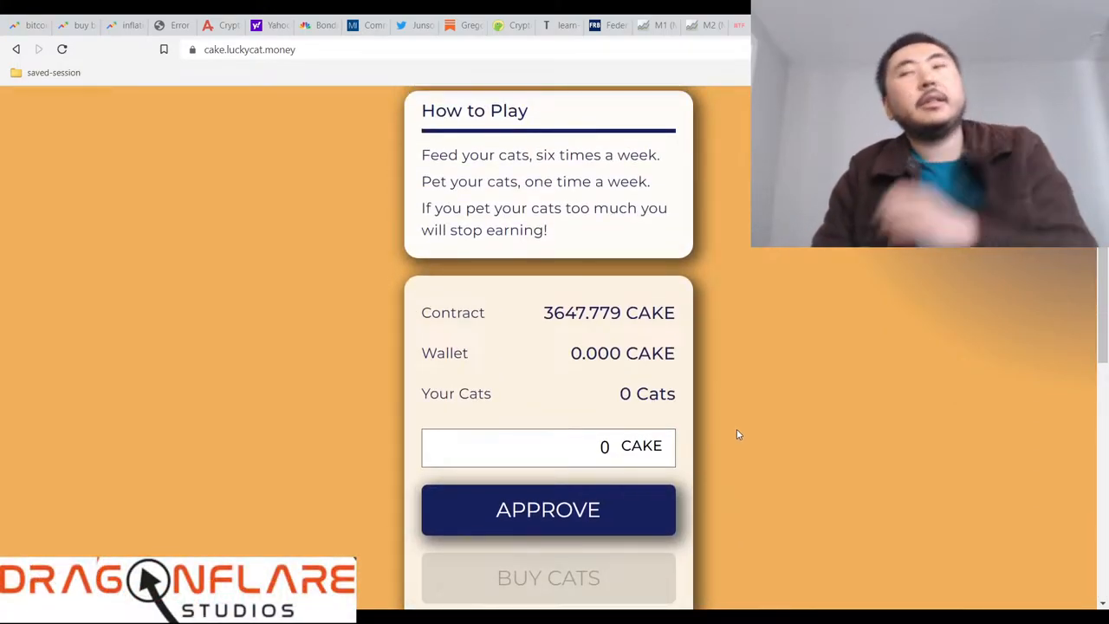
scroll("down", 3)
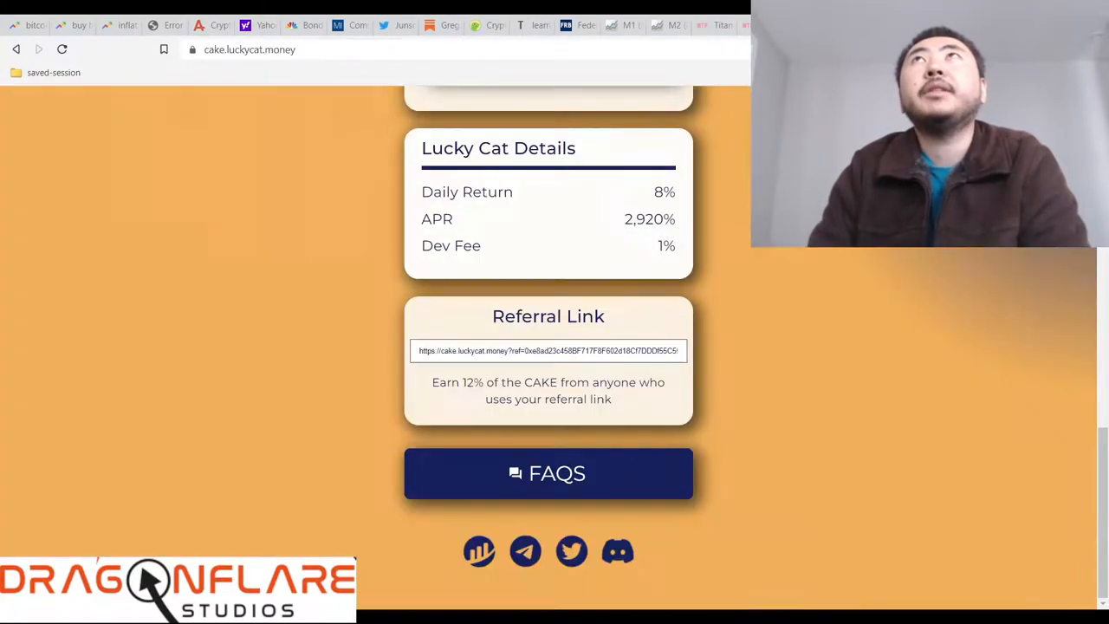
scroll("up", 3)
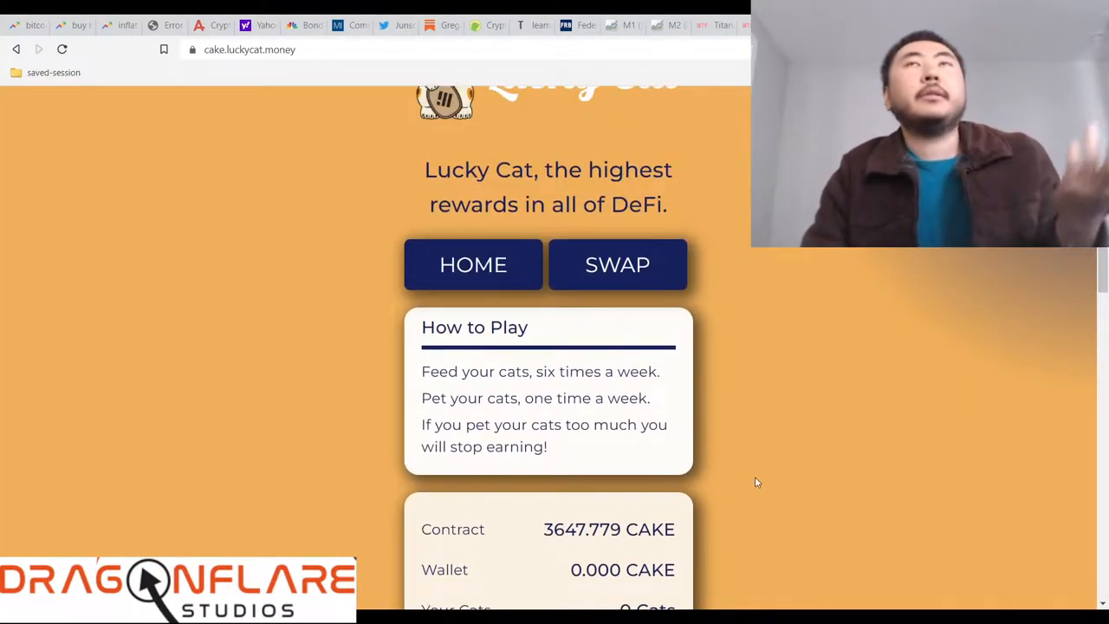
scroll("down", 3)
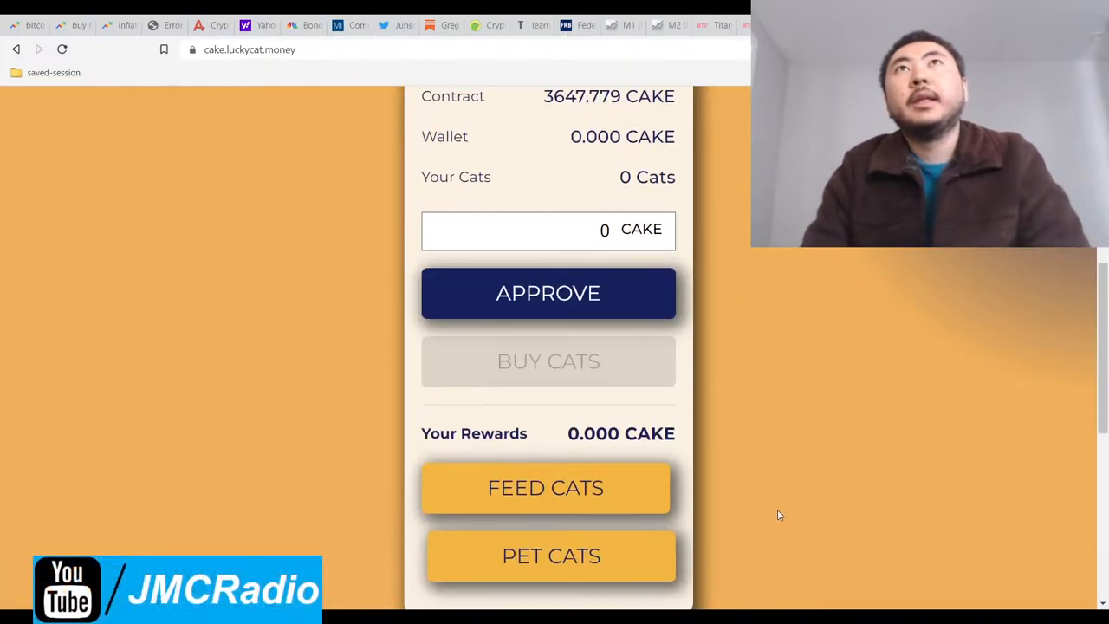
scroll("down", 3)
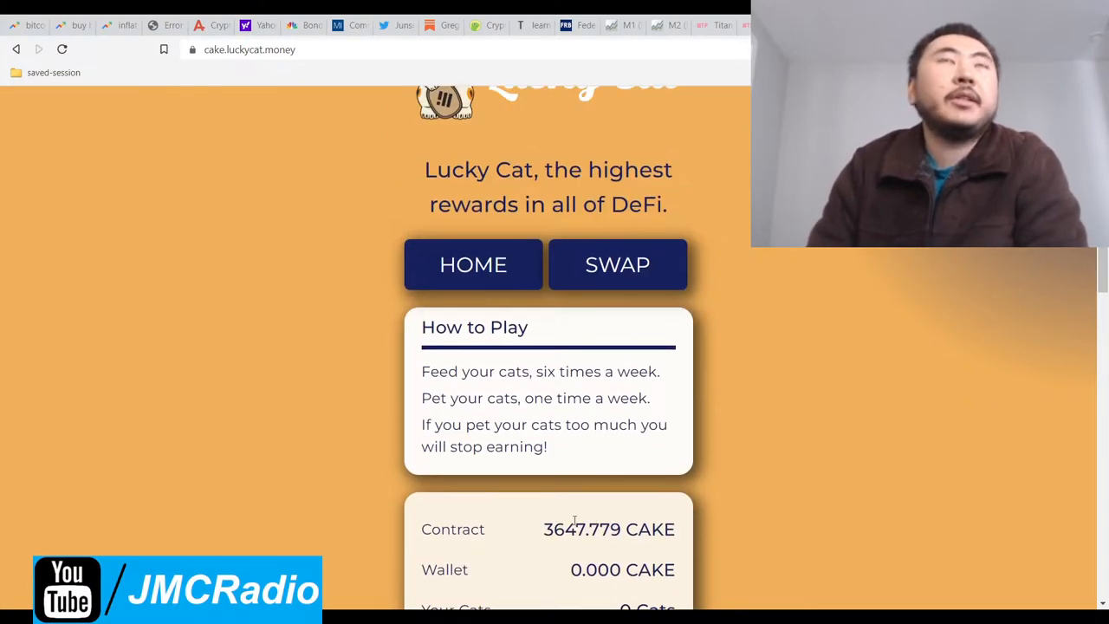
scroll("down", 3)
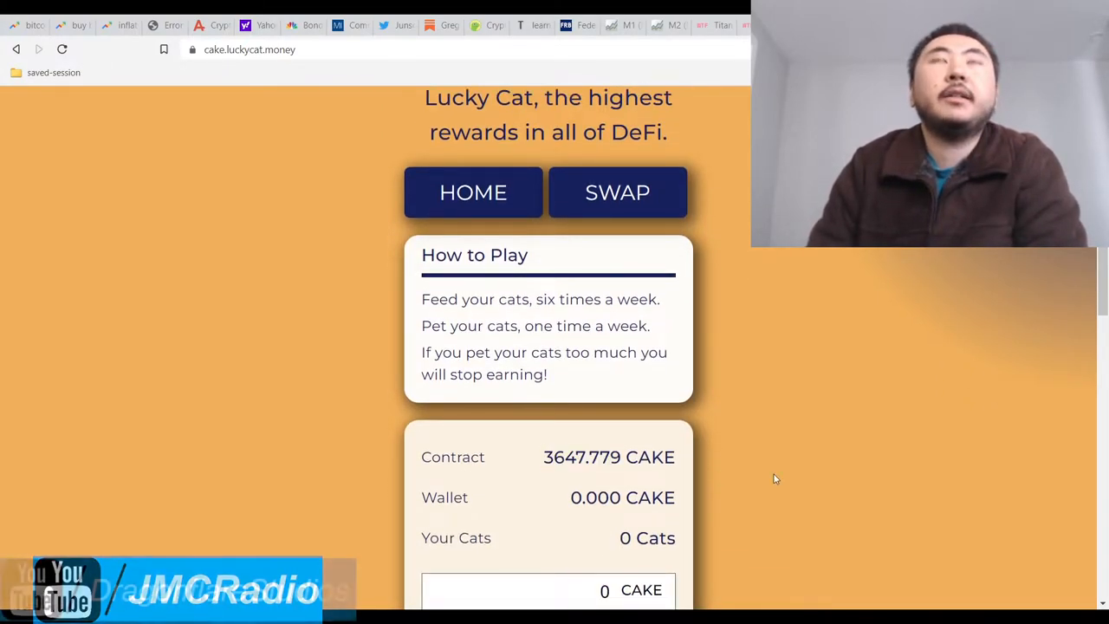
mouse_move(787, 475)
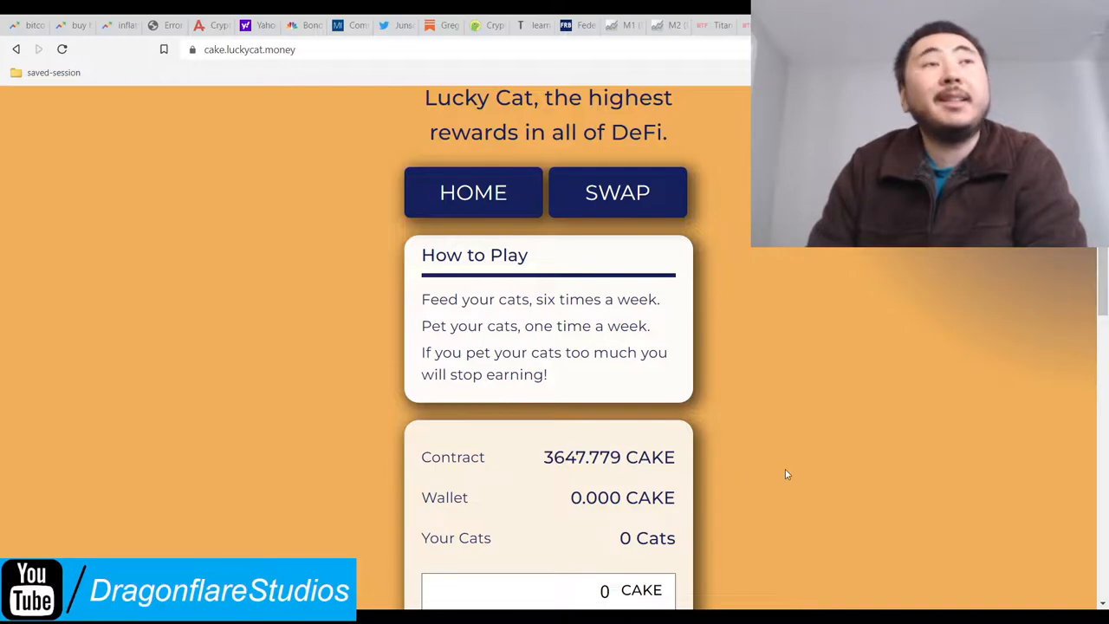
scroll("down", 3)
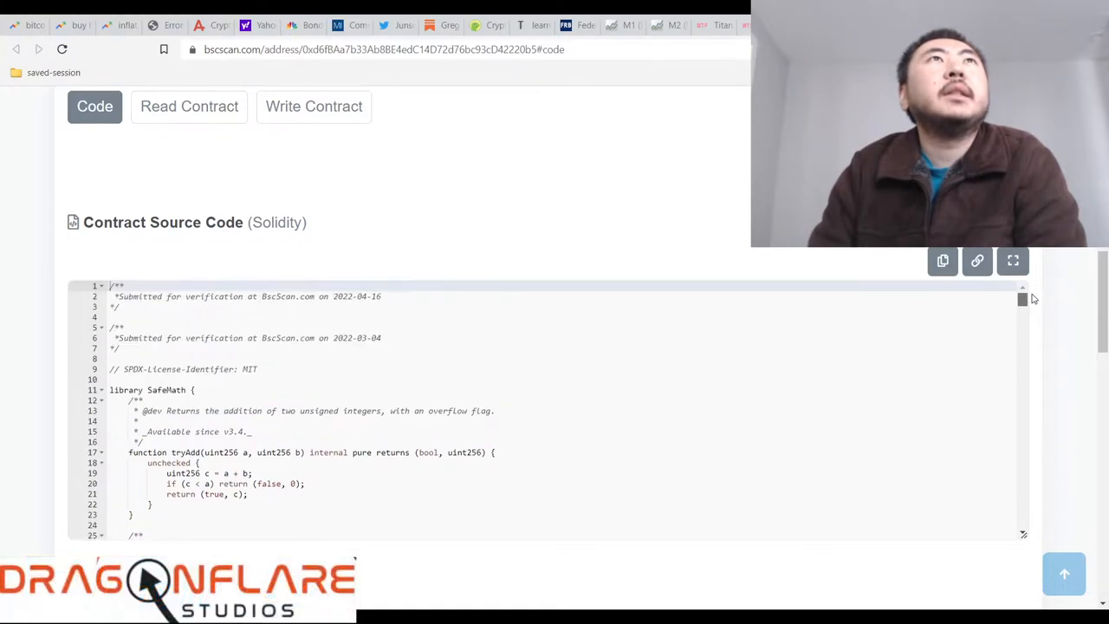
scroll("down", 3)
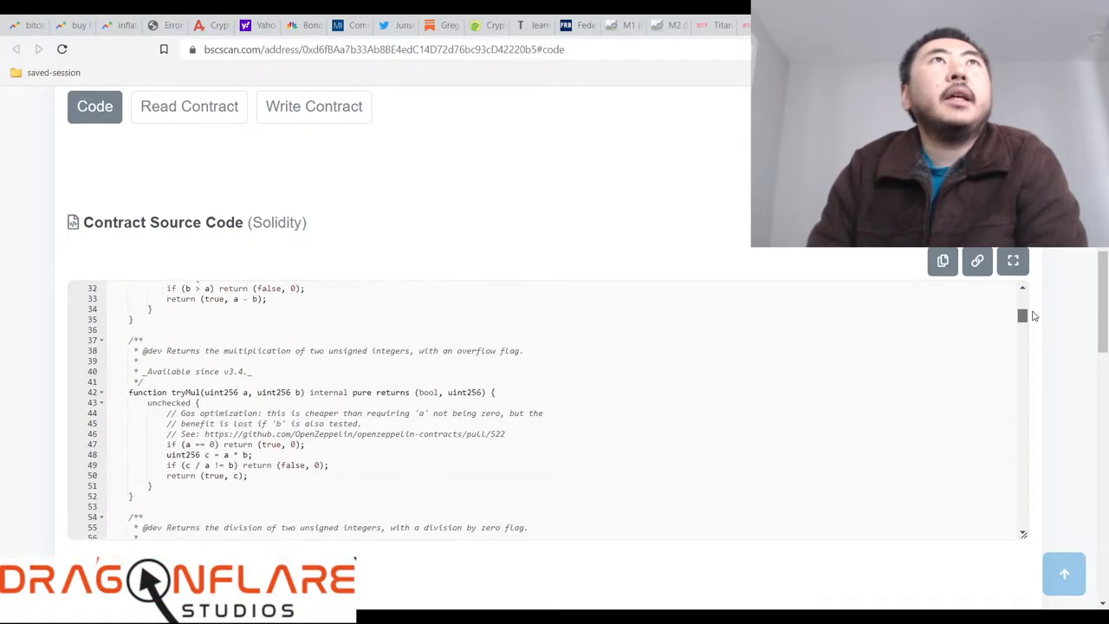
scroll("down", 3)
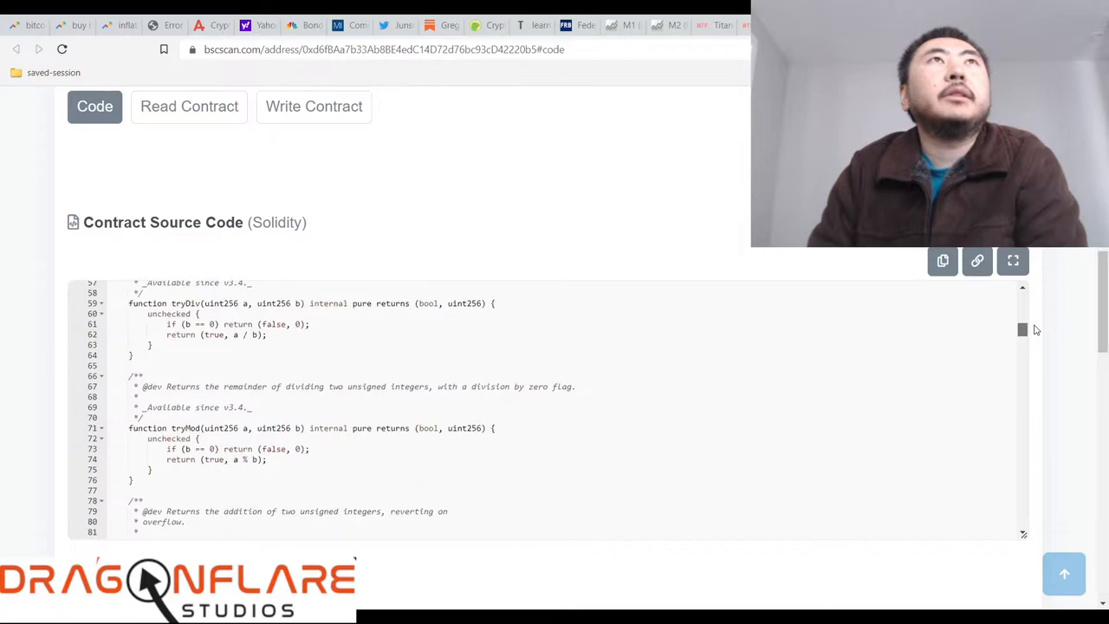
scroll("down", 3)
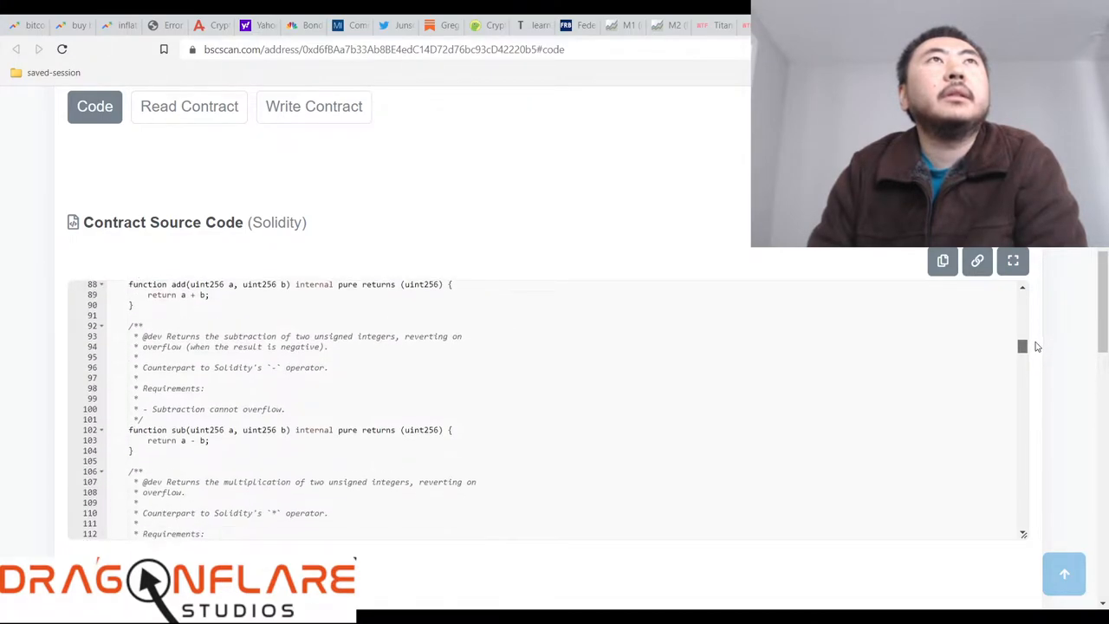
scroll("down", 3)
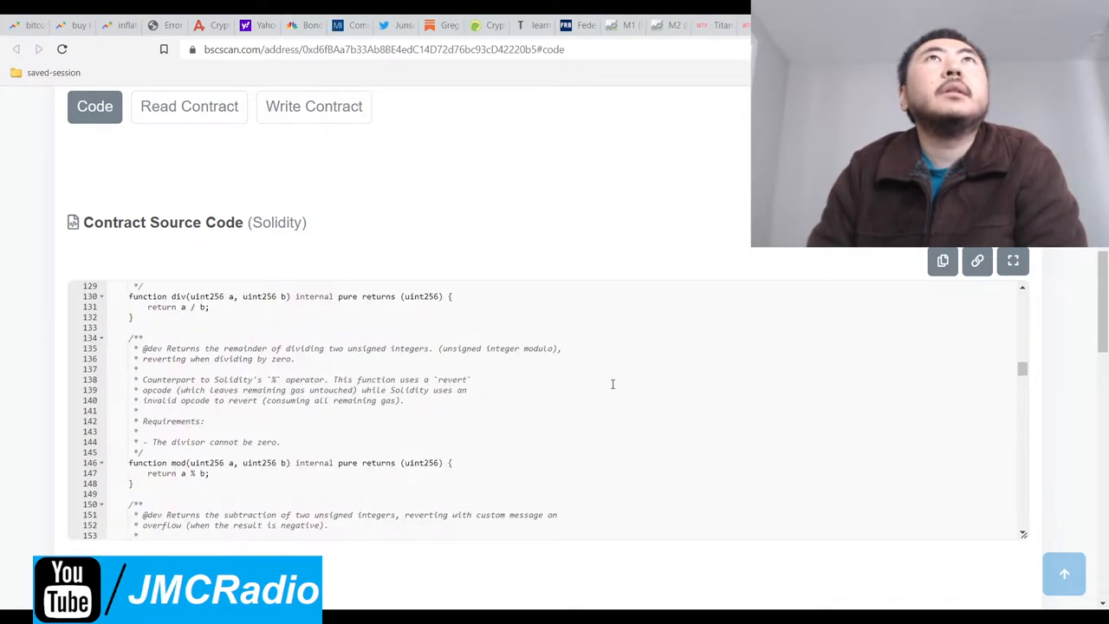
scroll("down", 3)
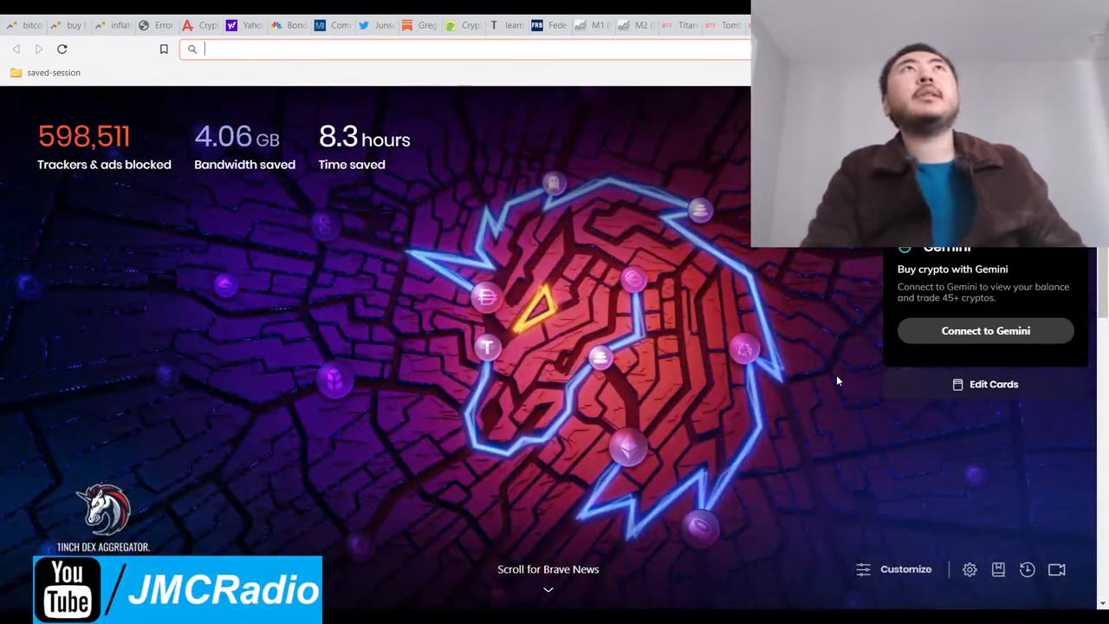
Step: Go to czkitchen.io from the address bar and view its Kitchen Ecosystem section and contract address
type("czkitchen.io")
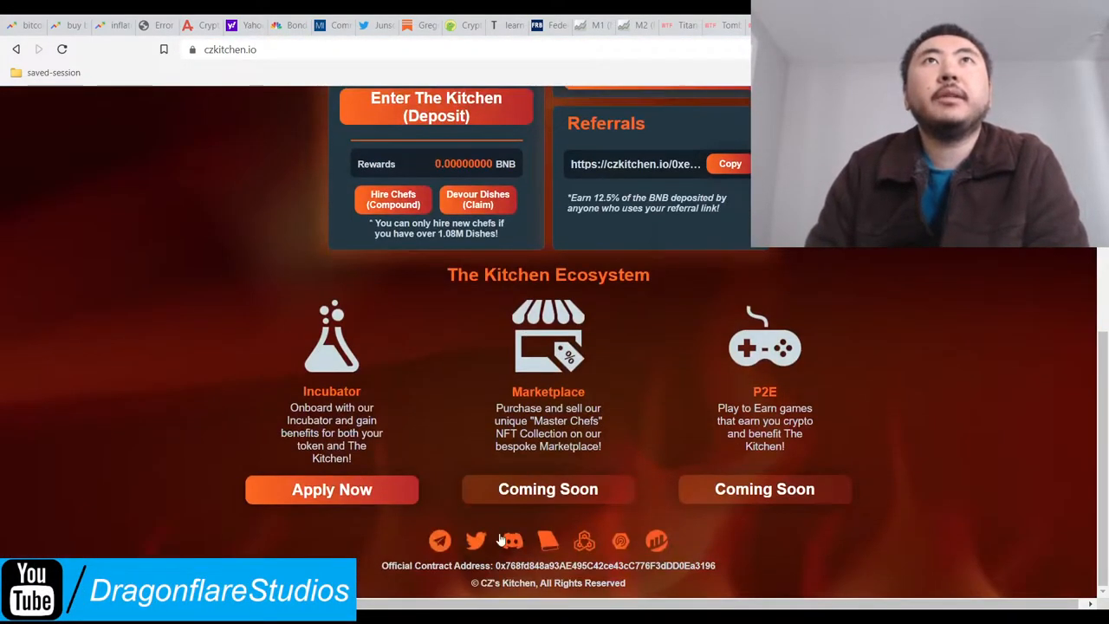
mouse_move(360, 508)
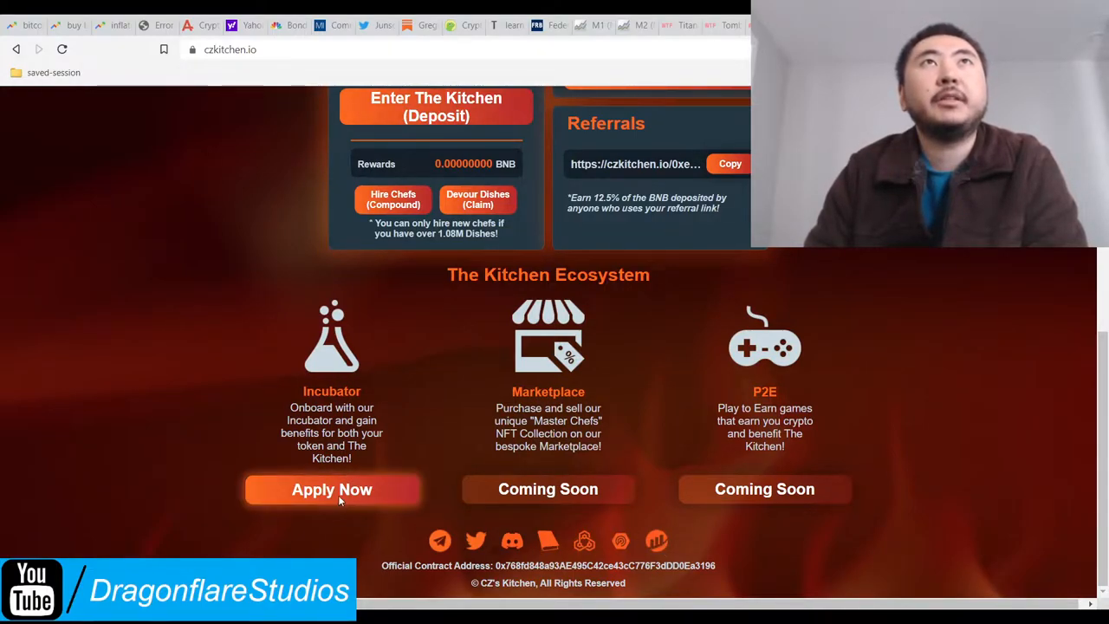
mouse_move(683, 495)
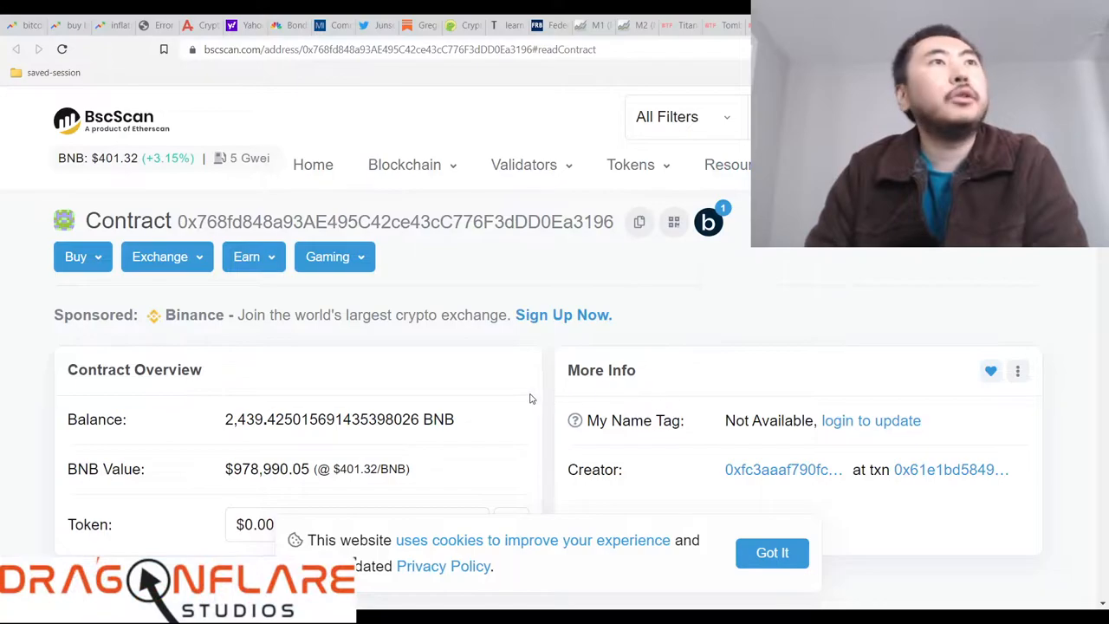
Step: Show the CZ Kitchen contract's verified Solidity source on BscScan and dismiss the cookie notice
scroll("down", 3)
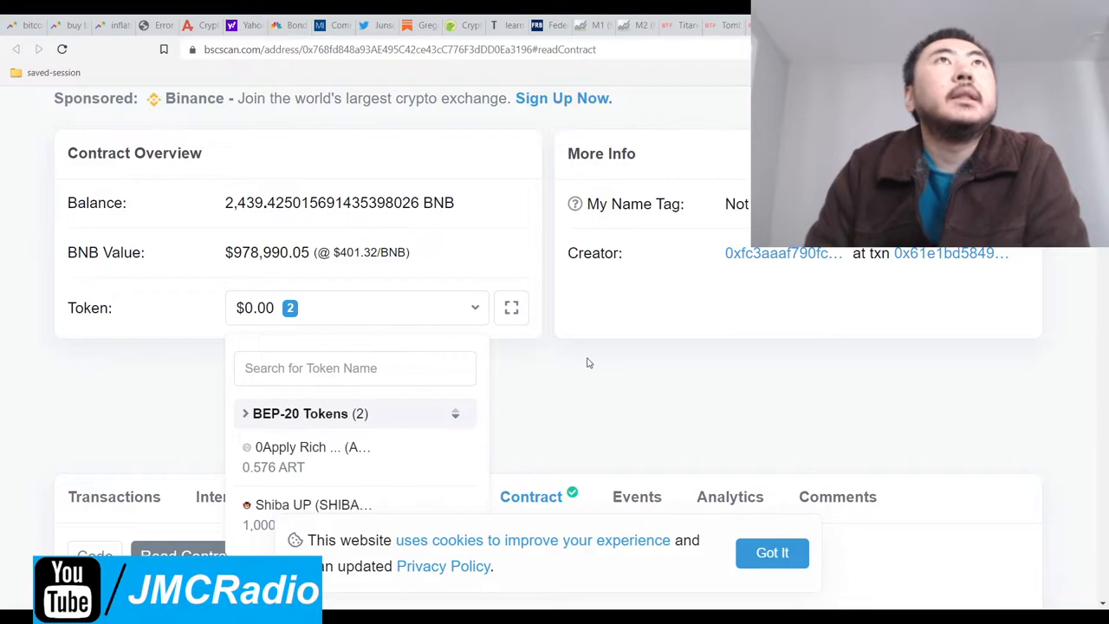
scroll("down", 3)
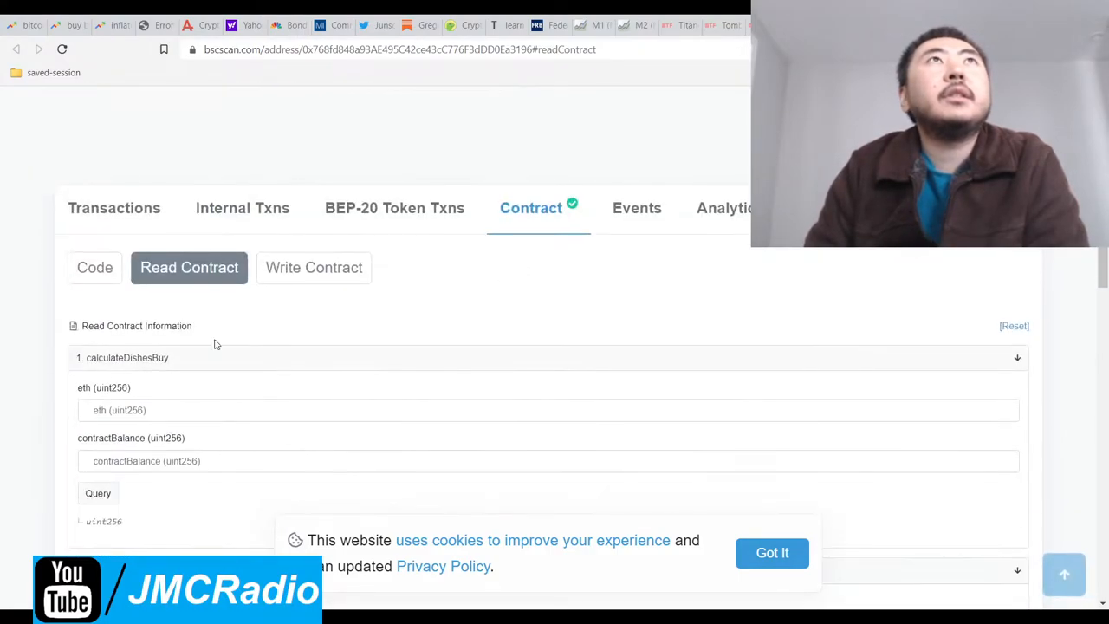
left_click(93, 267)
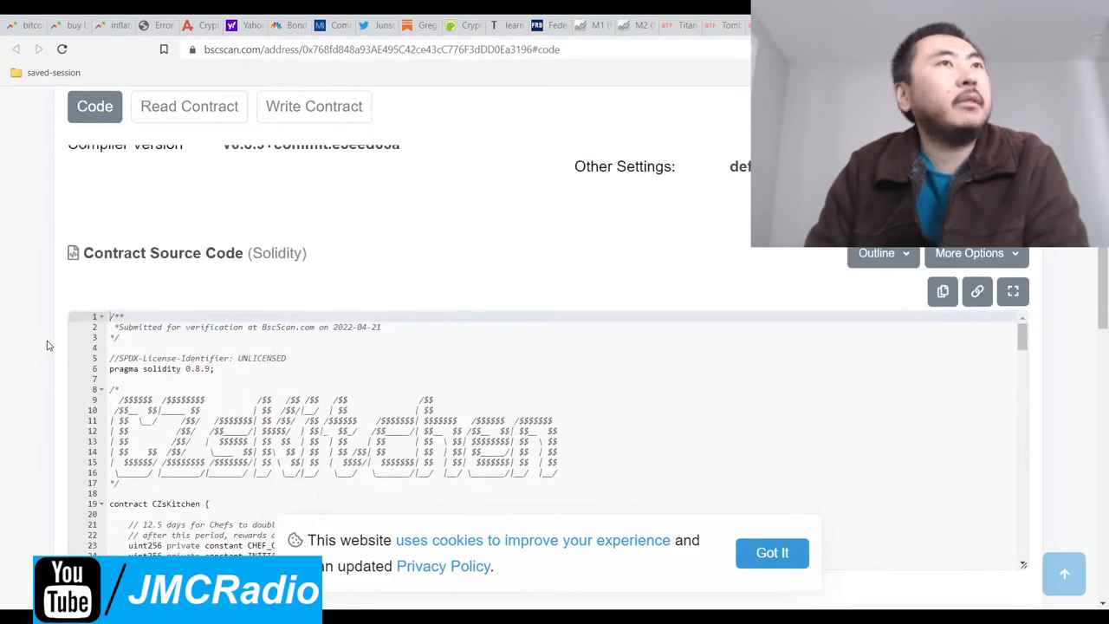
scroll("down", 3)
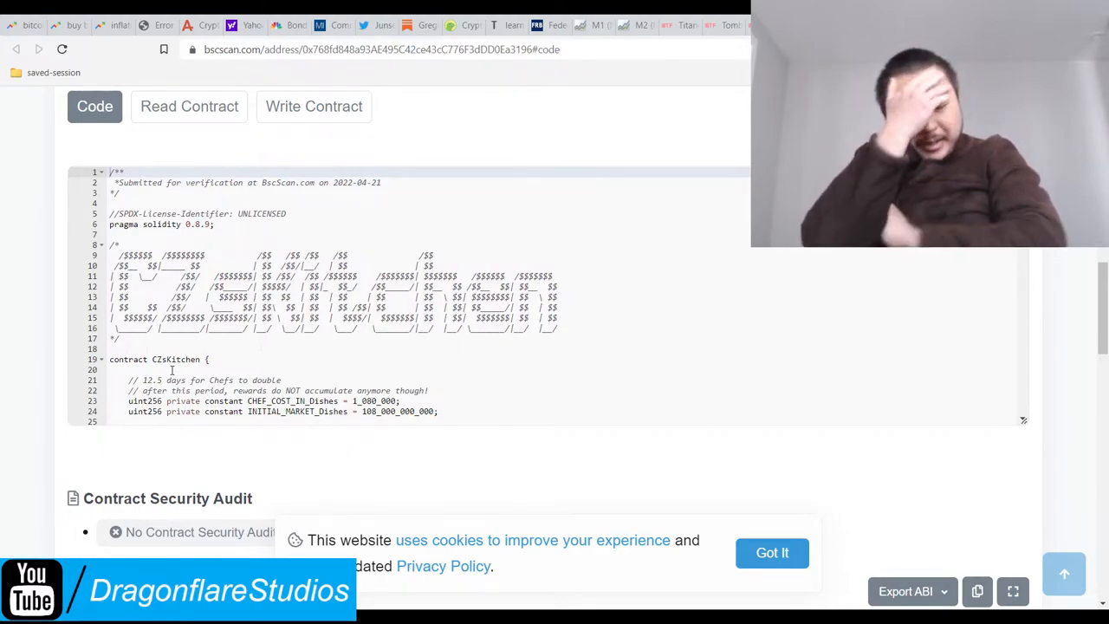
type("old guy form")
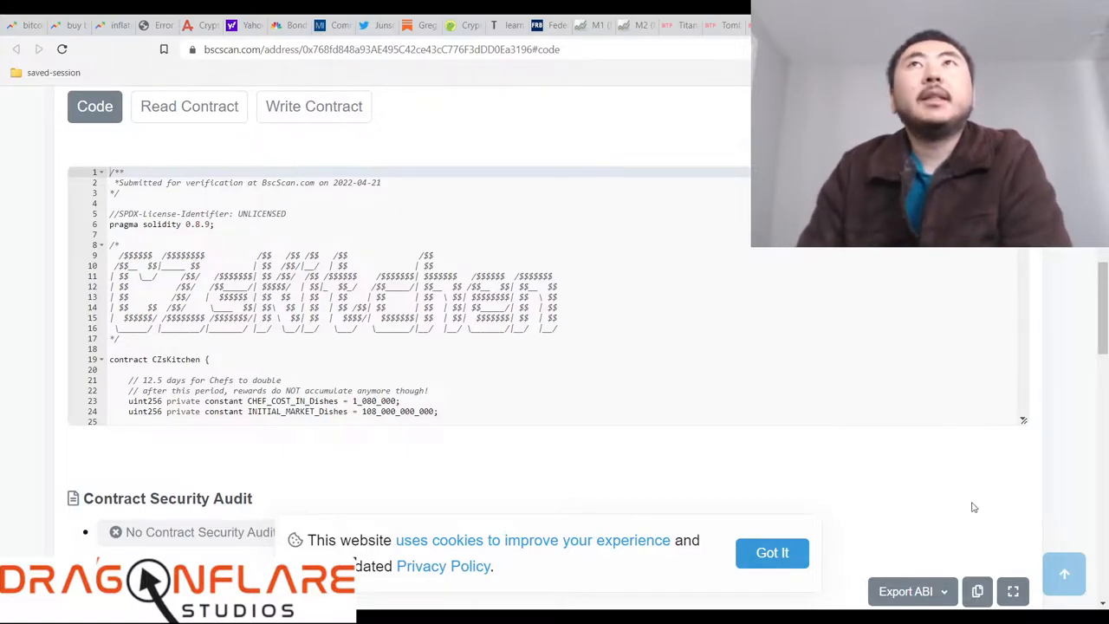
left_click(771, 553)
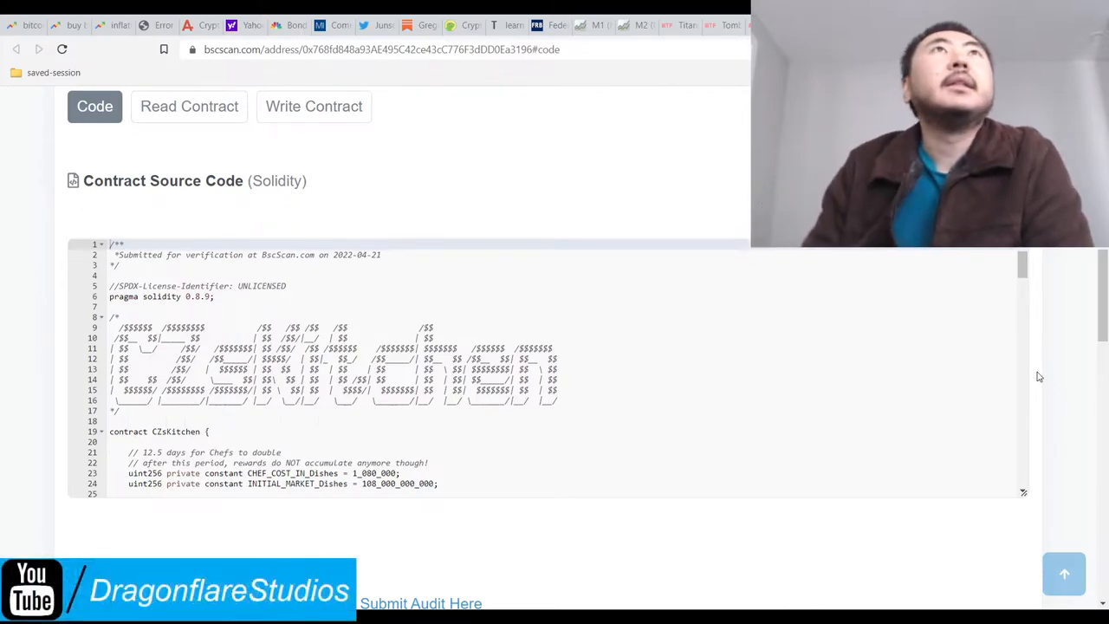
scroll("down", 3)
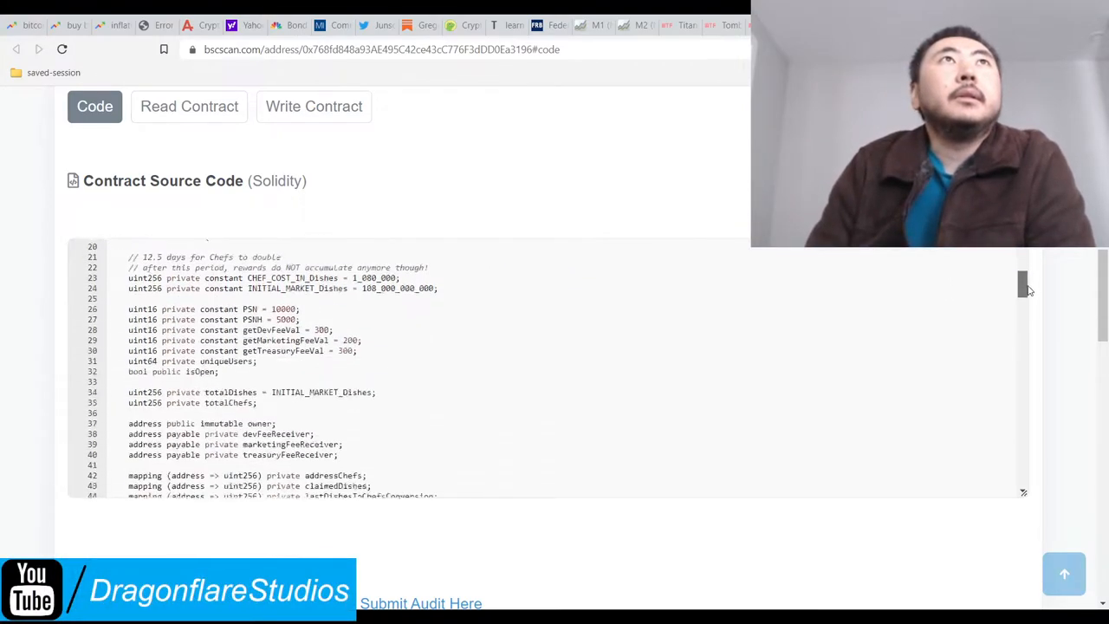
scroll("down", 3)
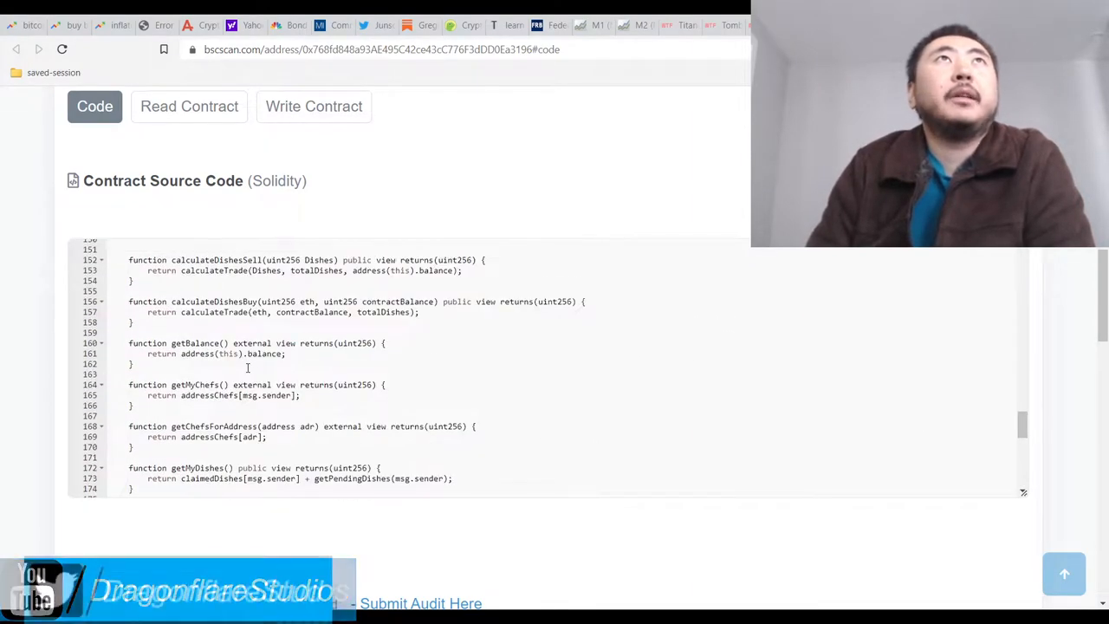
scroll("down", 3)
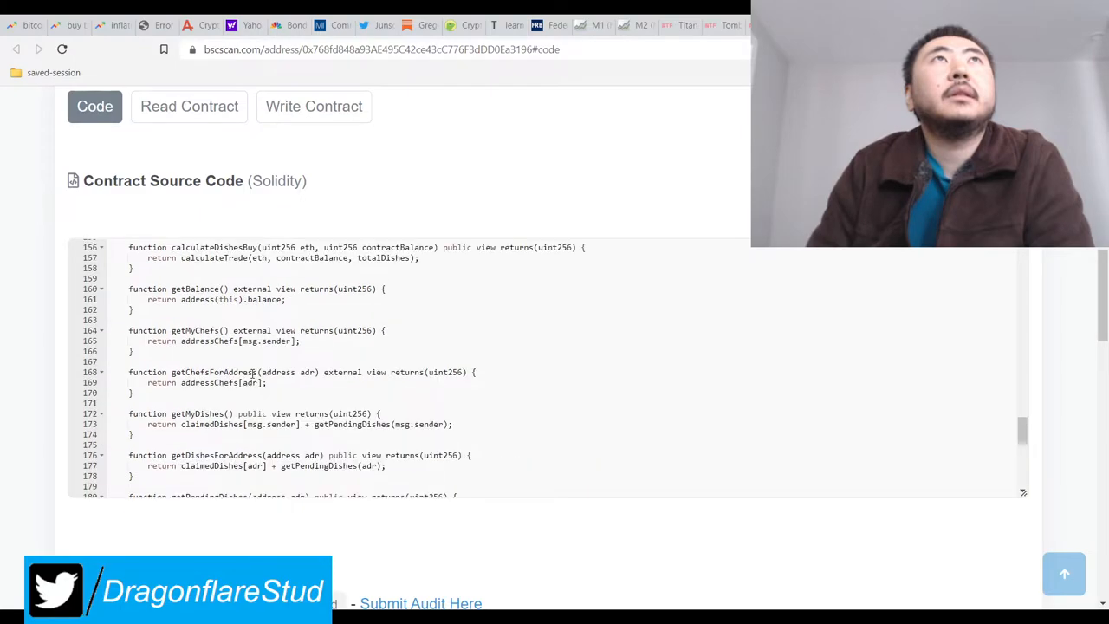
scroll("down", 3)
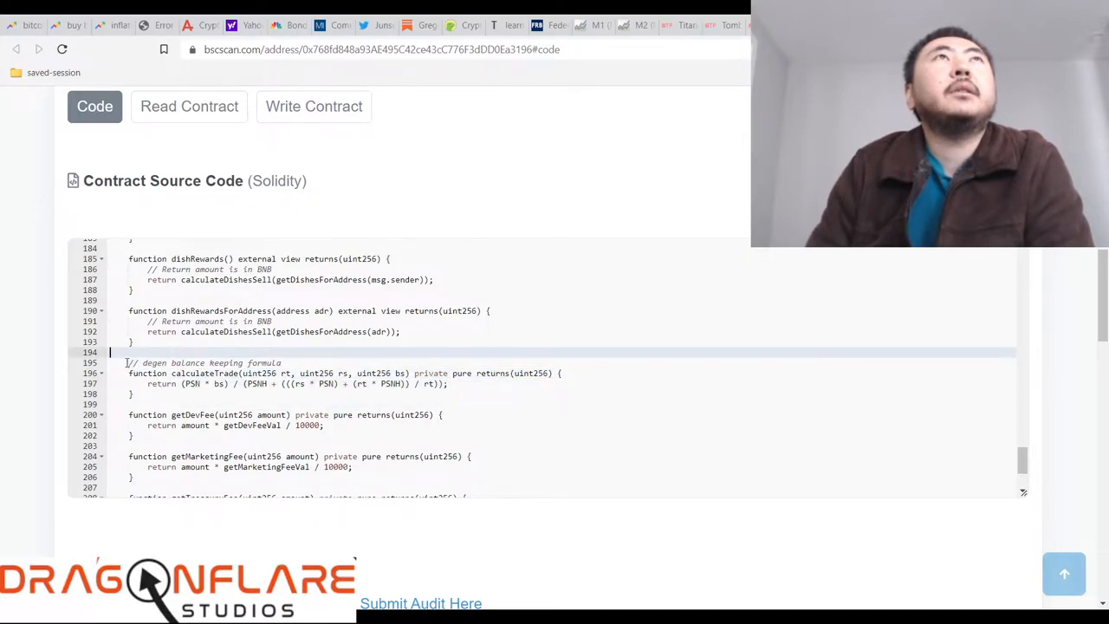
left_click_drag(128, 362, 447, 393)
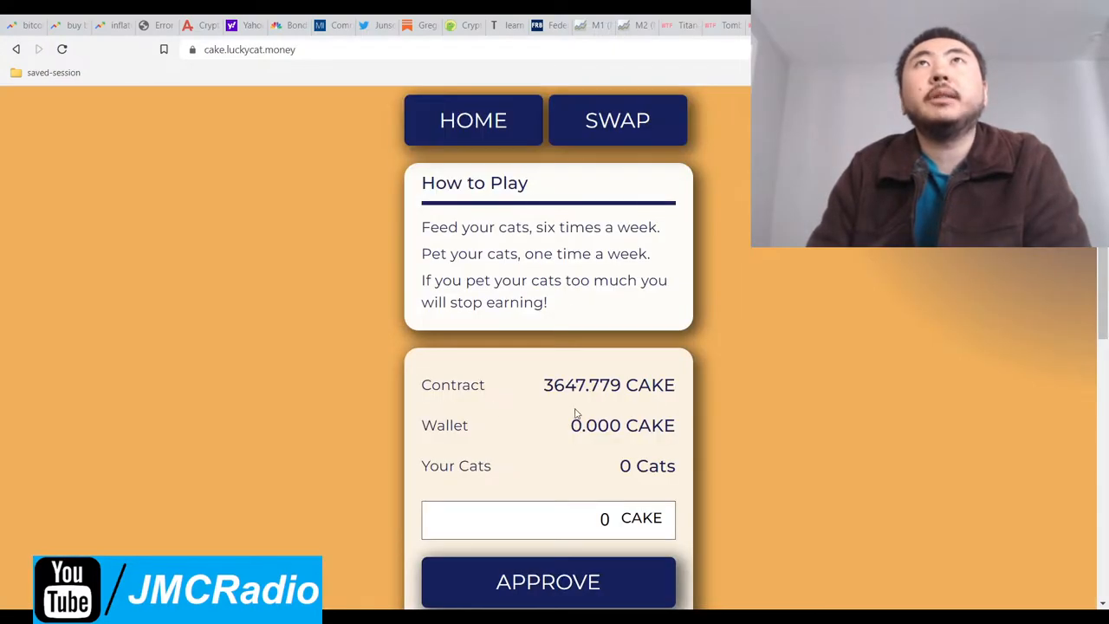
Step: Scroll the Lucky Cat CAKE miner page to its How to Play box and 3,647.779 CAKE contract balance
scroll("down", 3)
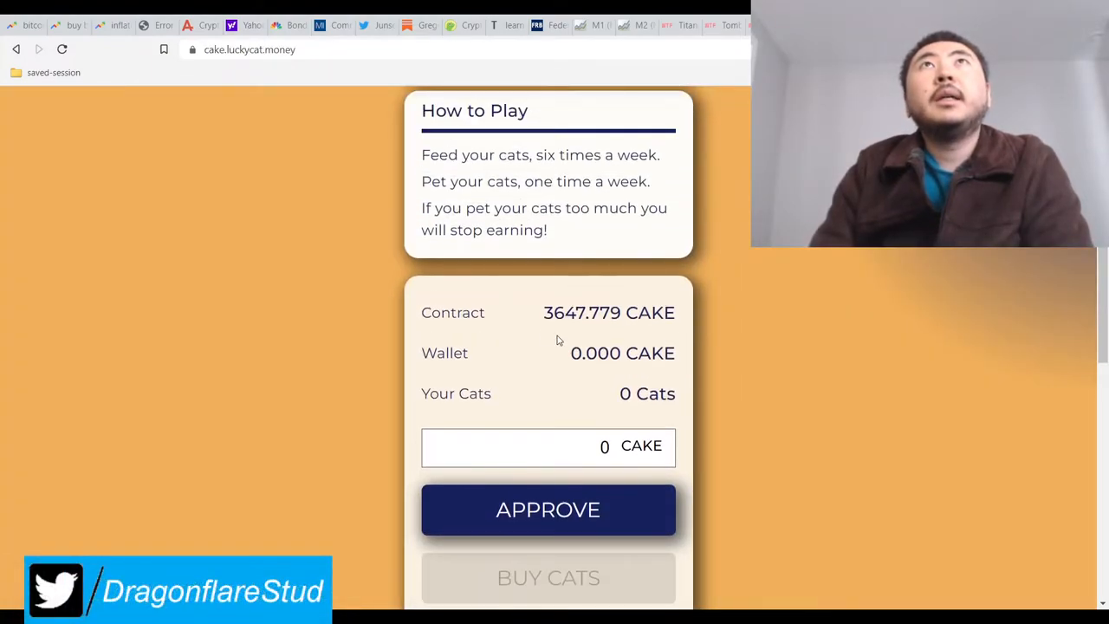
scroll("down", 3)
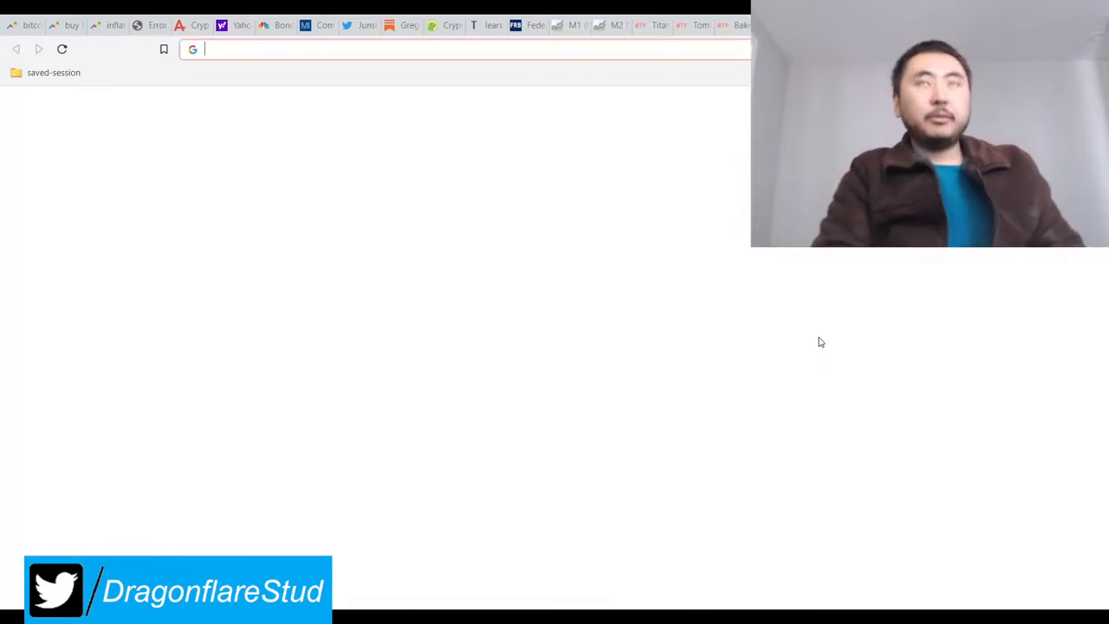
Step: Head to bnbminer.finance from a fresh tab via the address bar
type("bnbminer.finance")
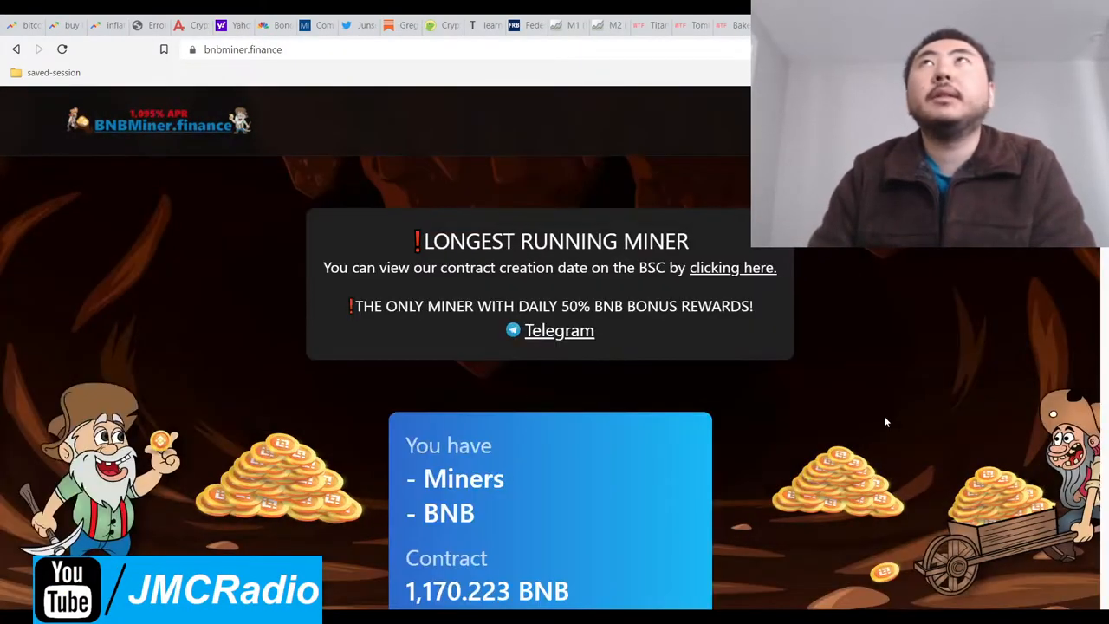
Step: Review BNBMiner's 1,170.223 BNB contract and BNB In Barrel panels, then head back to czkitchen.io
scroll("down", 3)
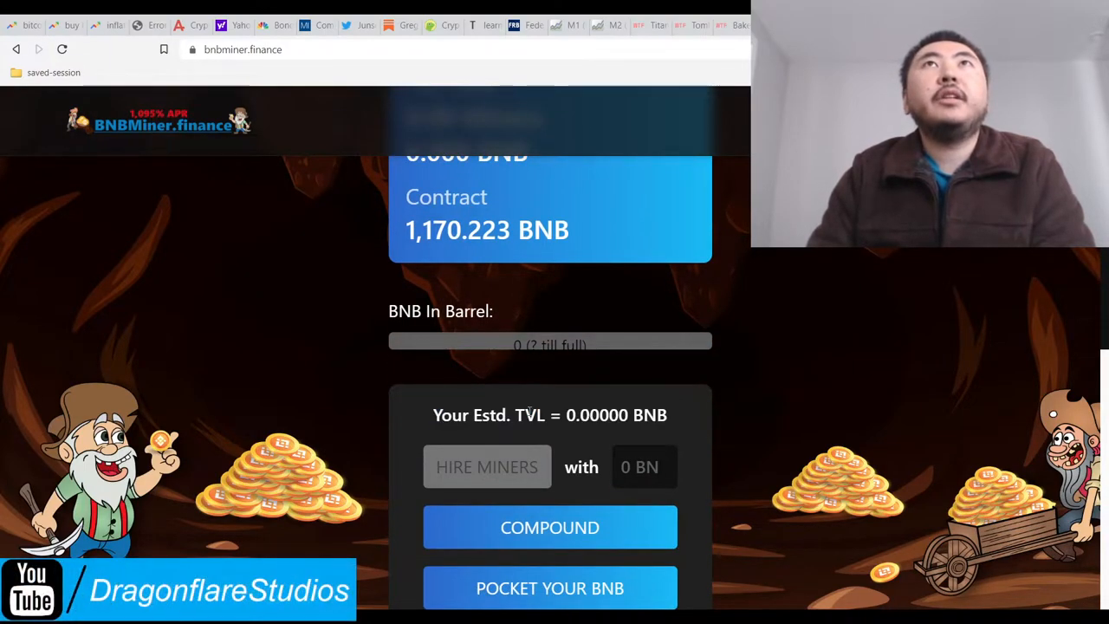
scroll("down", 3)
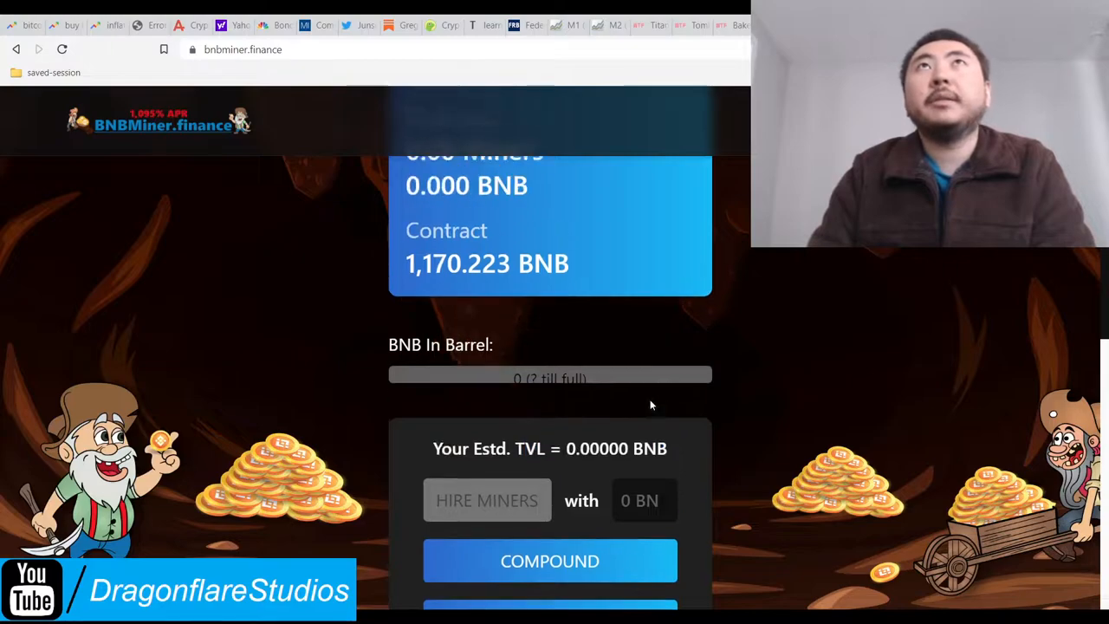
scroll("down", 3)
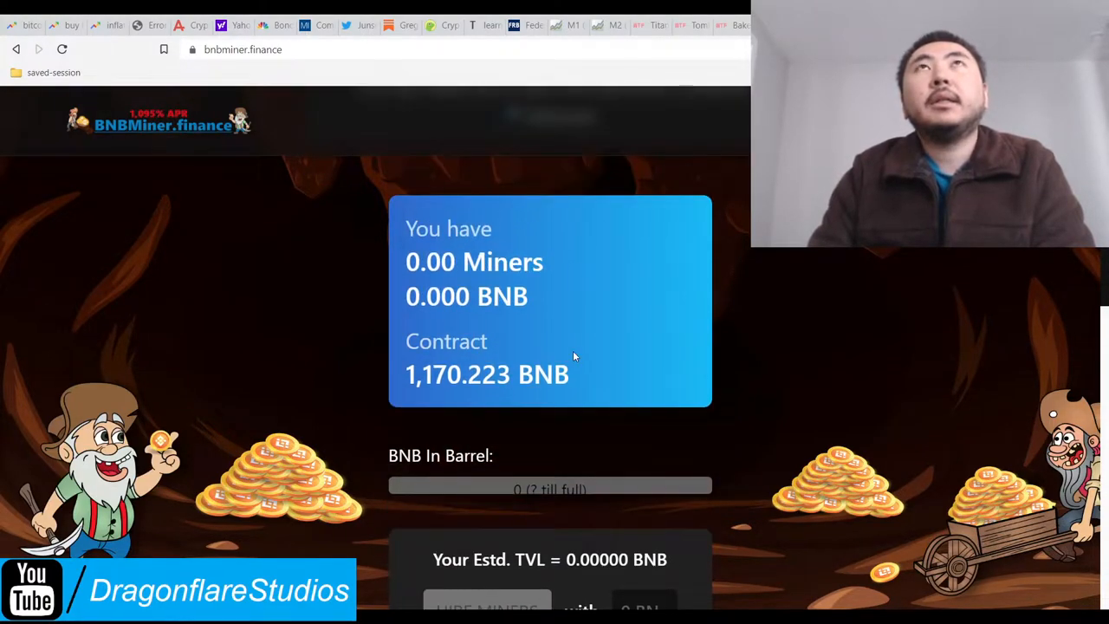
scroll("down", 3)
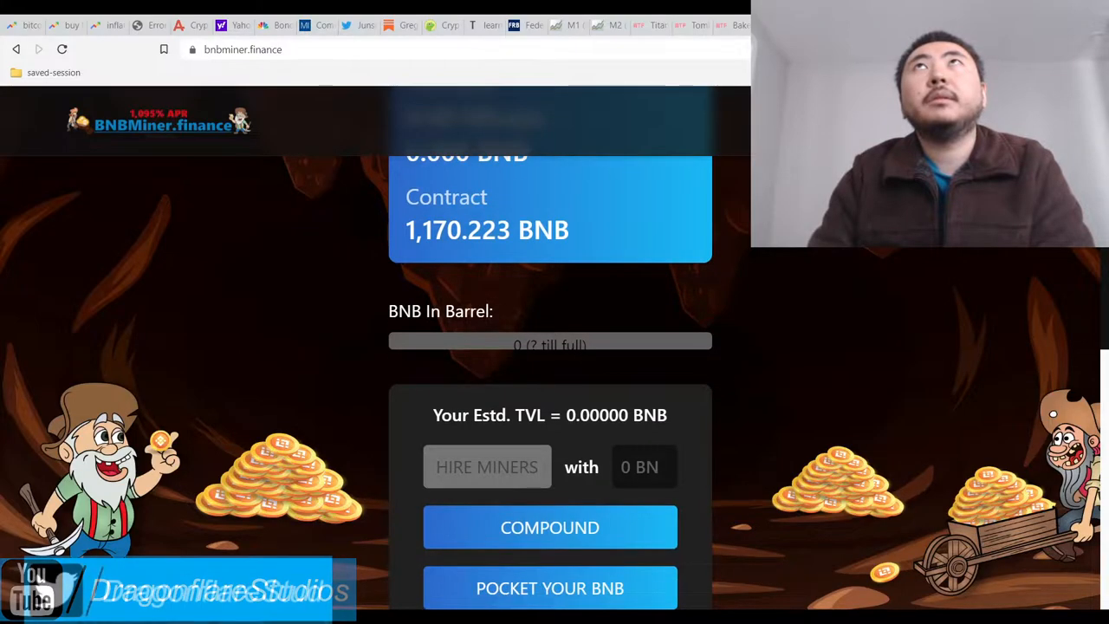
type("cdz")
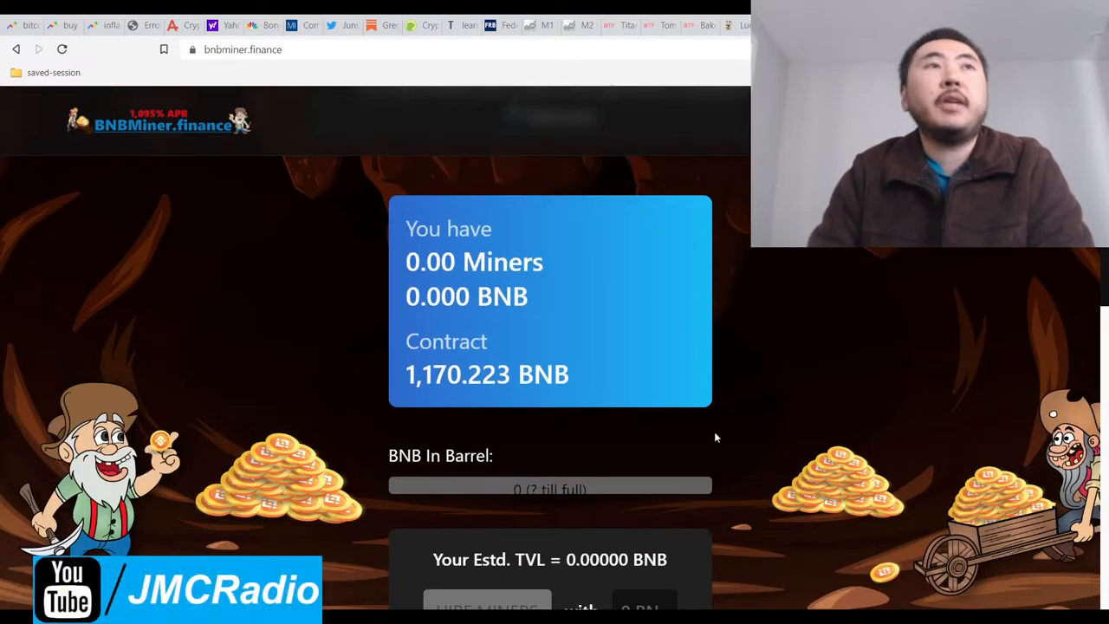
scroll("down", 3)
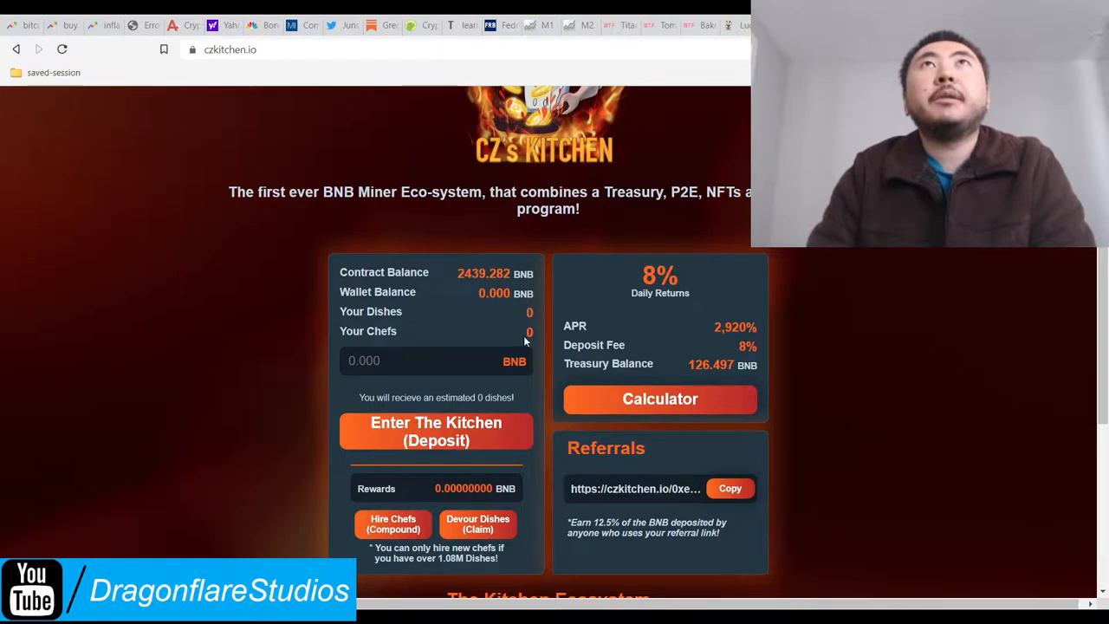
Step: Highlight the zero Your Dishes figure on the CZ's Kitchen dashboard
double_click(367, 331)
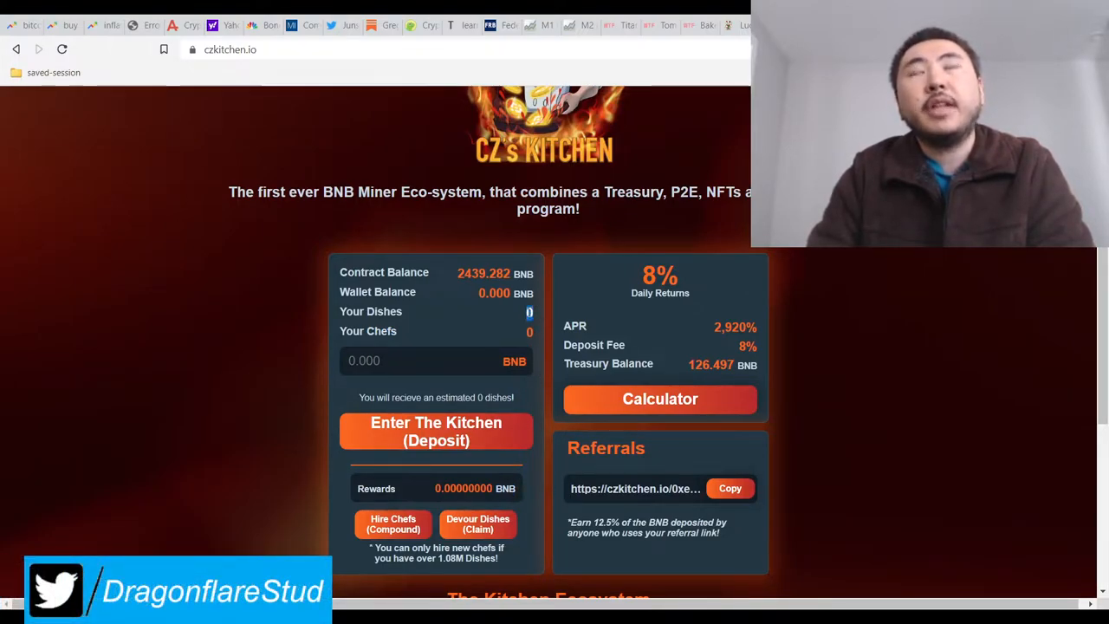
mouse_move(499, 320)
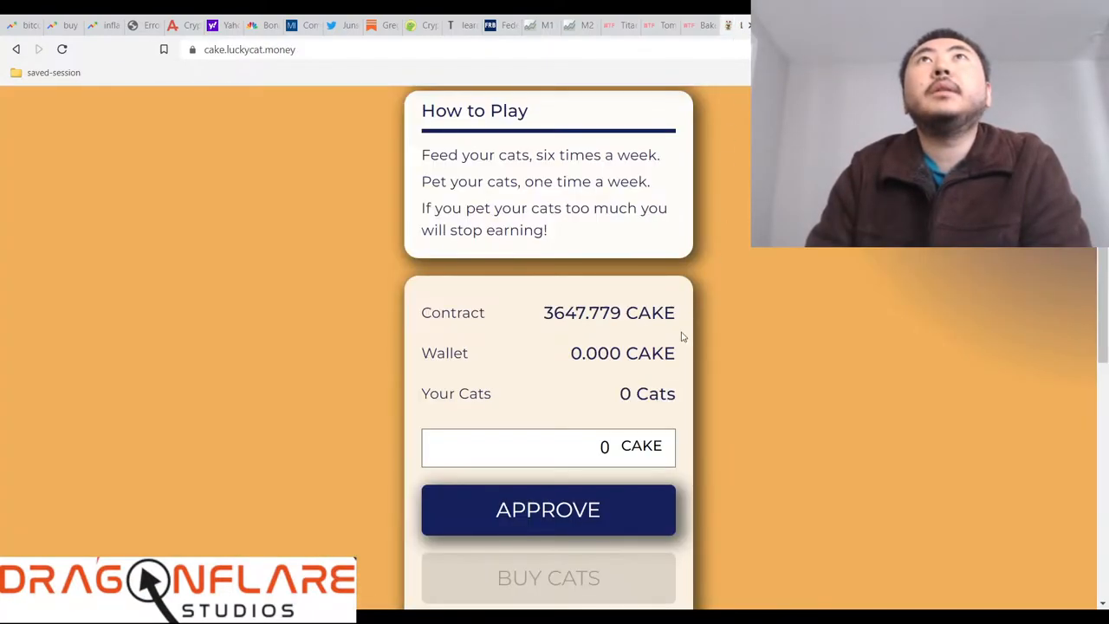
Step: Scroll the Lucky Cat CAKE page and the BNBMiner.finance 1,170.222 BNB dapp for a quick comparison
scroll("down", 3)
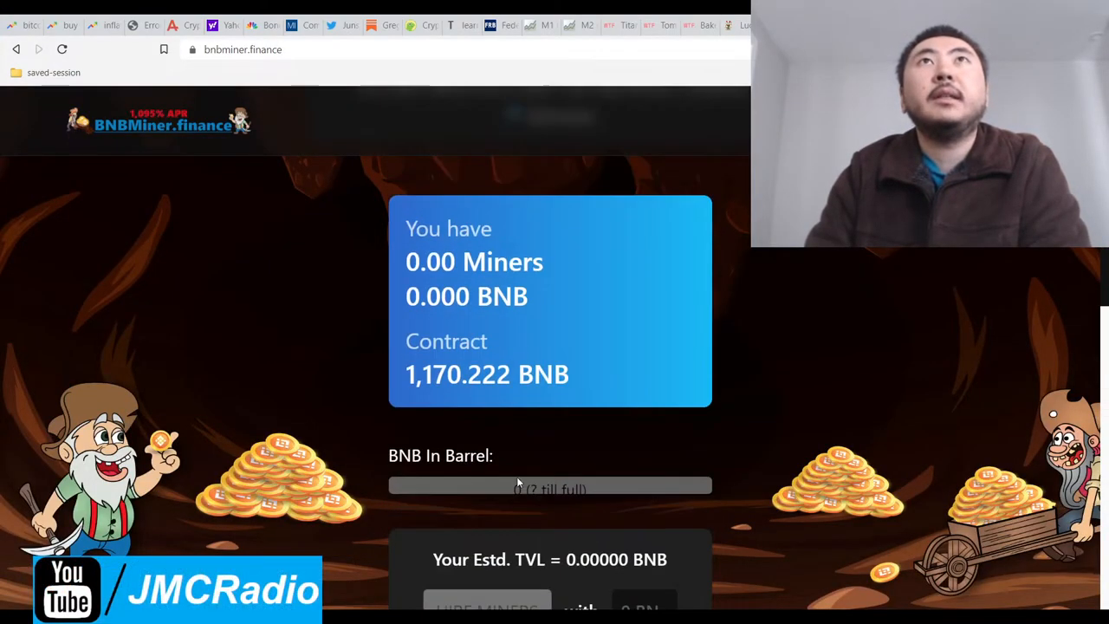
scroll("down", 3)
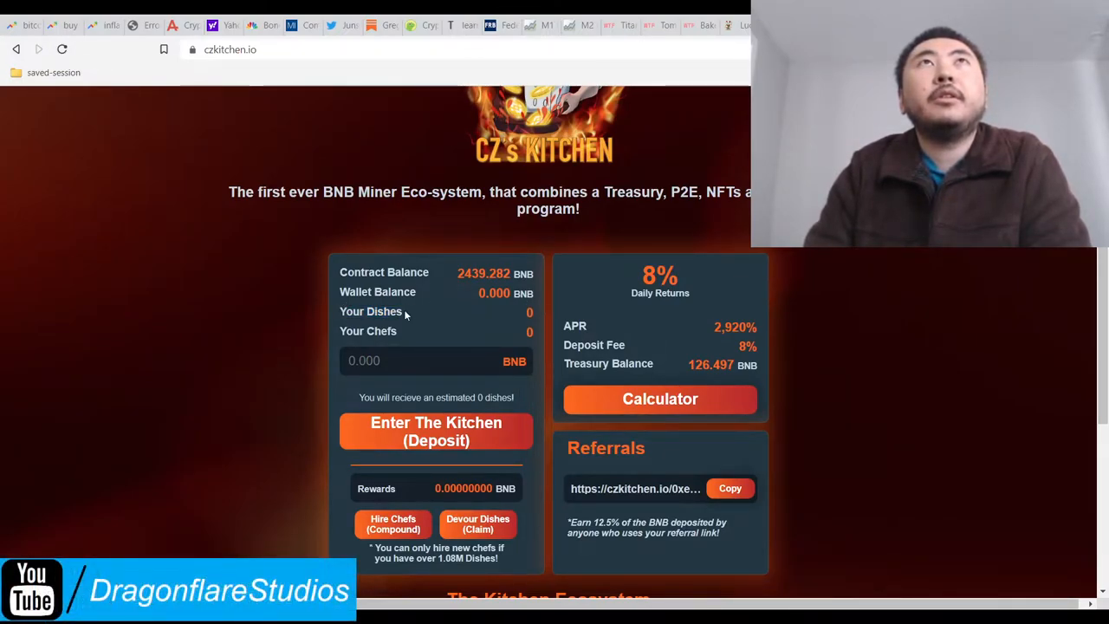
double_click(371, 312)
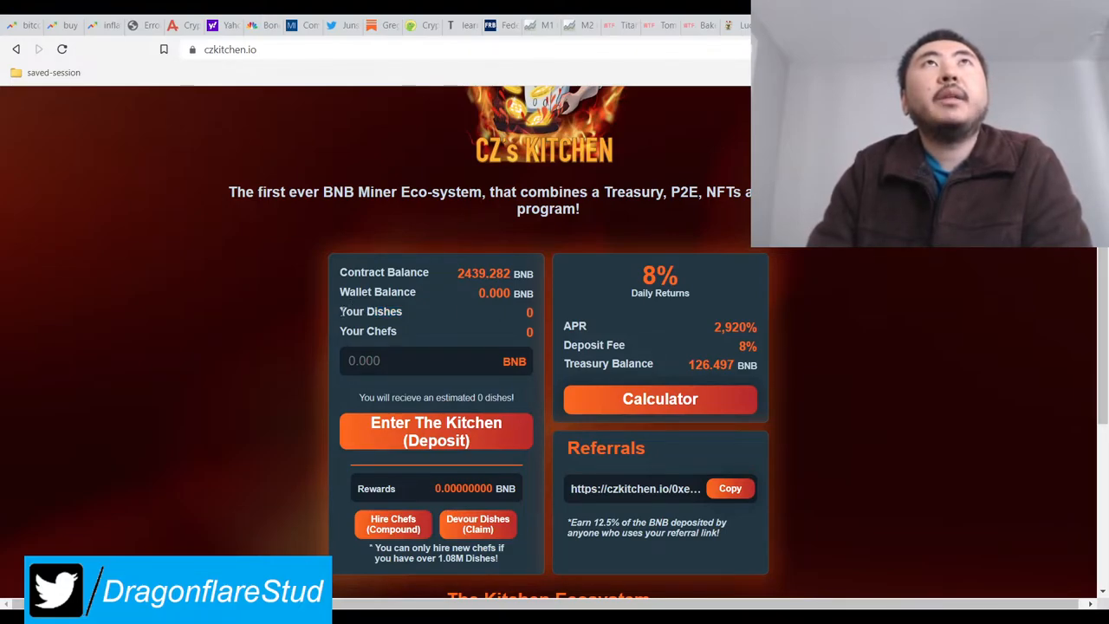
double_click(371, 312)
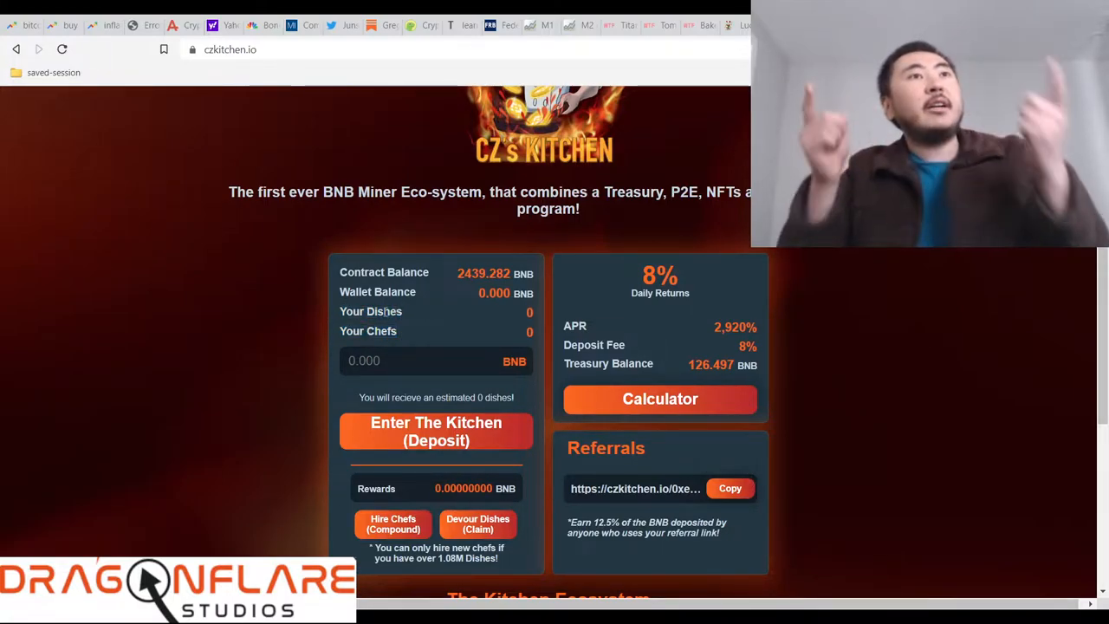
double_click(381, 311)
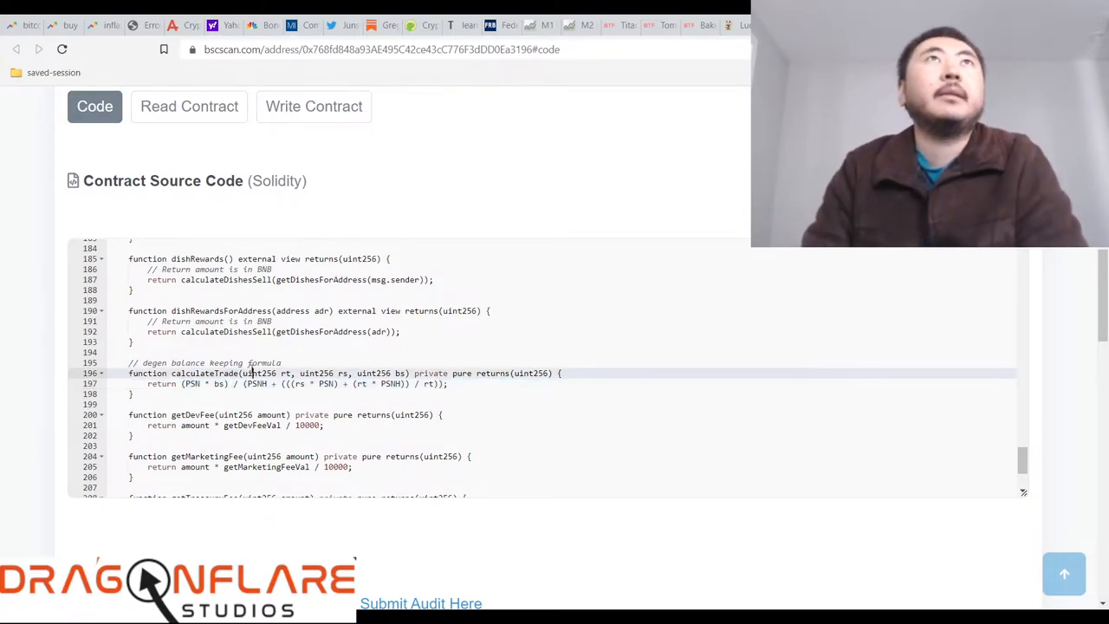
Step: Read the calculateDishesSell and calculateDishesBuy functions, highlighting the totalDishes variable
double_click(204, 383)
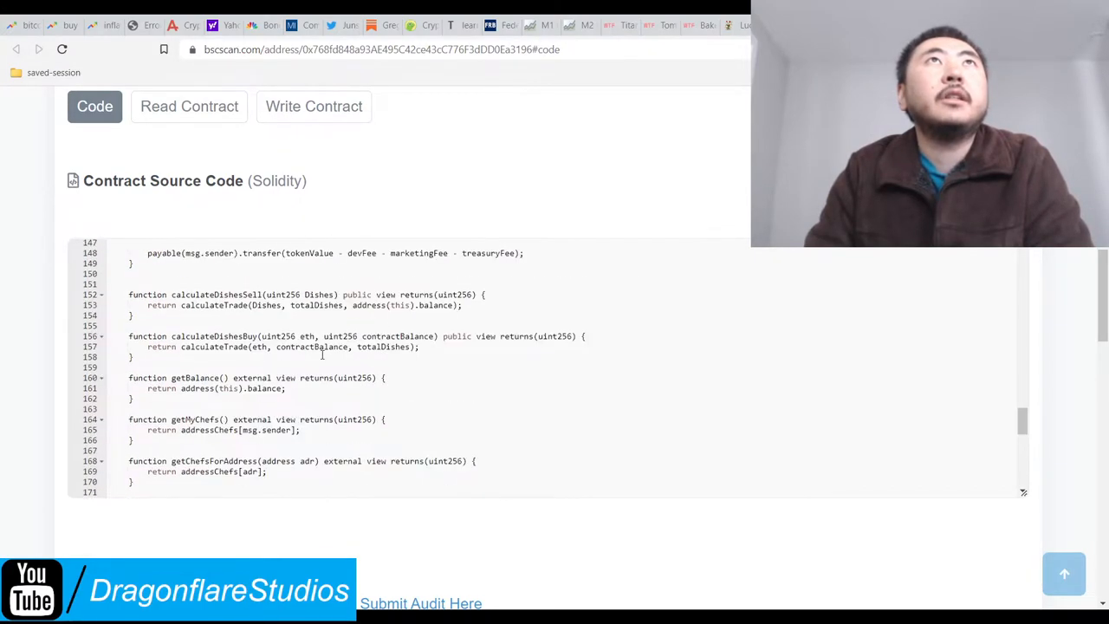
scroll("down", 3)
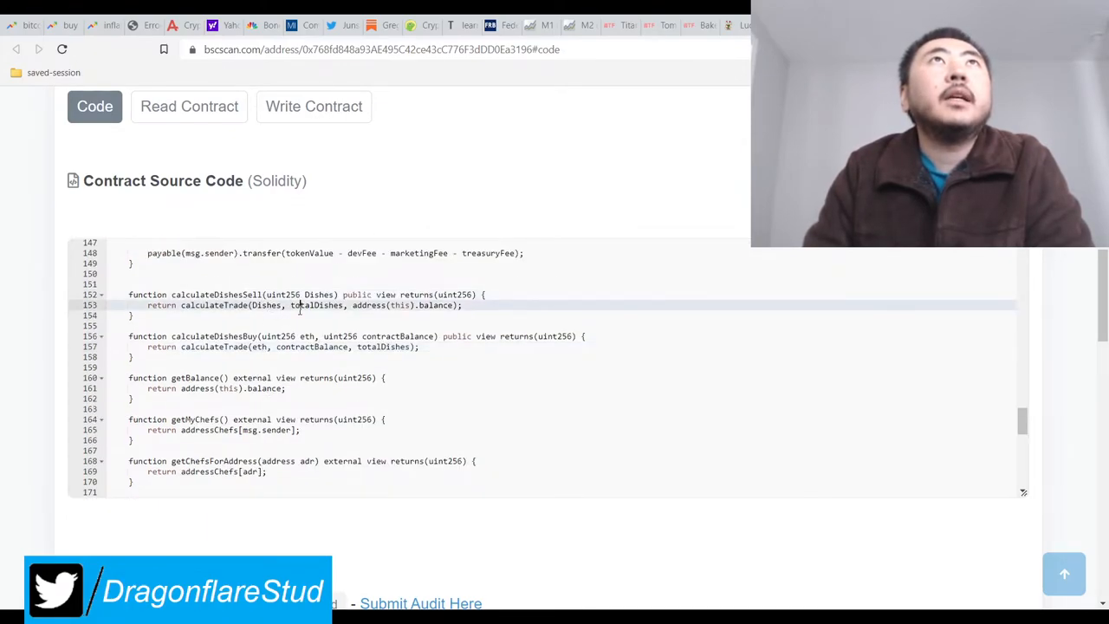
double_click(315, 305)
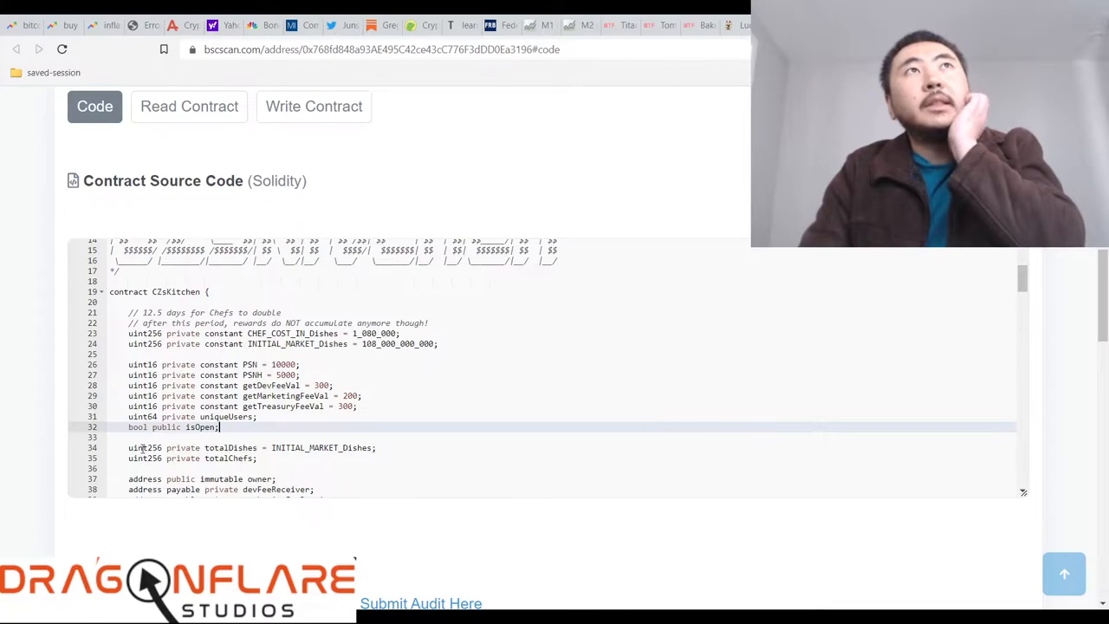
scroll("down", 3)
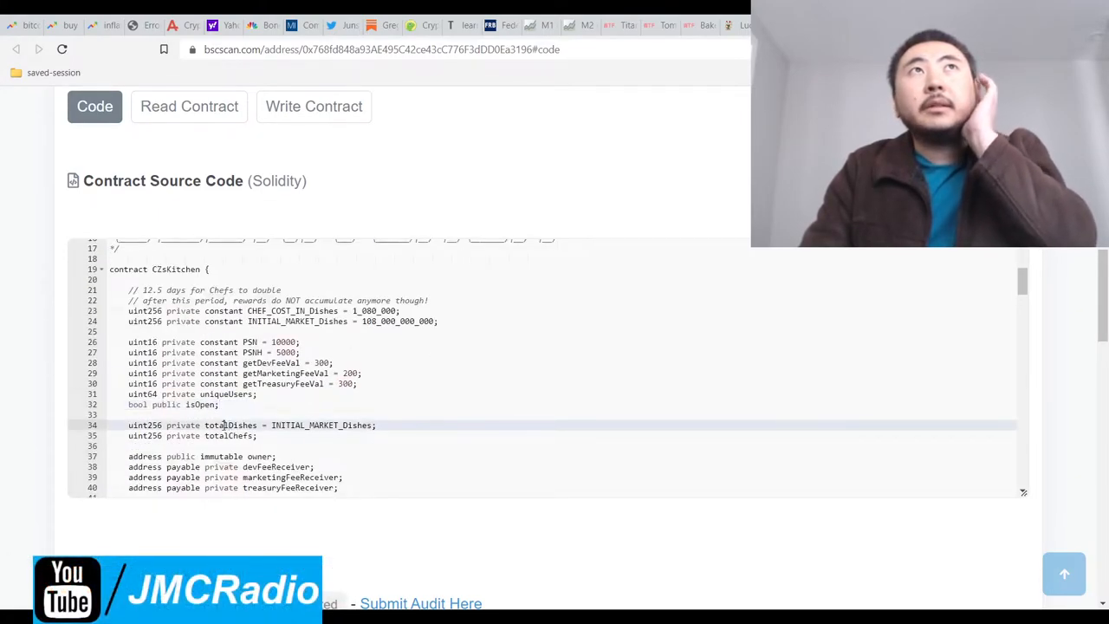
double_click(232, 425)
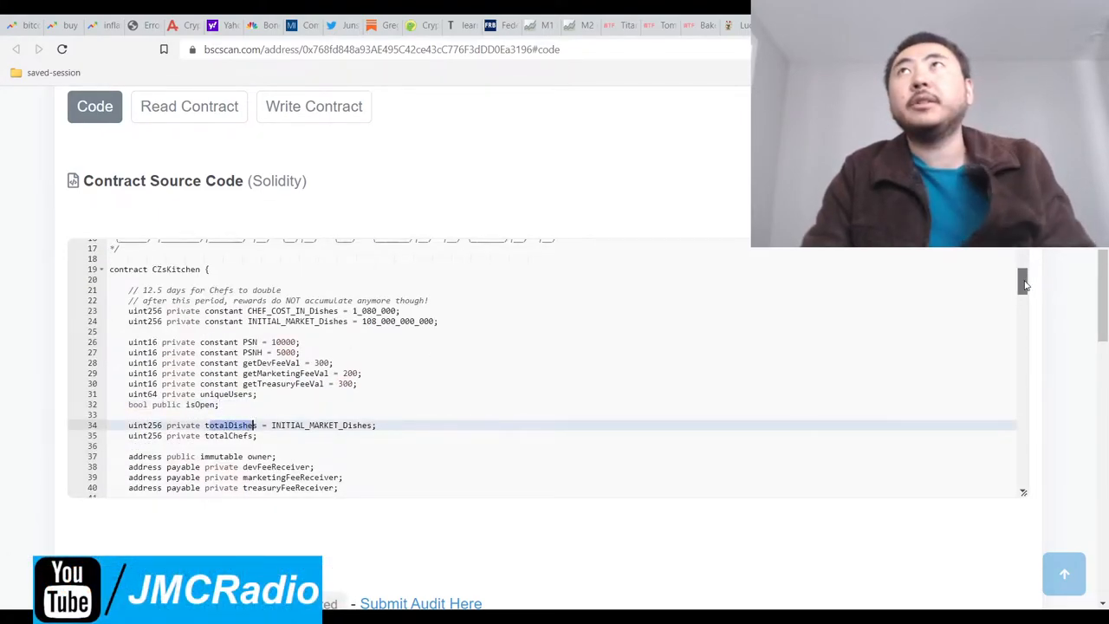
scroll("down", 3)
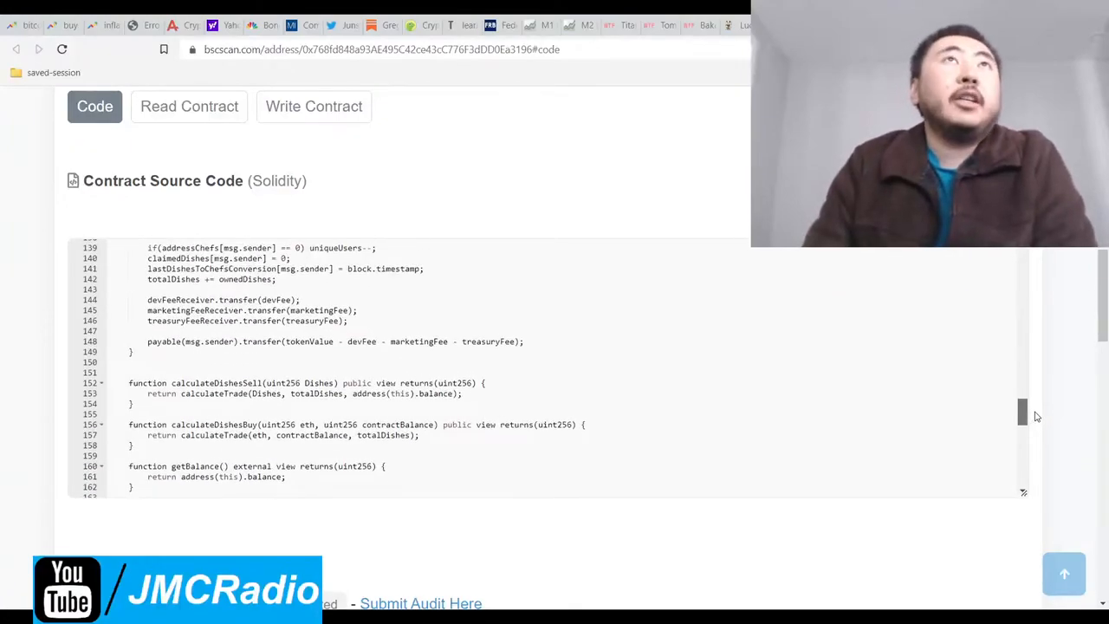
scroll("down", 3)
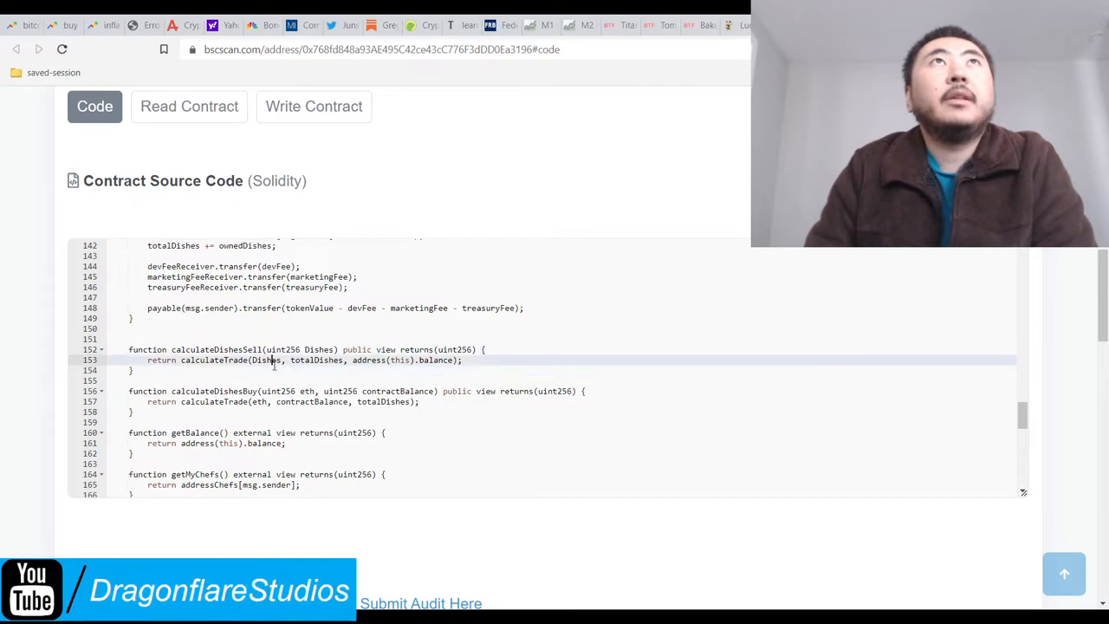
double_click(267, 359)
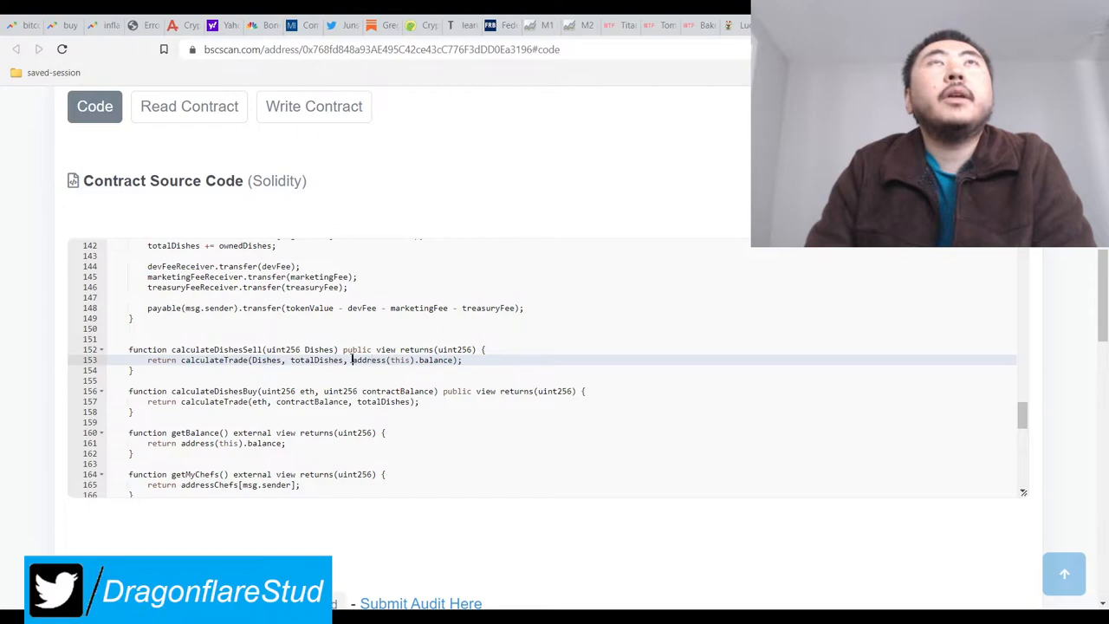
double_click(402, 358)
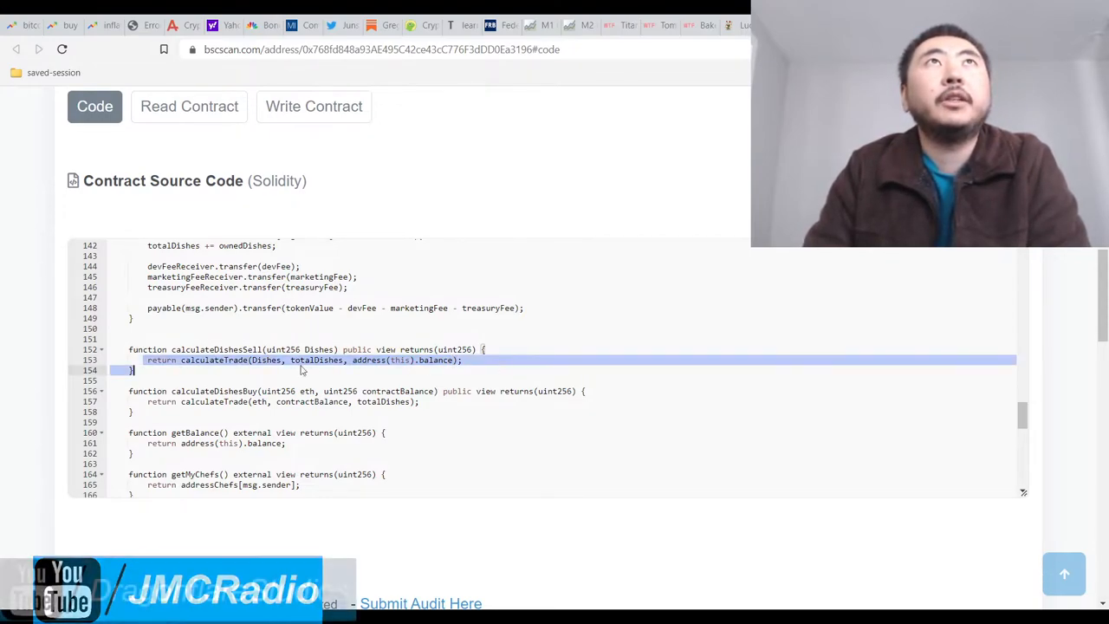
scroll("down", 3)
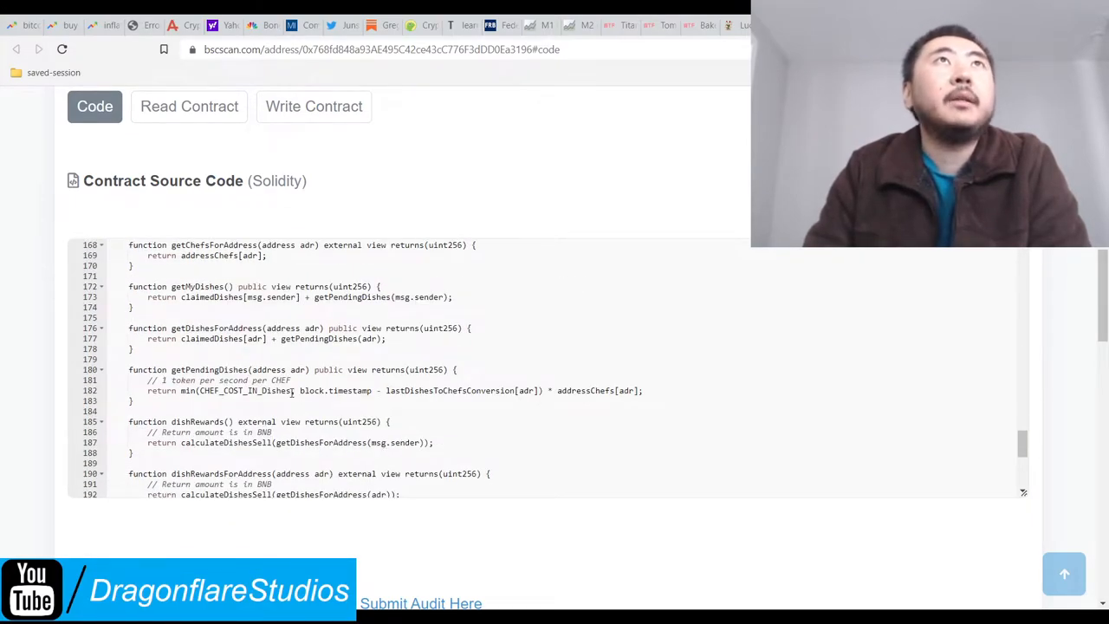
Step: Scroll to lines 195–197 and highlight the calculateTrade balance-keeping formula
scroll("down", 3)
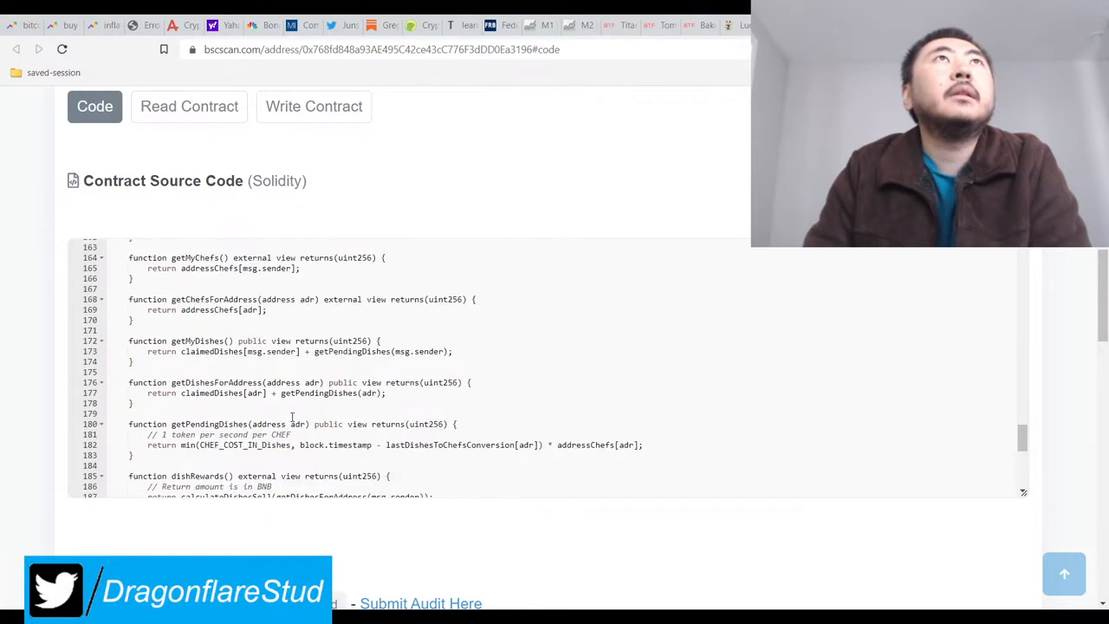
scroll("down", 3)
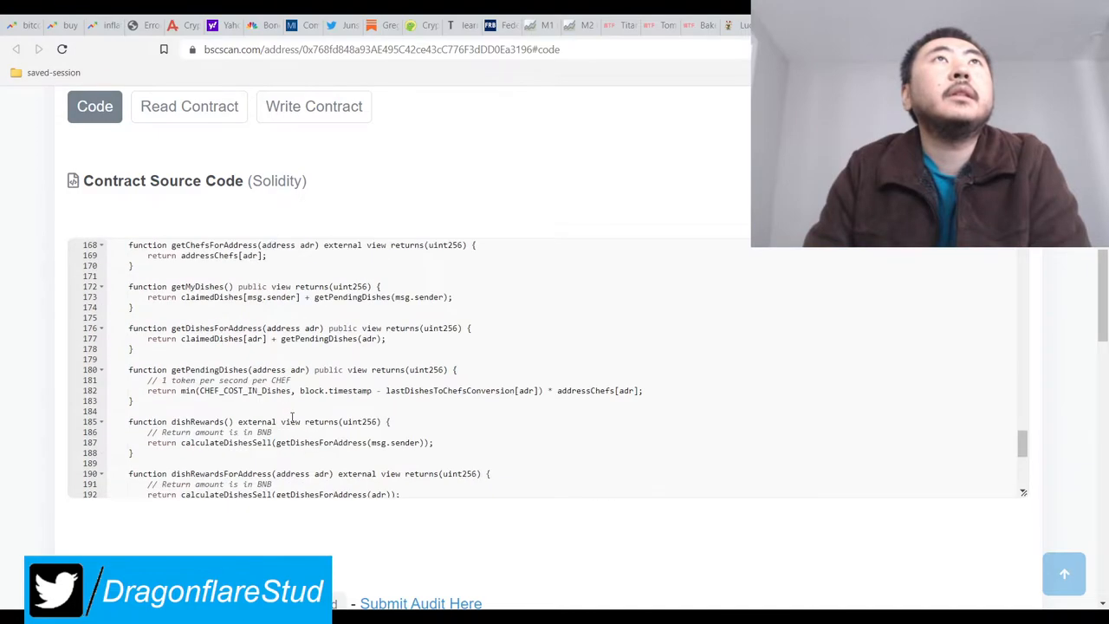
scroll("down", 3)
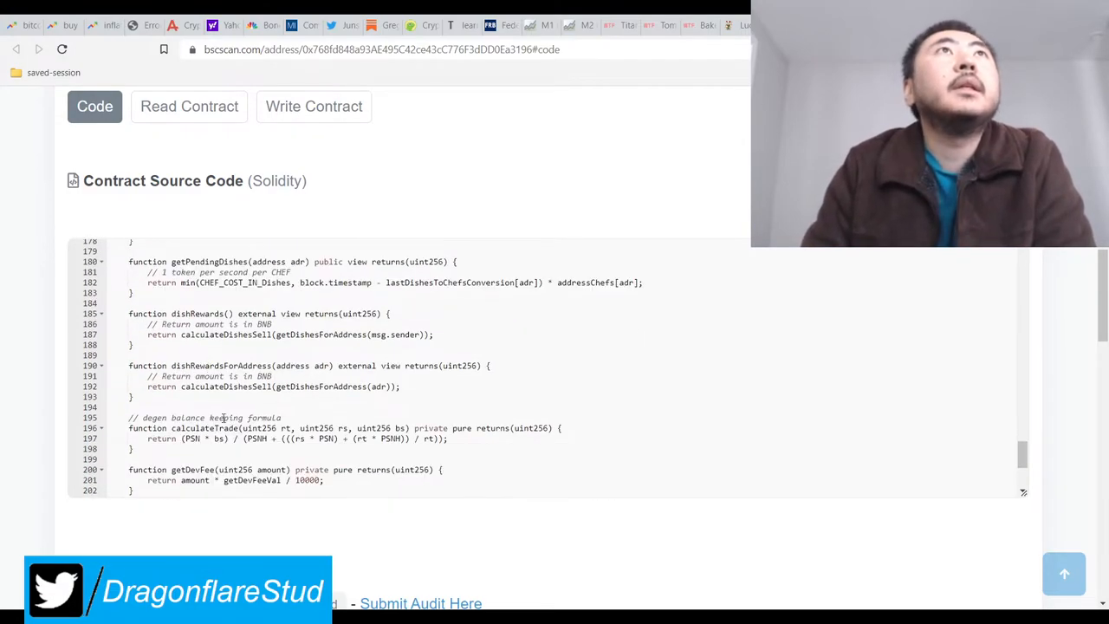
scroll("down", 3)
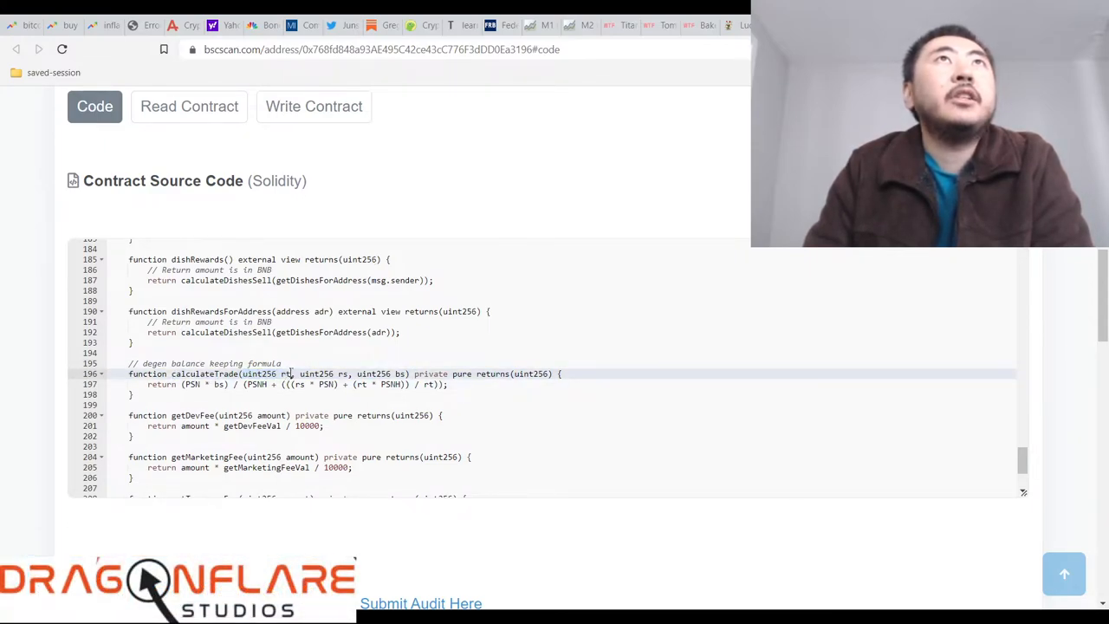
double_click(263, 374)
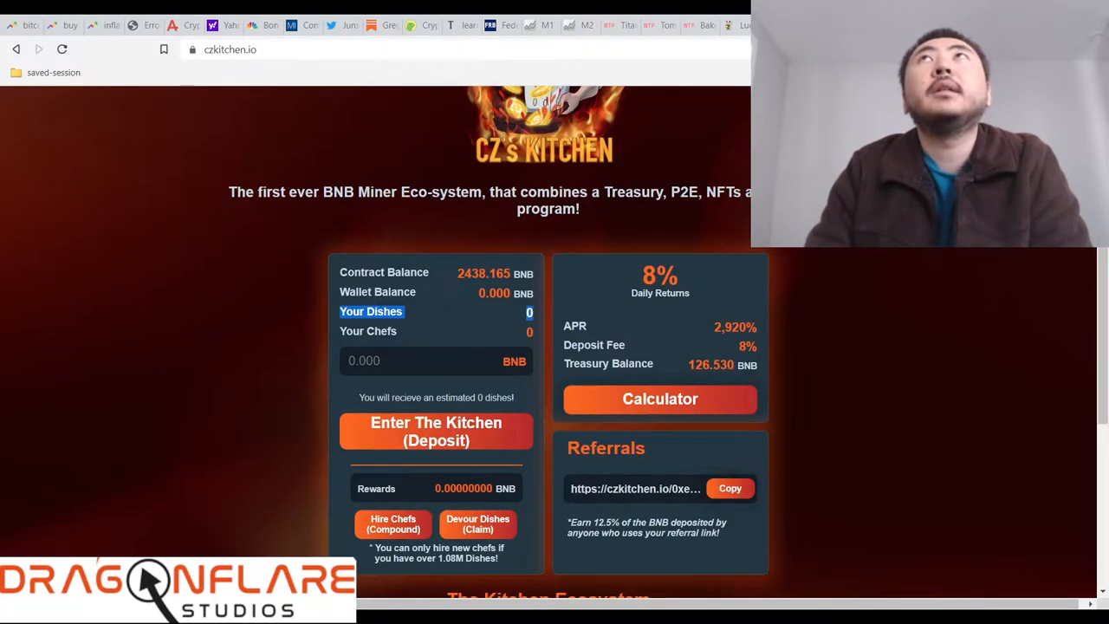
Step: Switch back to the czkitchen.io dapp tab showing the contract balance and dishes stats
left_click(230, 48)
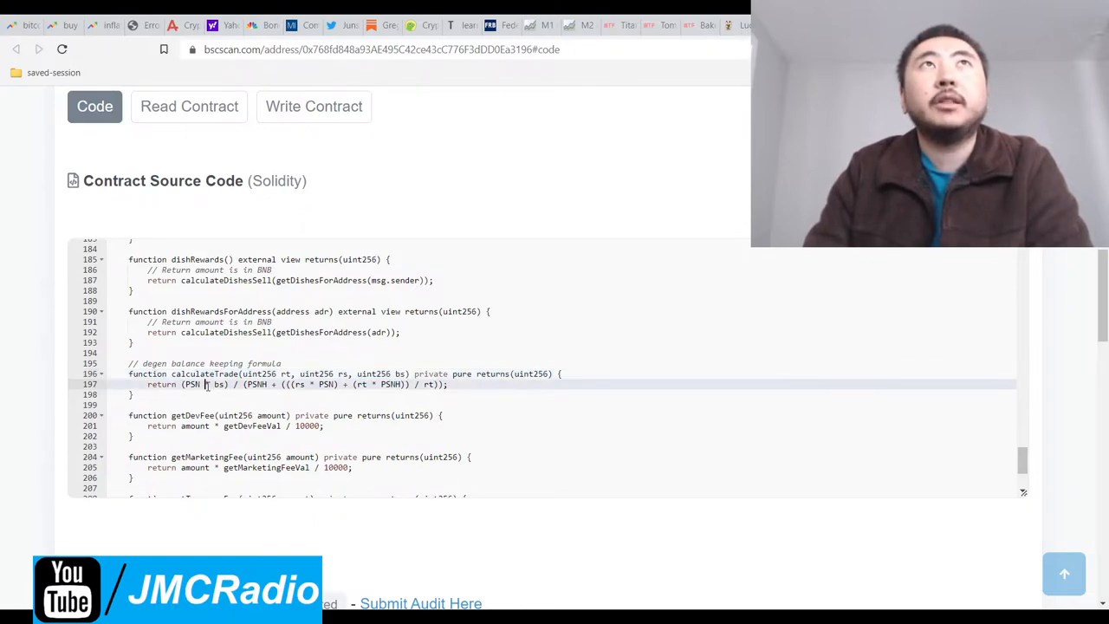
double_click(375, 374)
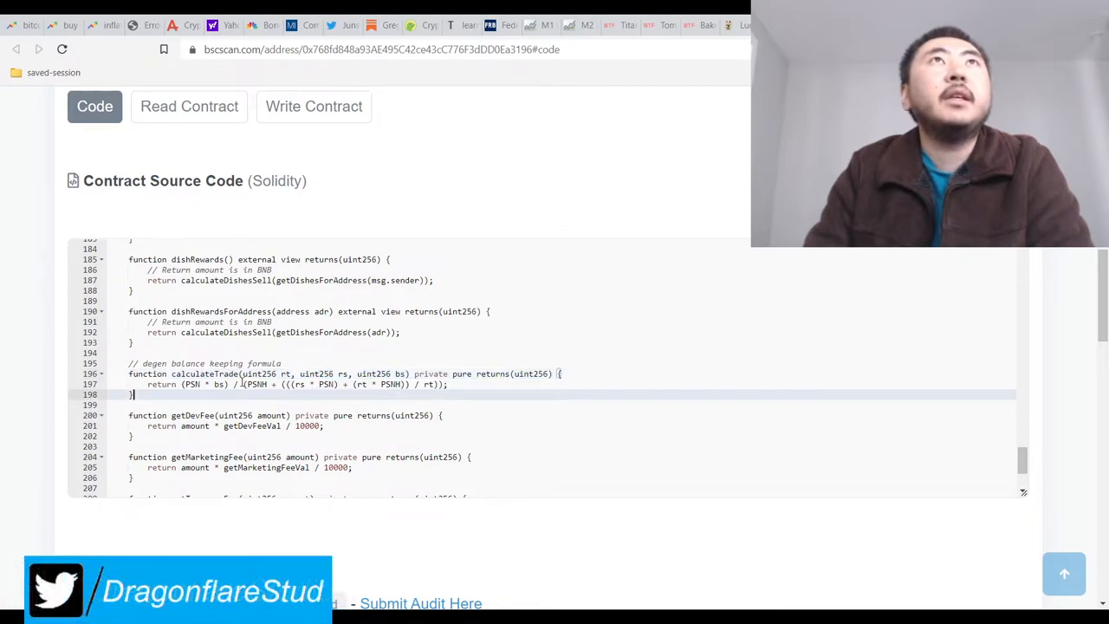
double_click(302, 385)
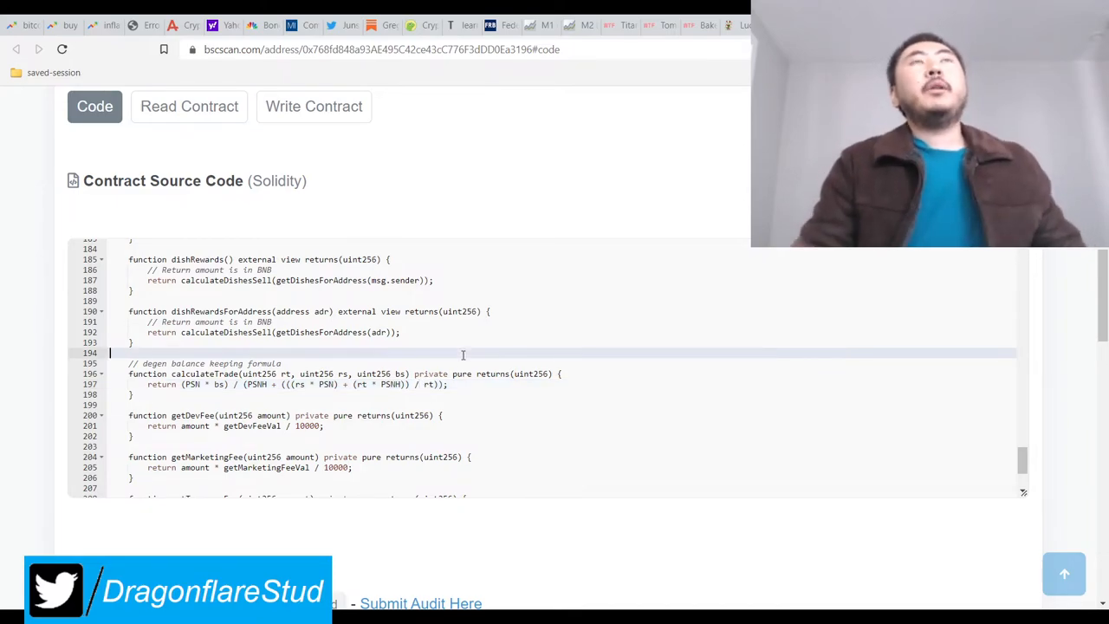
Step: Search the contract source for 'calculate' to reach the calculateDishesSell call inside dishRewards
type("c")
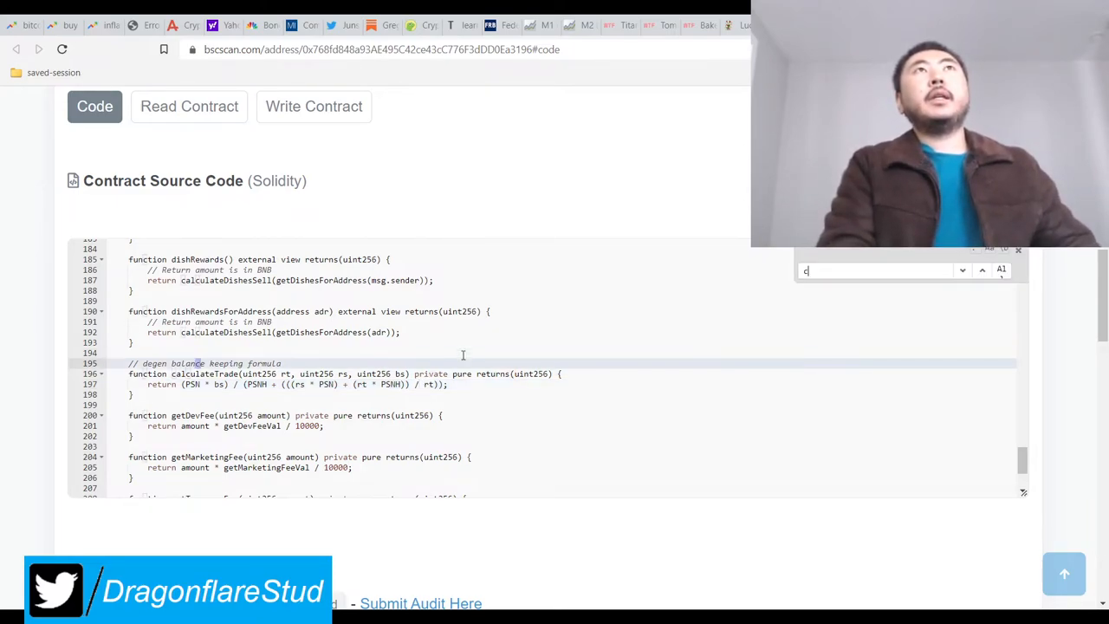
type("calculatesel")
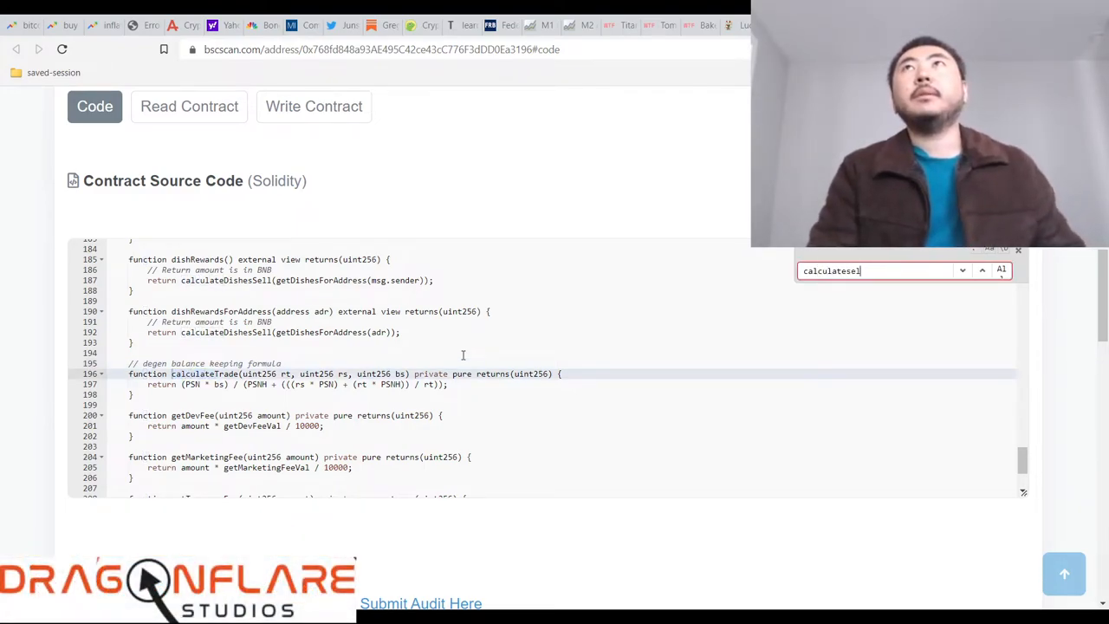
key("Backspace")
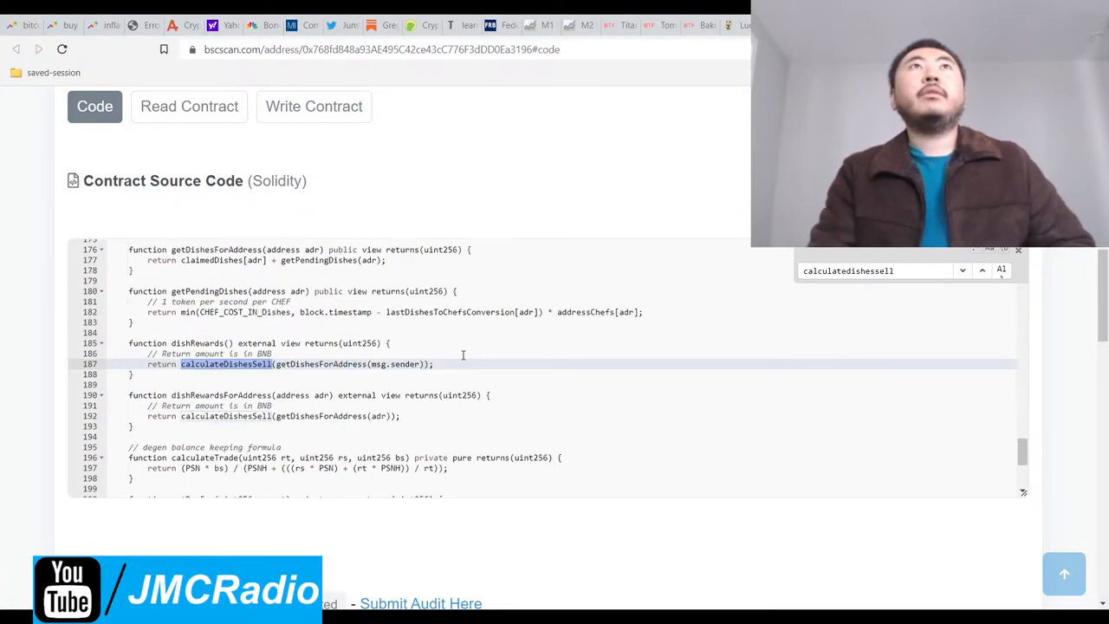
type("1")
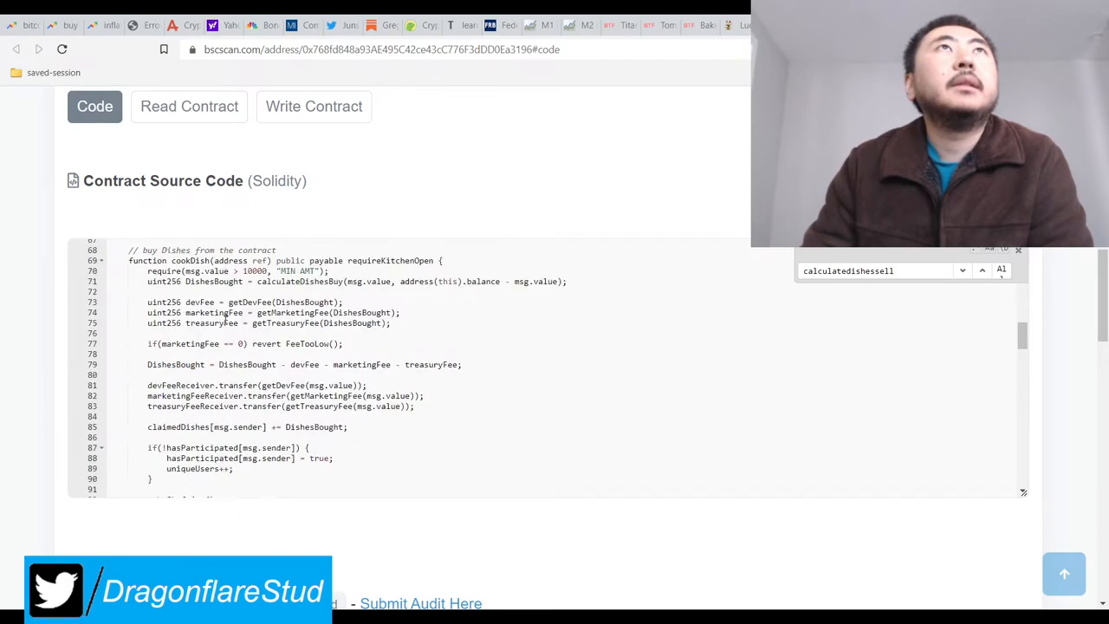
Step: Scroll through each calculateDishesSell match down to the devourDishes sell function
scroll("down", 3)
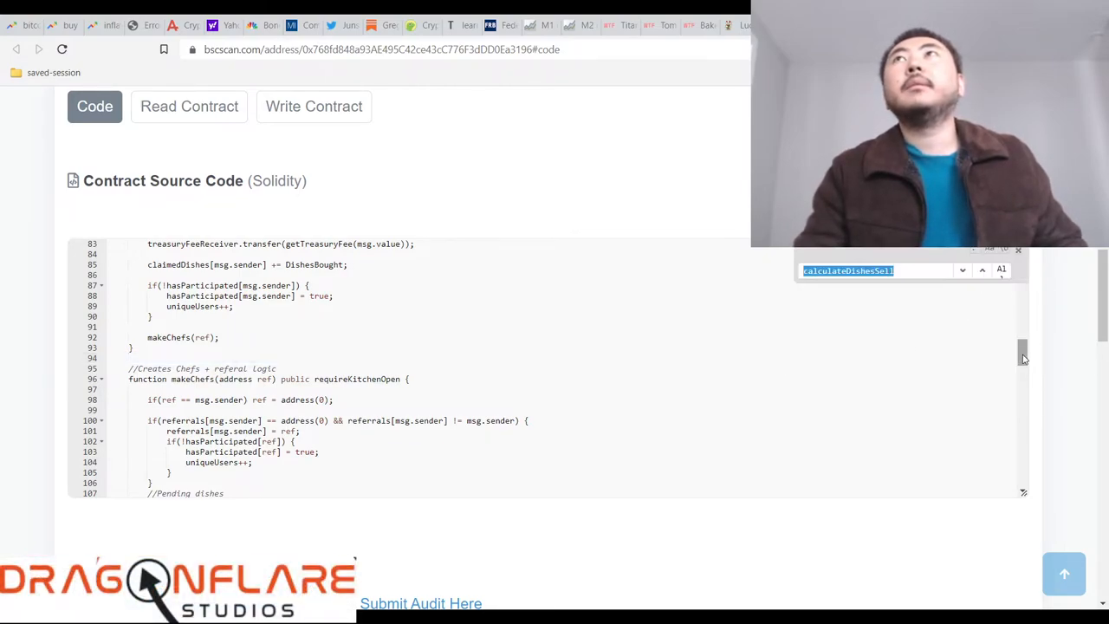
scroll("down", 3)
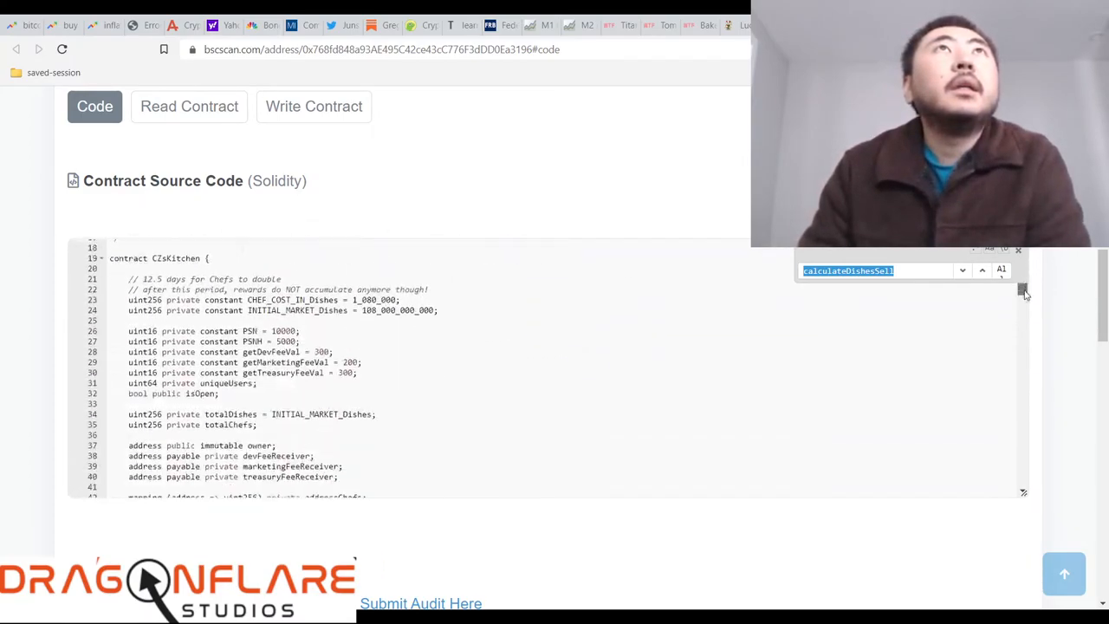
scroll("down", 3)
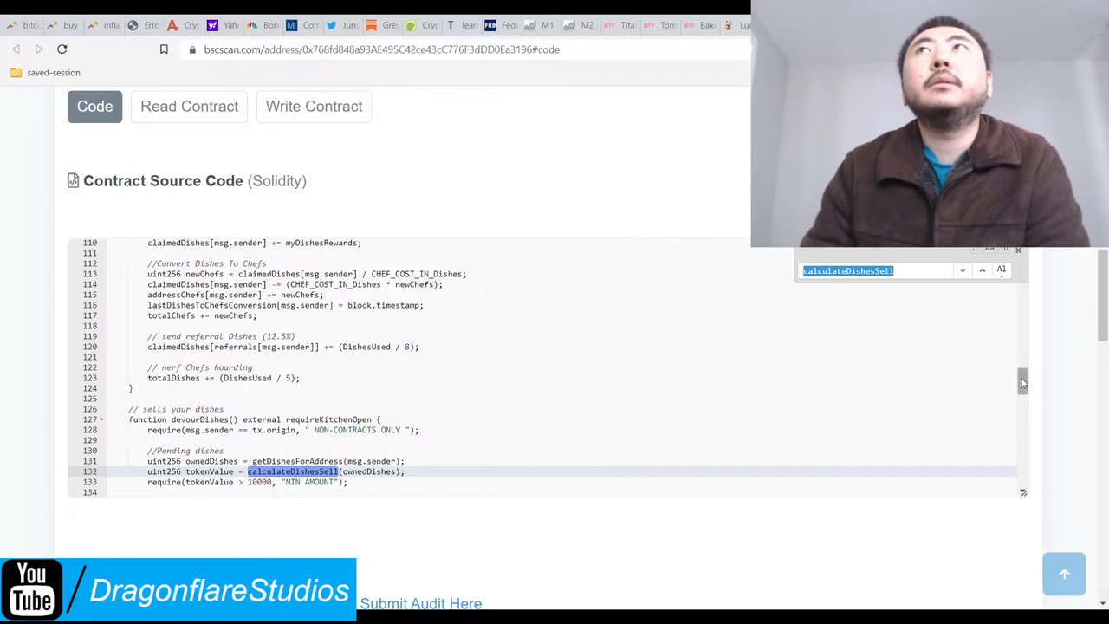
scroll("down", 3)
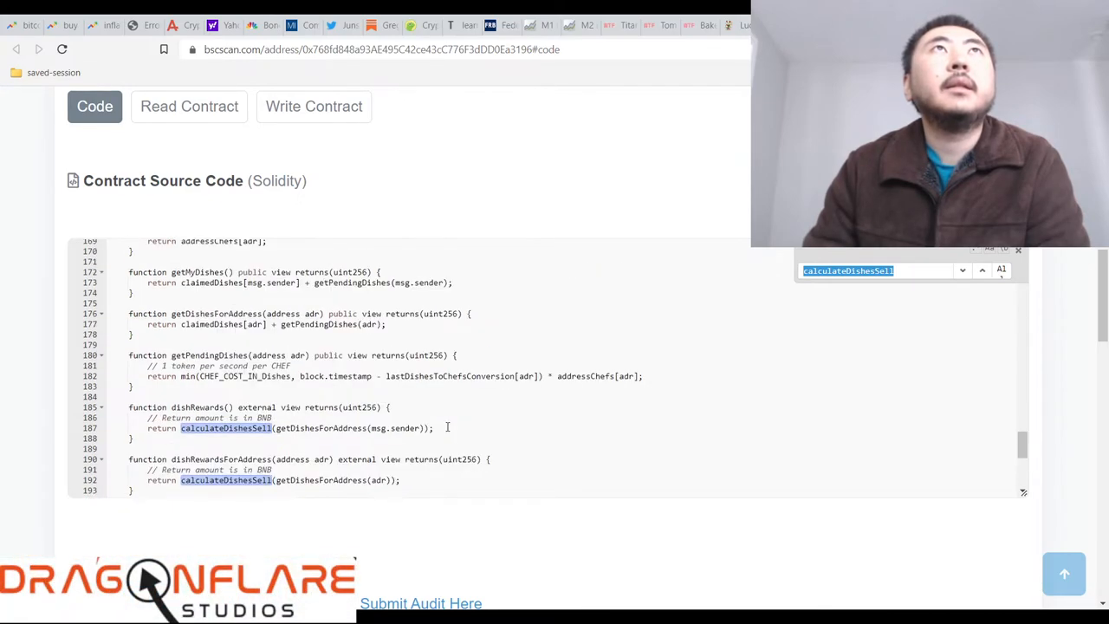
scroll("down", 3)
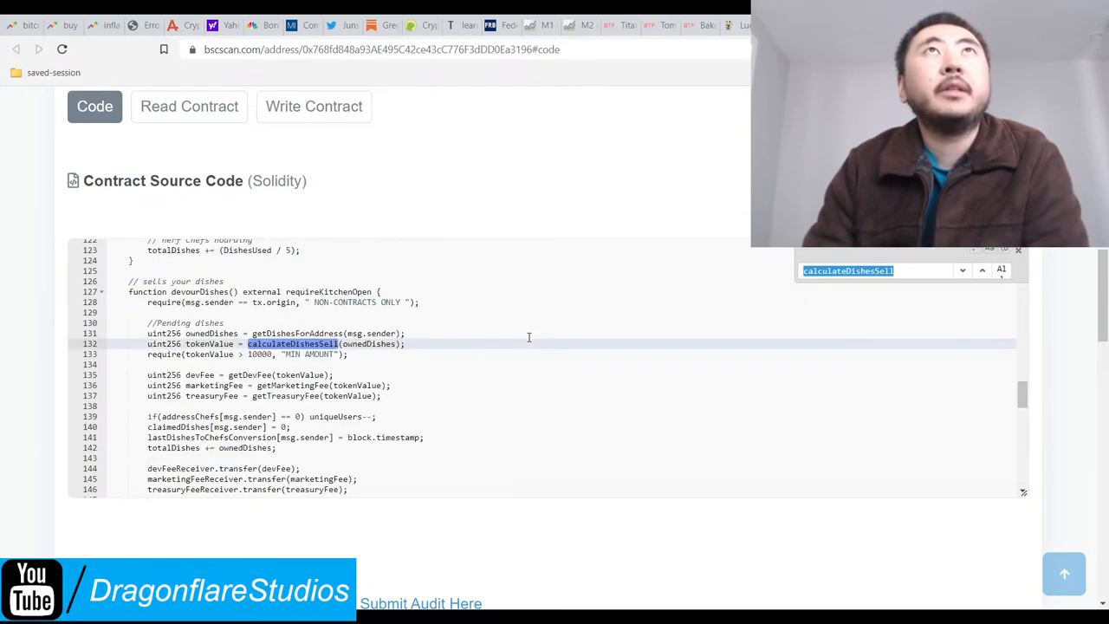
scroll("down", 3)
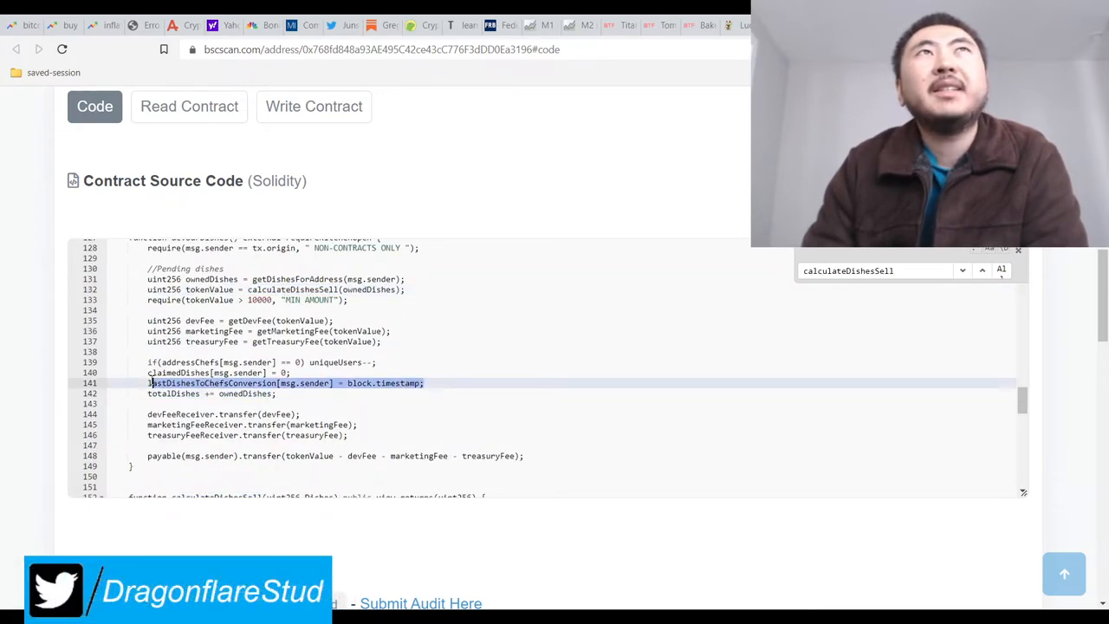
left_click(506, 388)
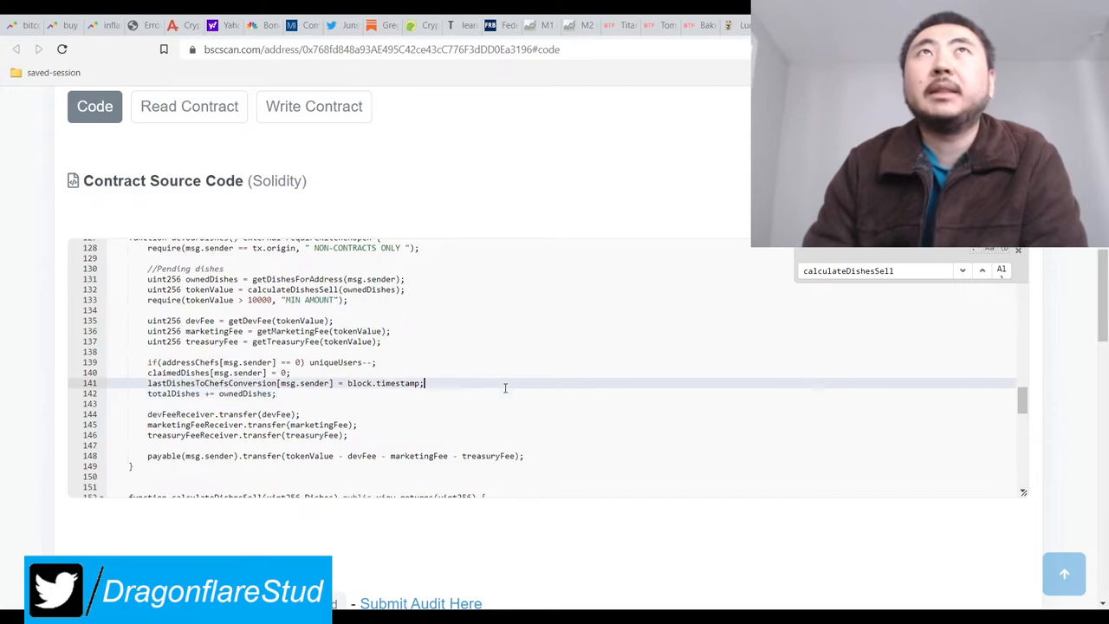
scroll("down", 3)
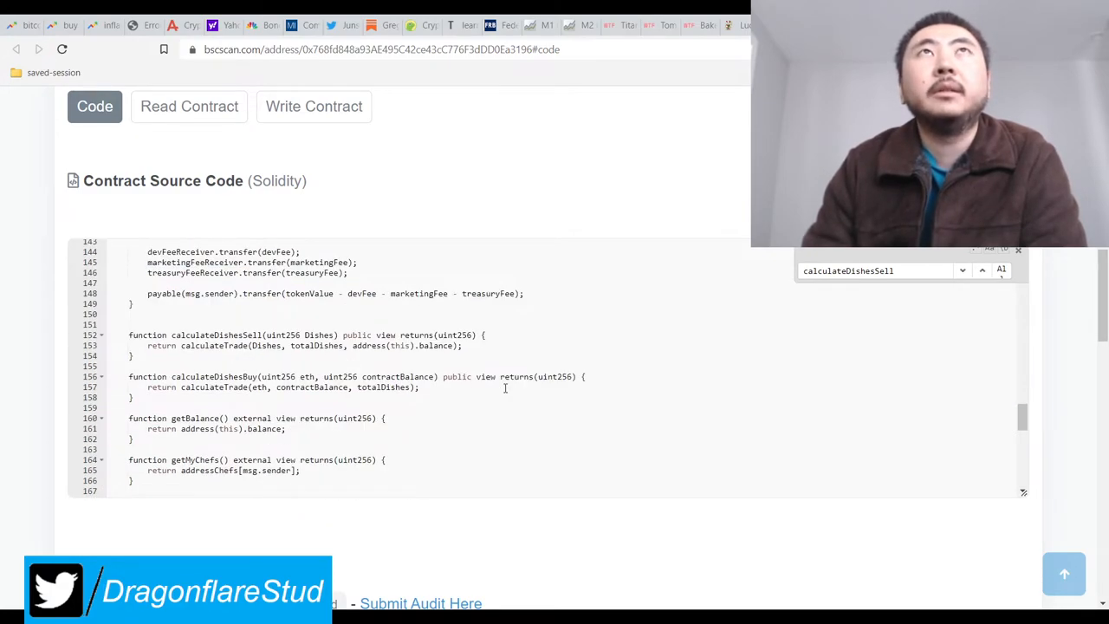
scroll("down", 3)
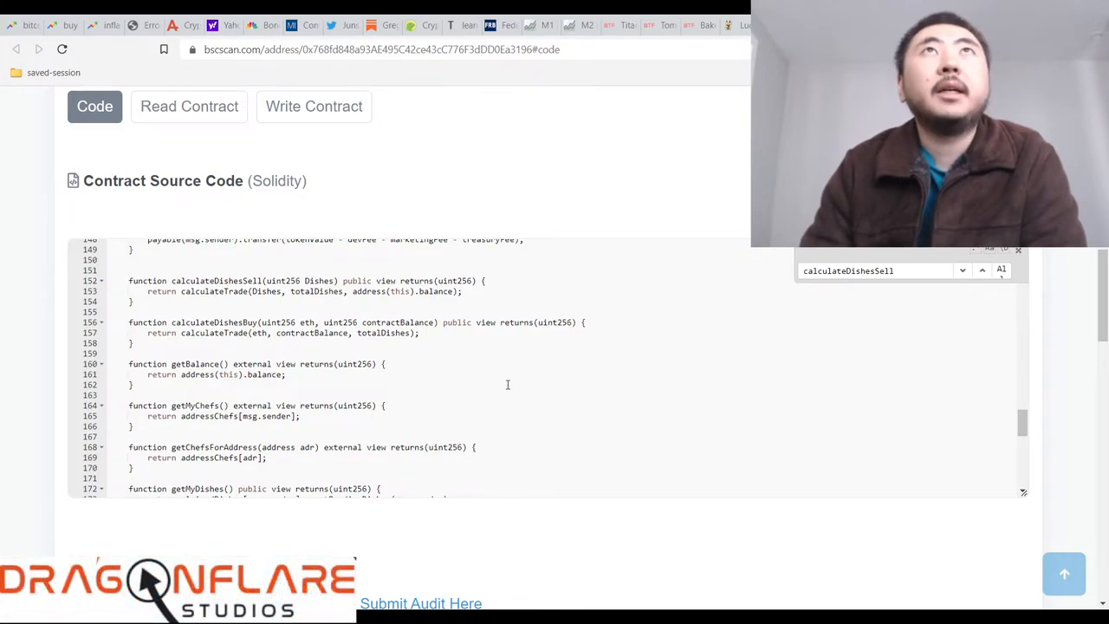
scroll("down", 3)
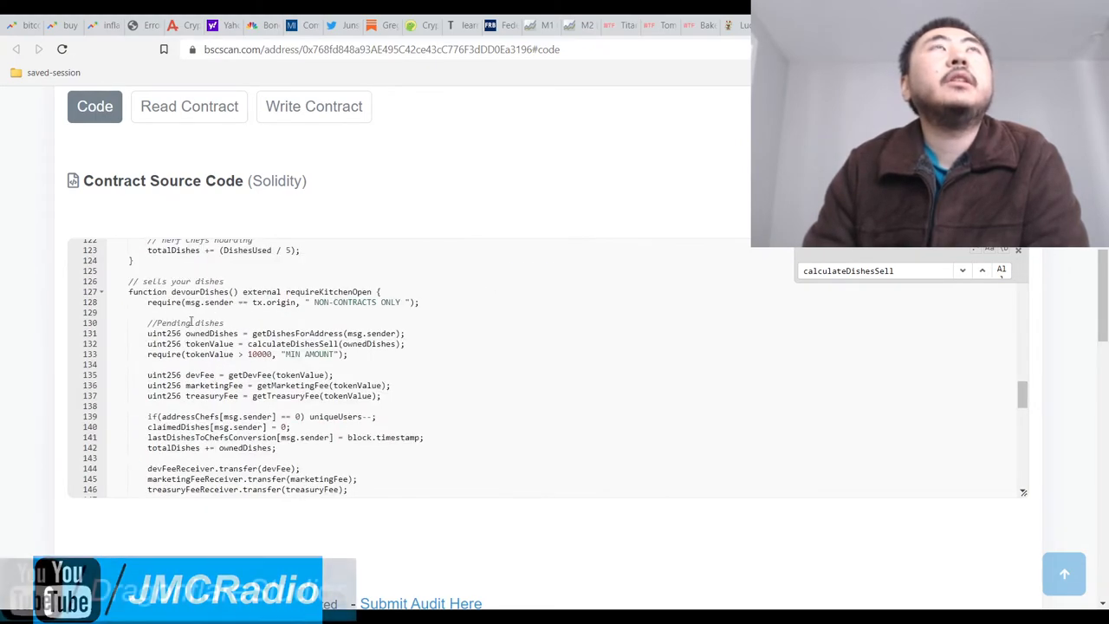
scroll("down", 3)
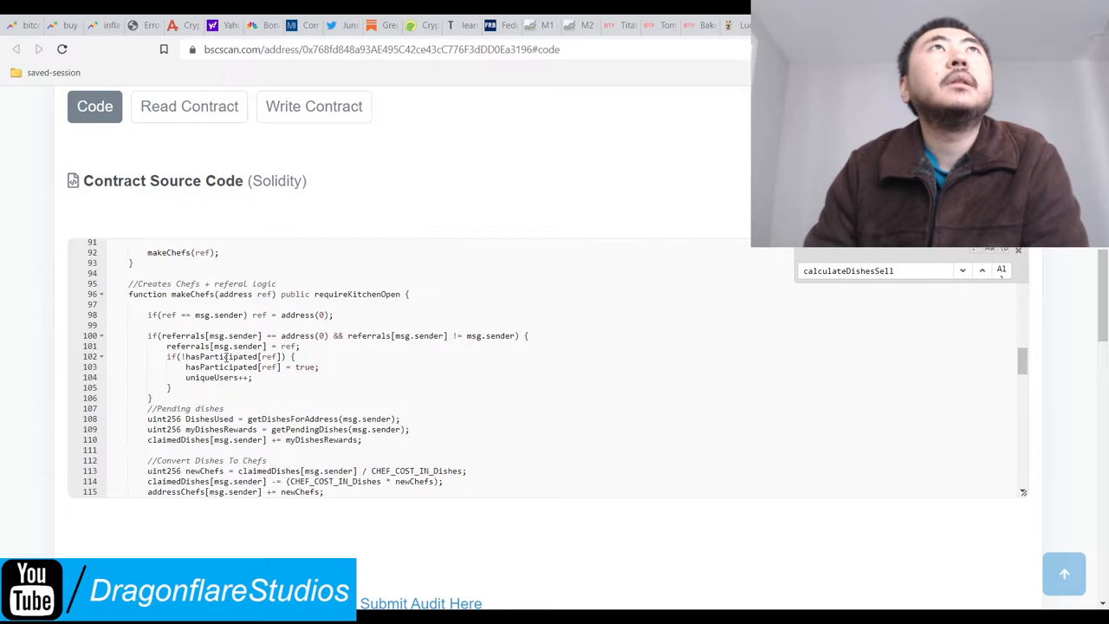
scroll("down", 3)
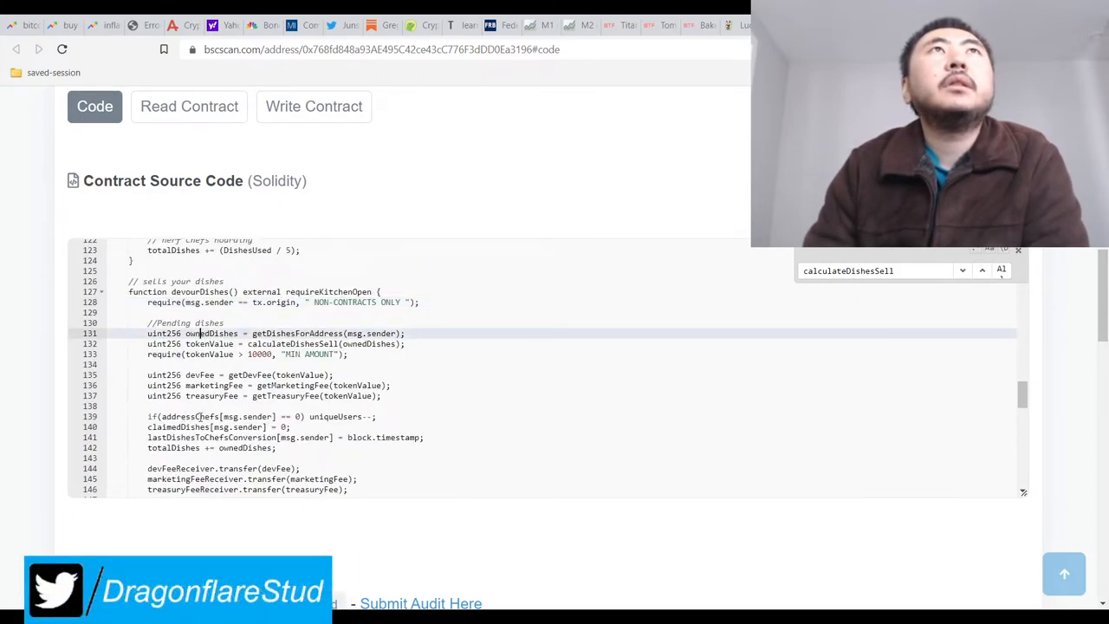
scroll("down", 3)
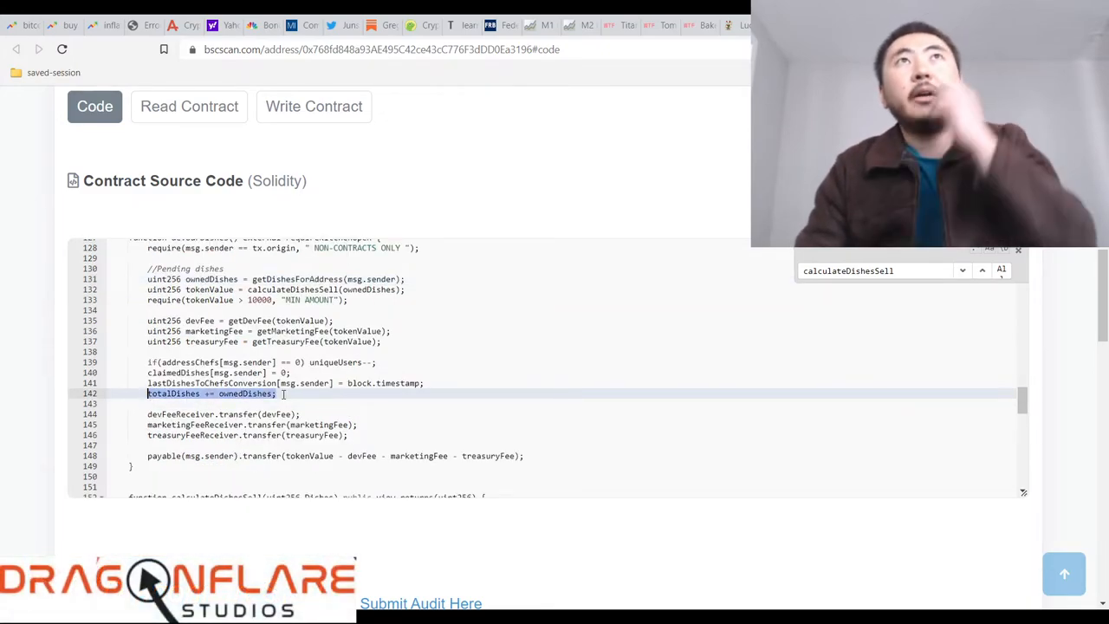
scroll("down", 3)
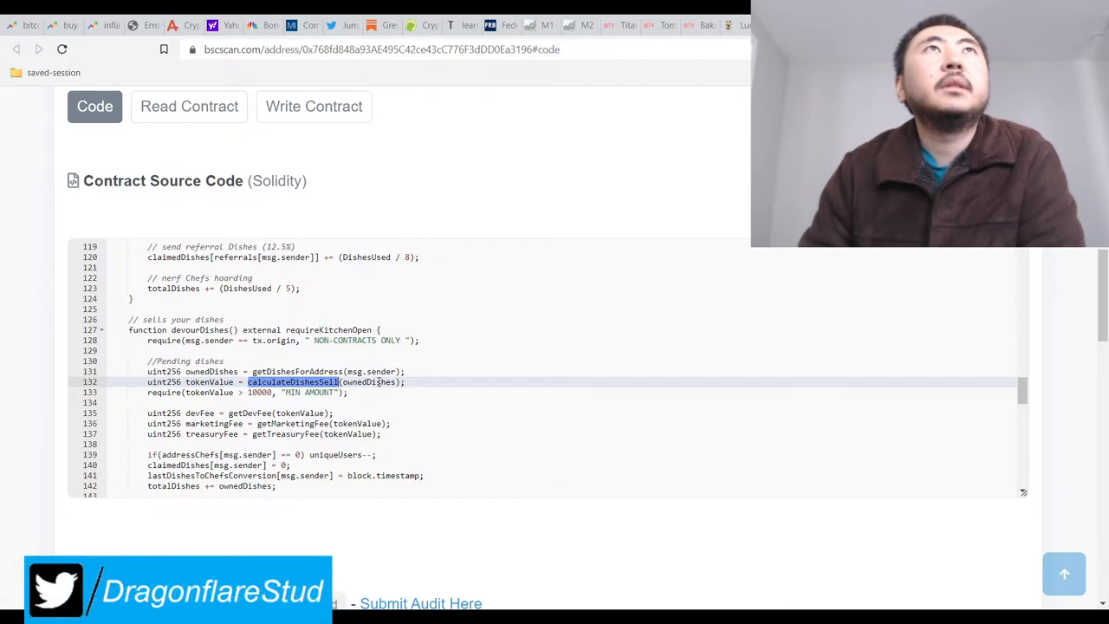
scroll("down", 3)
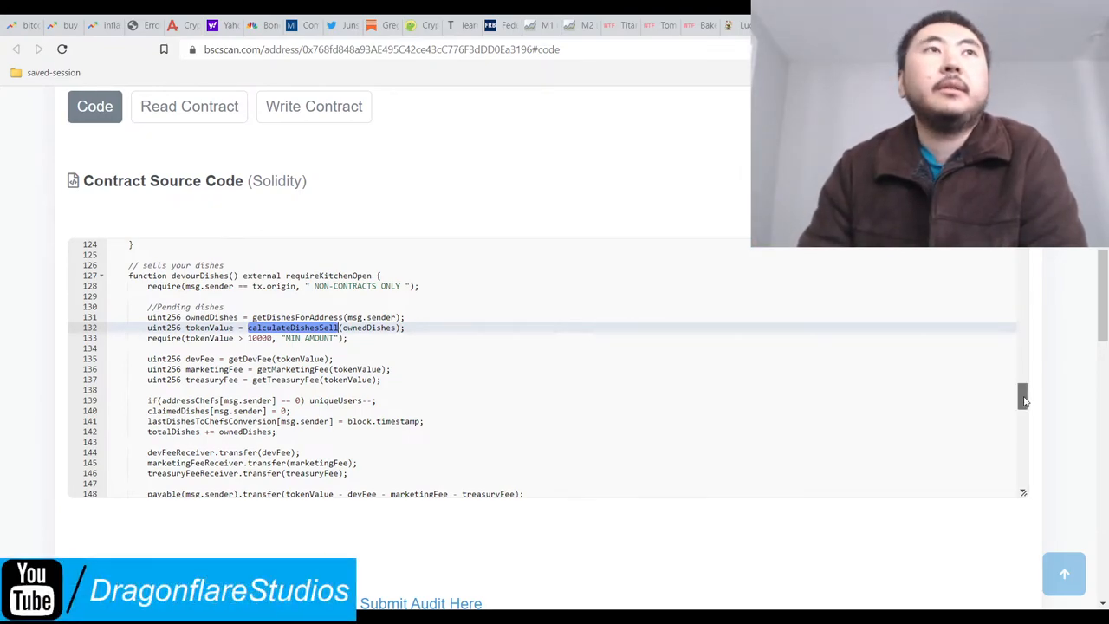
Step: Scroll to the dishRewards functions above the calculateTrade formula
scroll("down", 3)
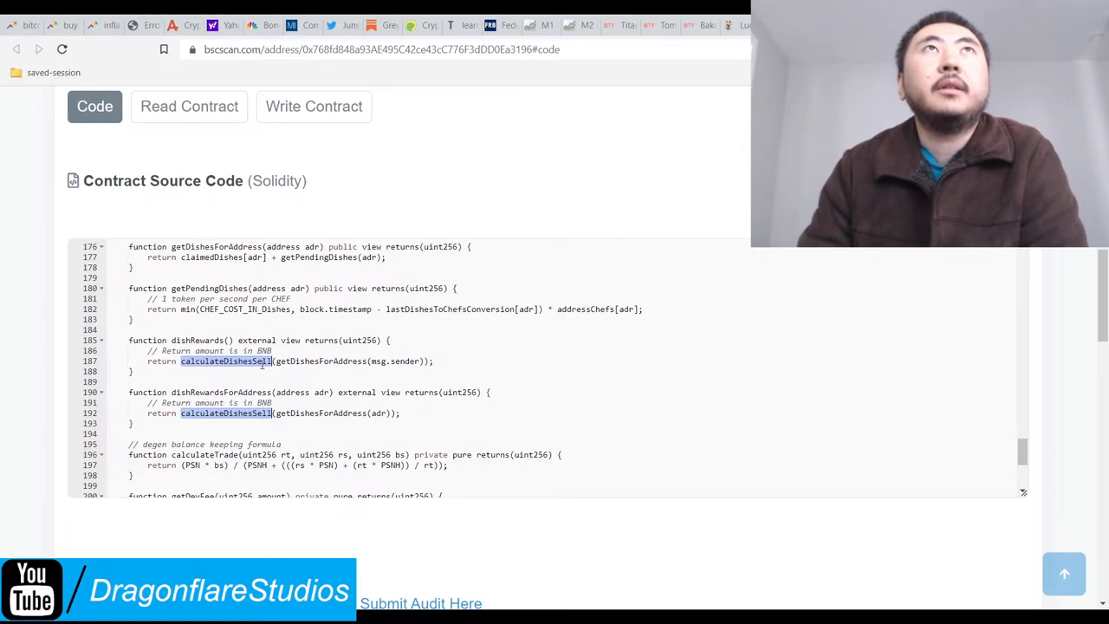
mouse_move(683, 427)
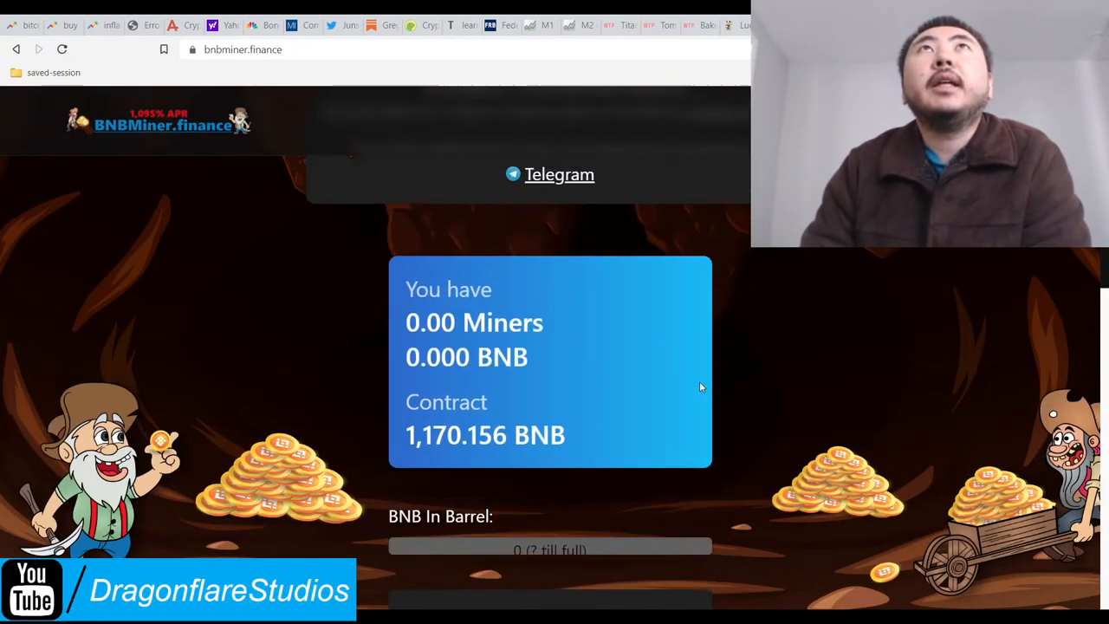
Step: Scroll through the BNBMiner panels: contract balance, hire, compound and pocket actions
scroll("down", 3)
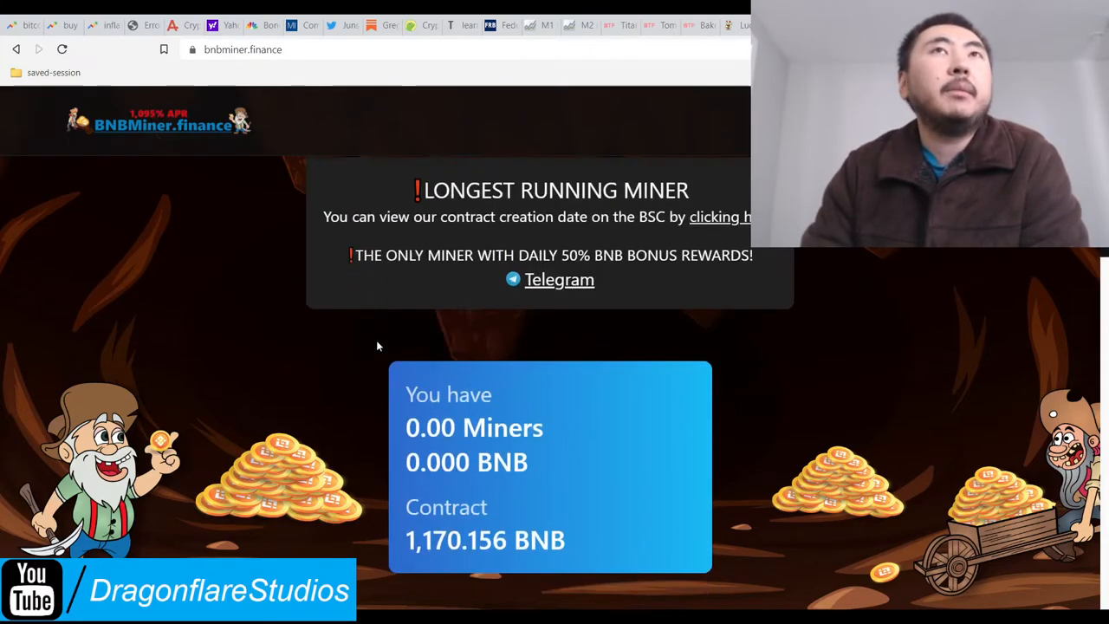
scroll("down", 3)
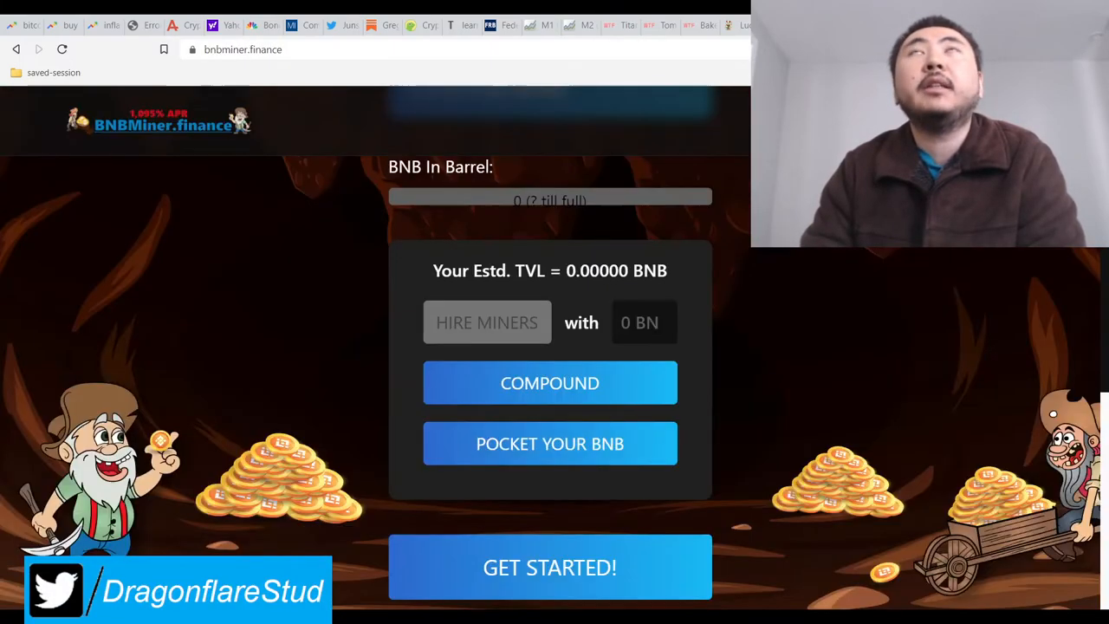
scroll("down", 3)
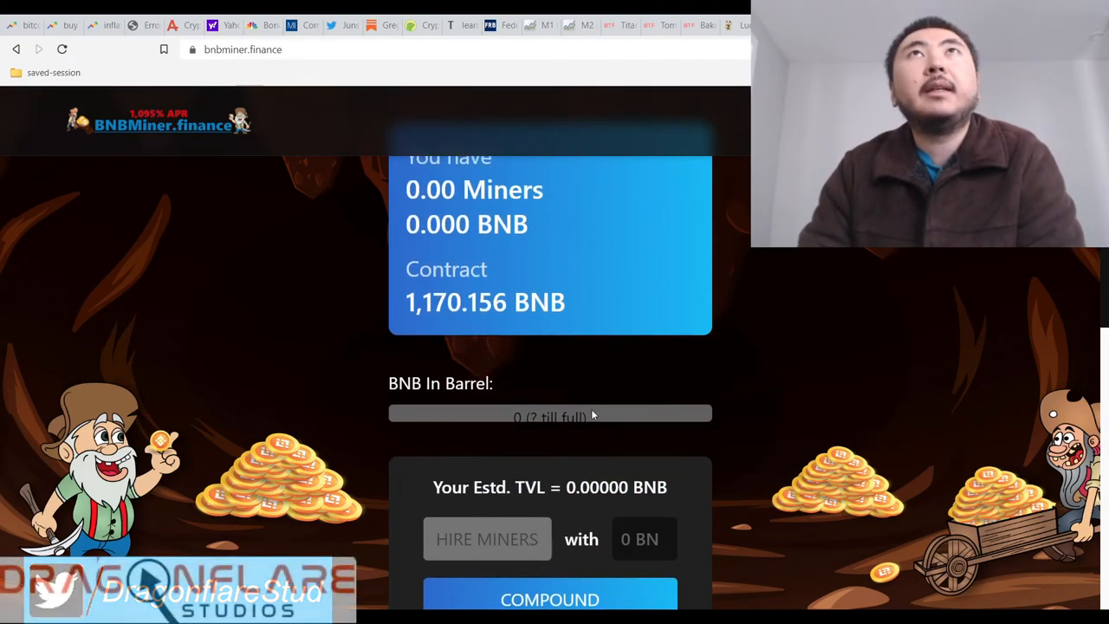
scroll("down", 3)
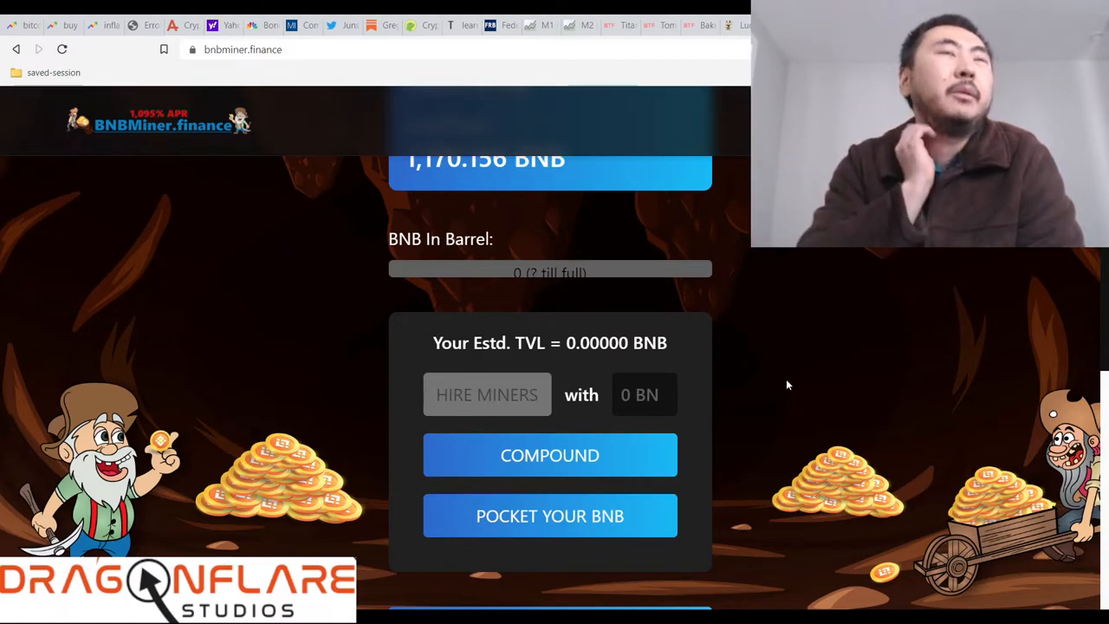
scroll("down", 3)
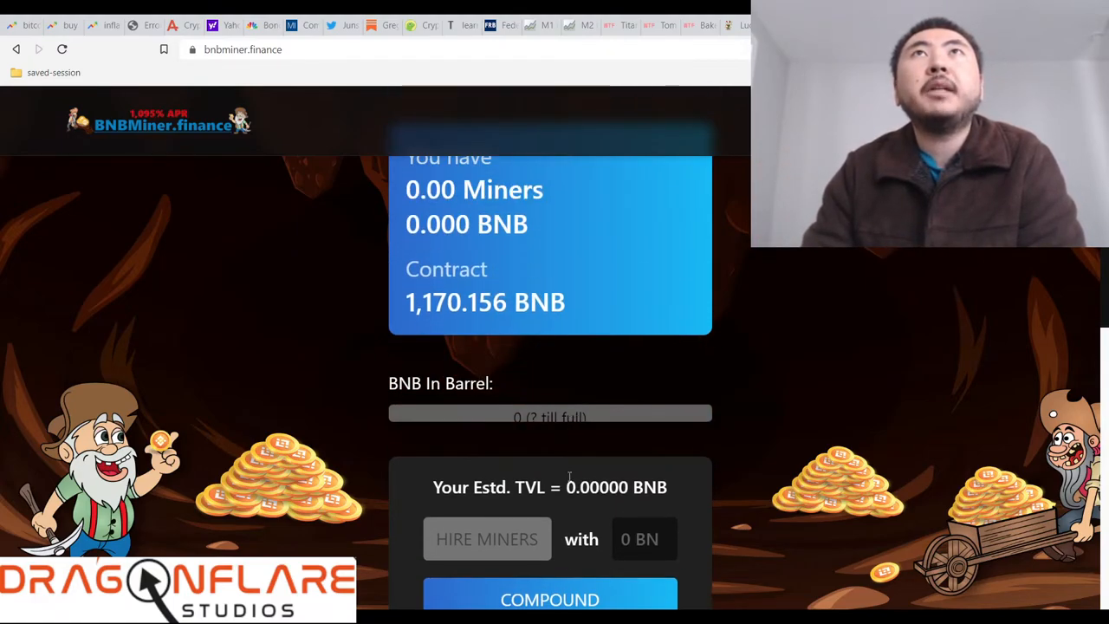
mouse_move(806, 493)
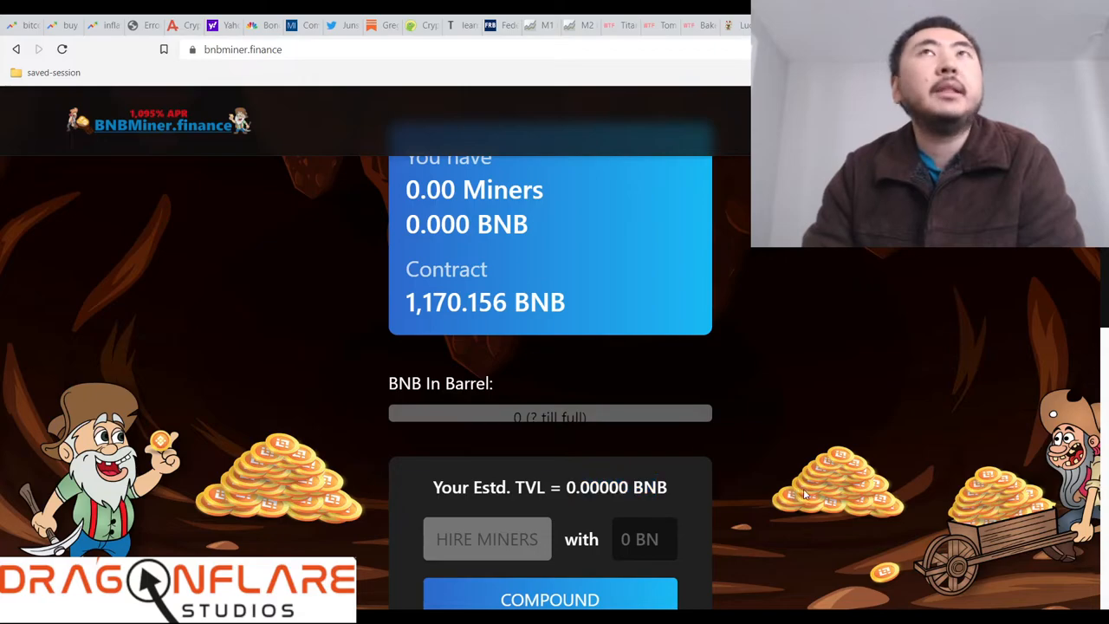
scroll("down", 3)
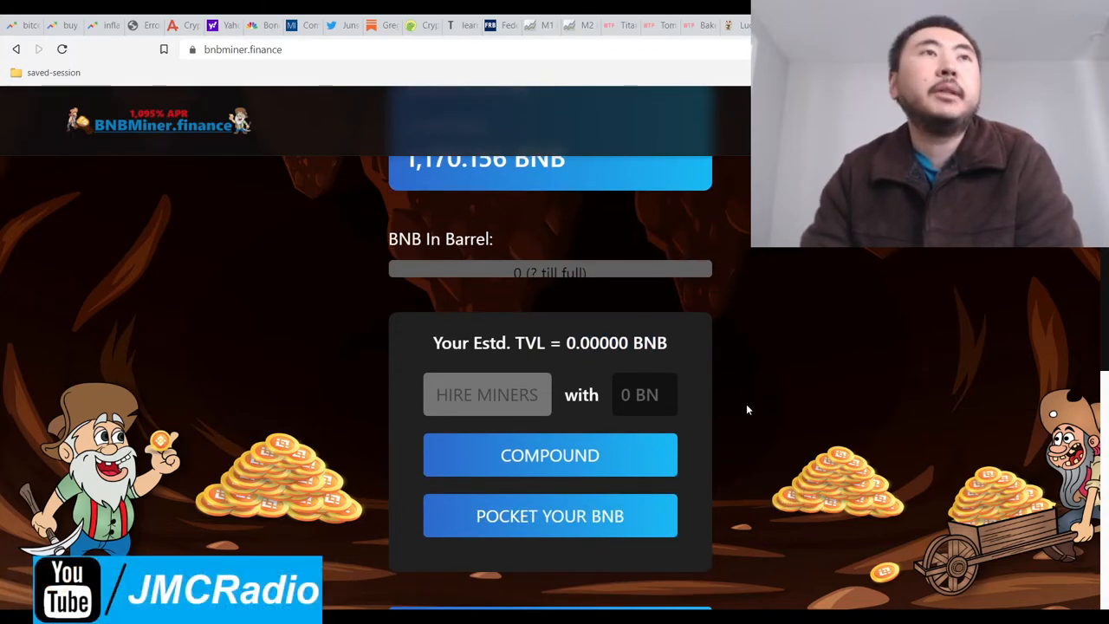
mouse_move(729, 473)
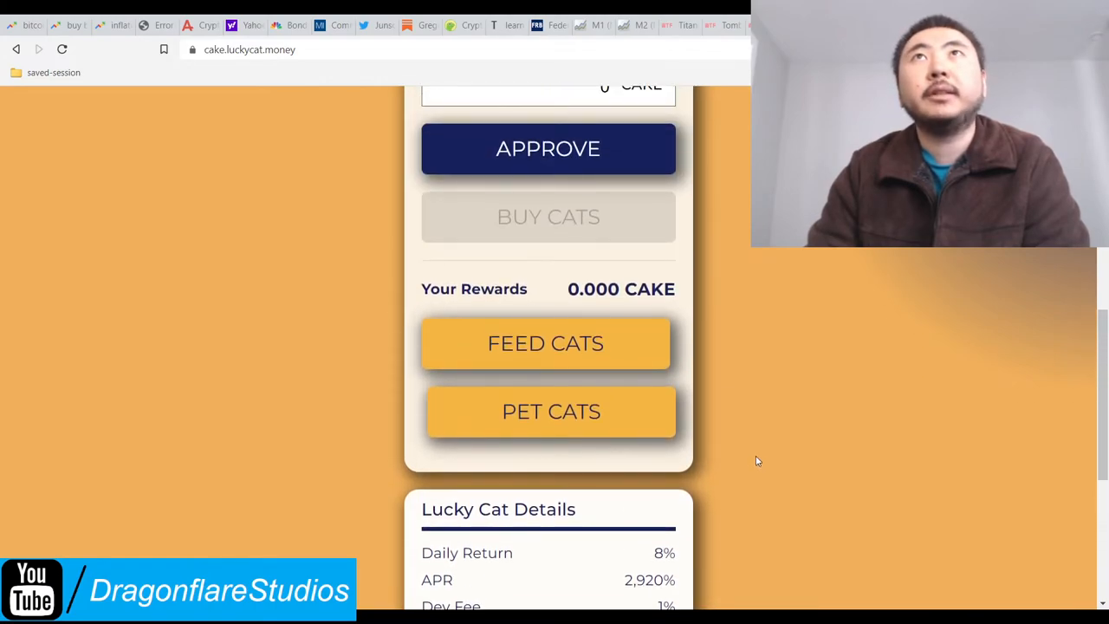
scroll("up", 3)
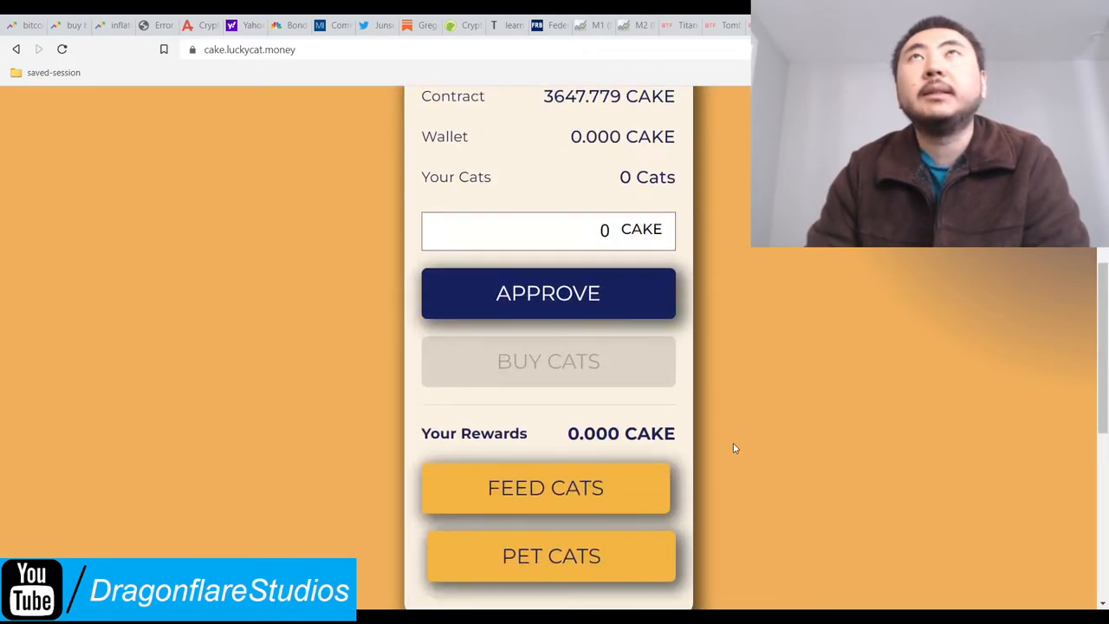
scroll("up", 3)
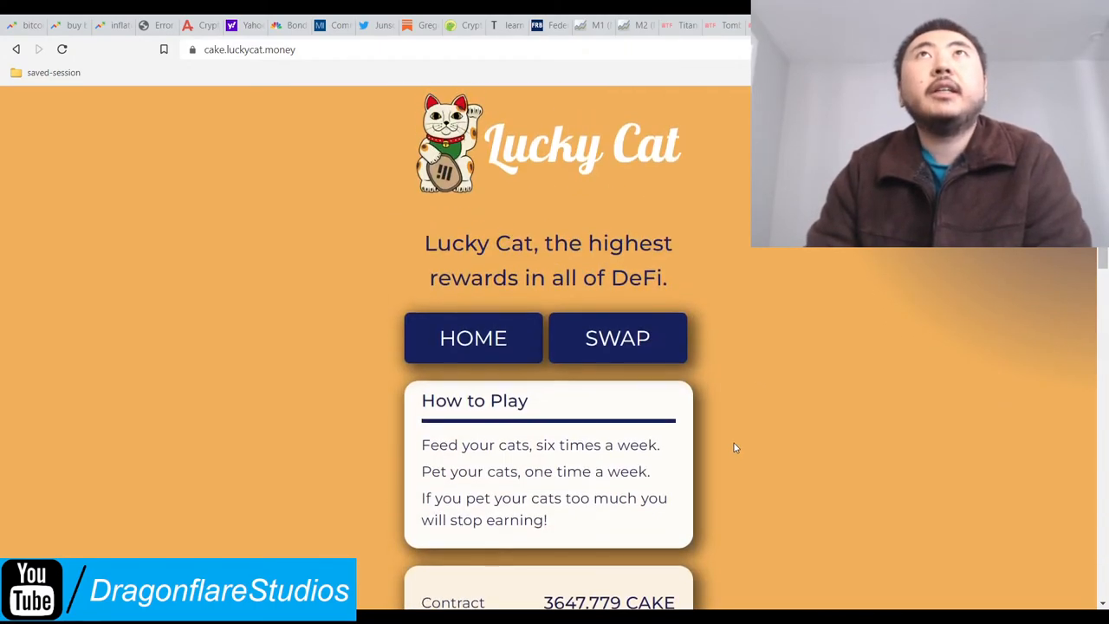
scroll("down", 3)
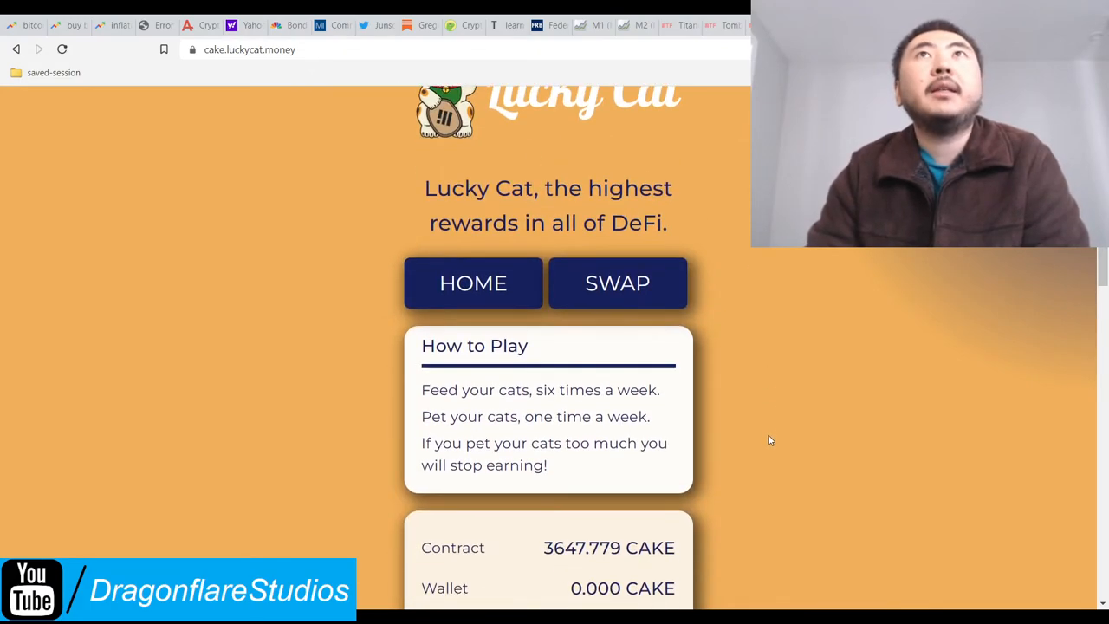
scroll("down", 3)
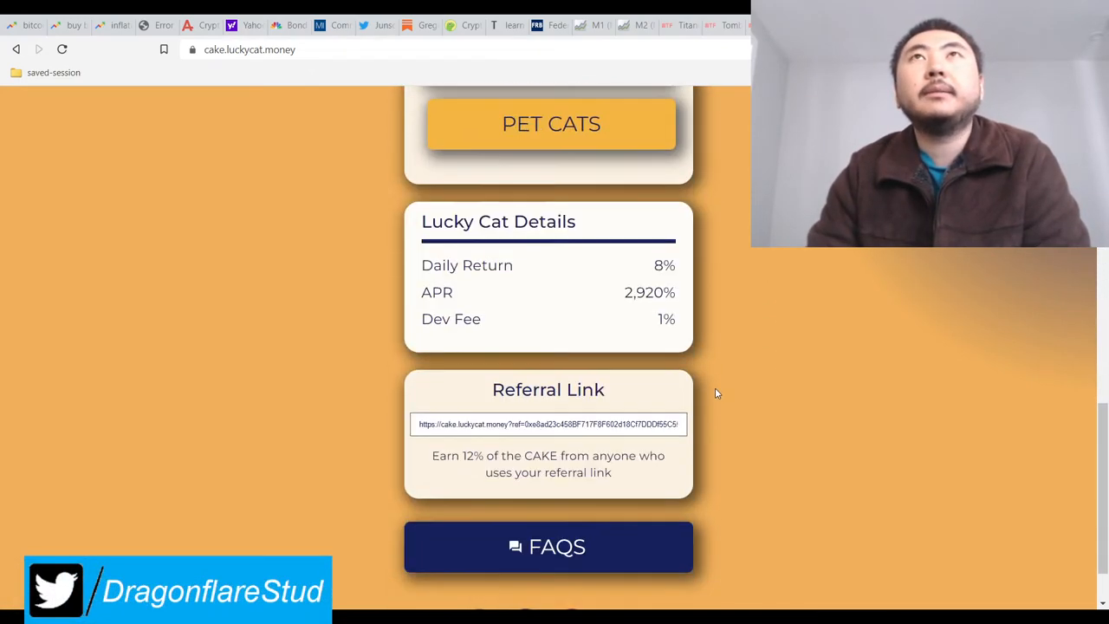
scroll("up", 3)
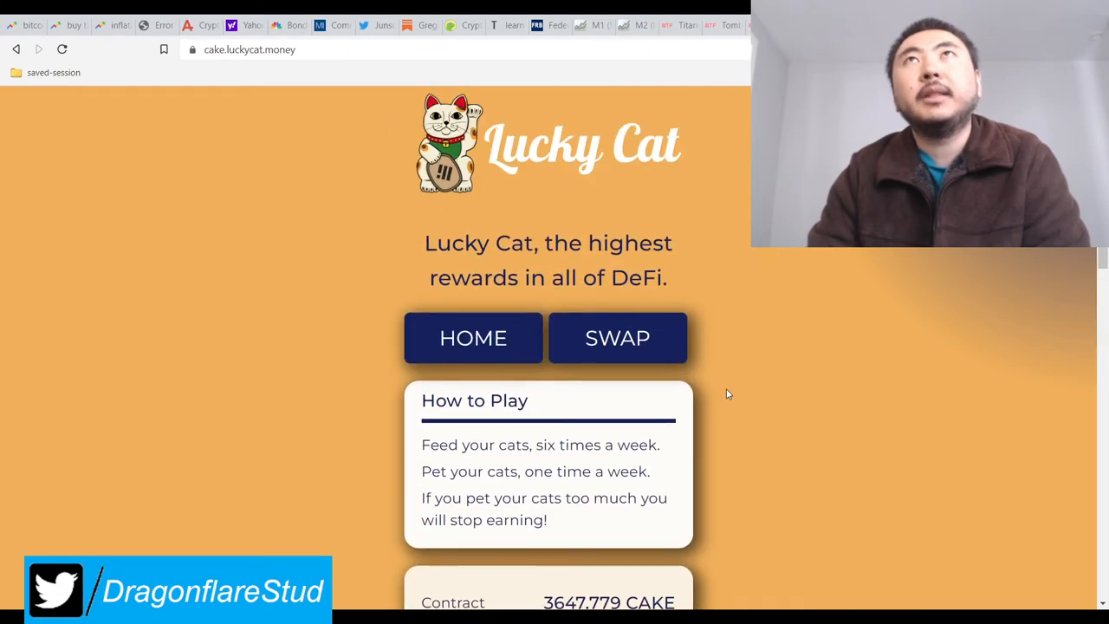
scroll("down", 3)
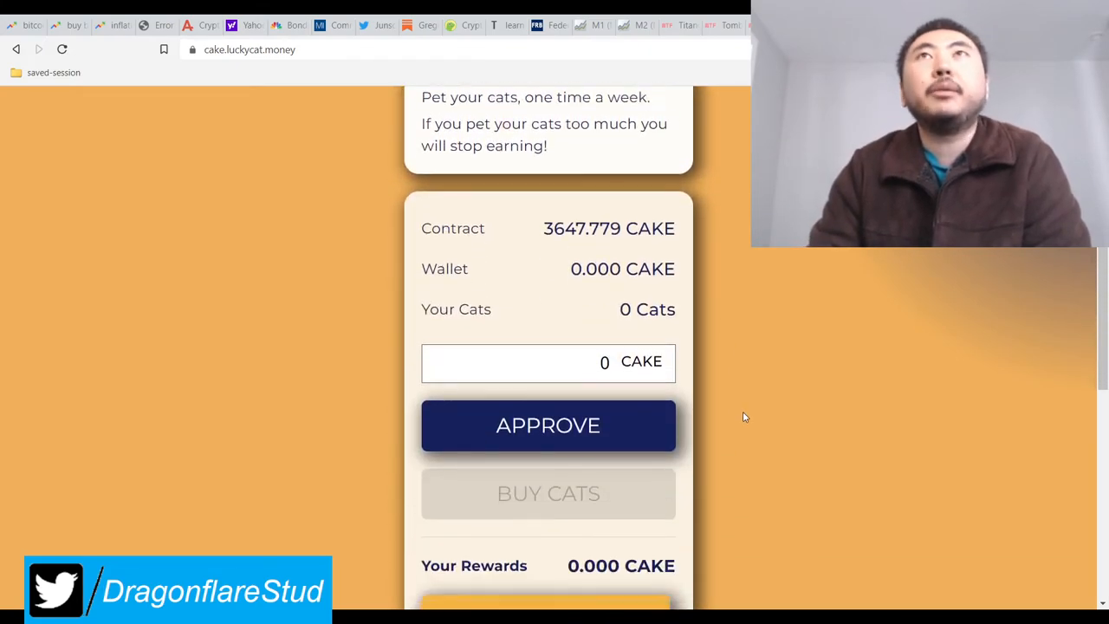
scroll("down", 3)
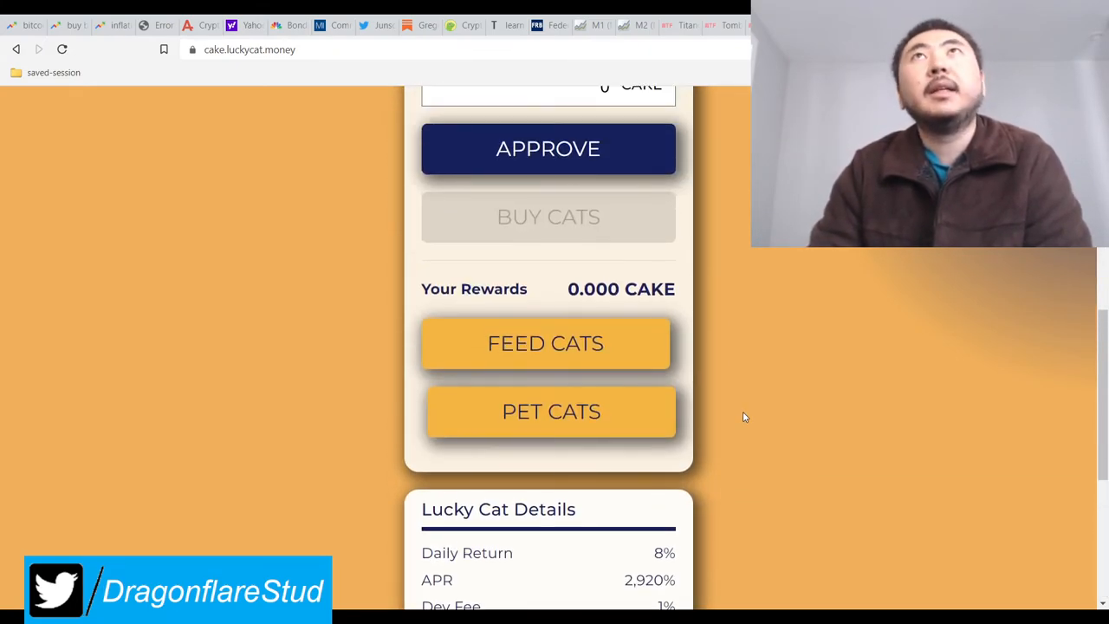
scroll("up", 3)
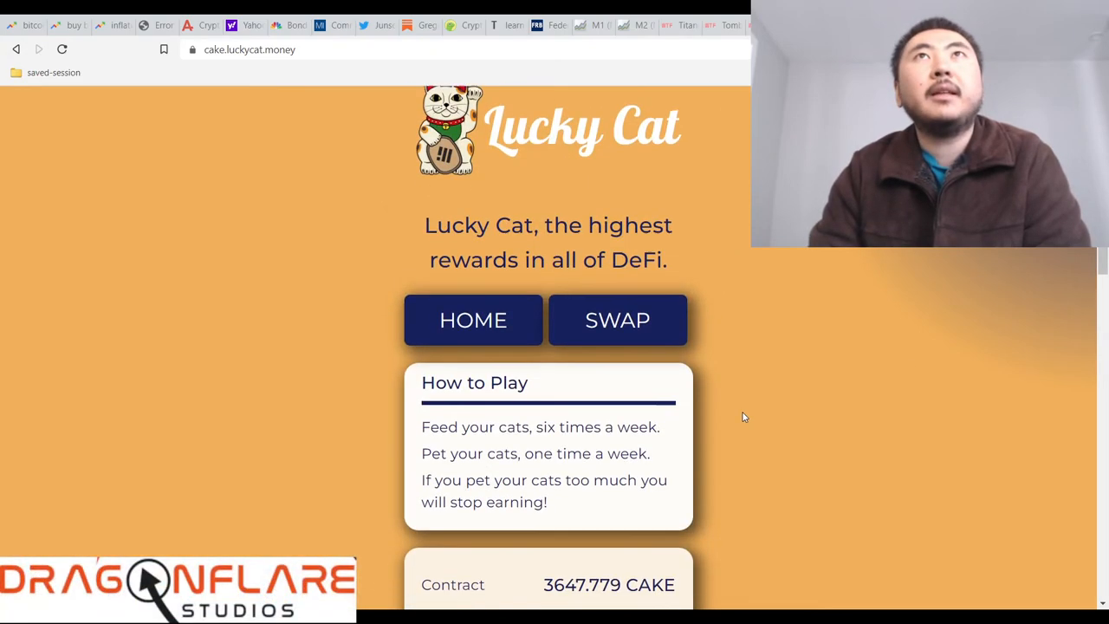
scroll("down", 3)
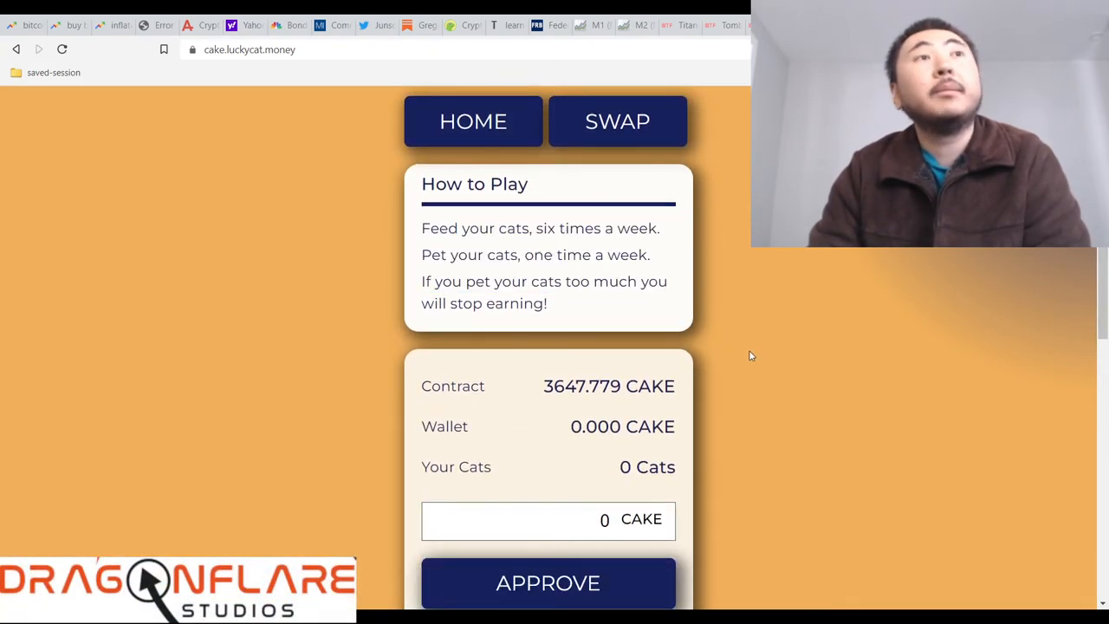
scroll("down", 3)
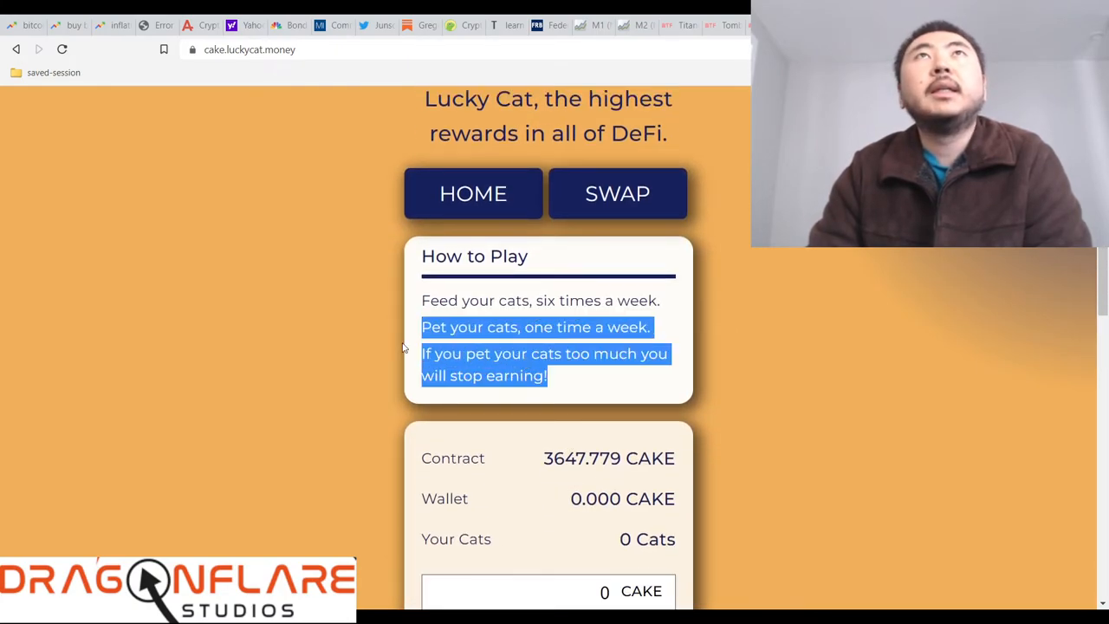
scroll("down", 3)
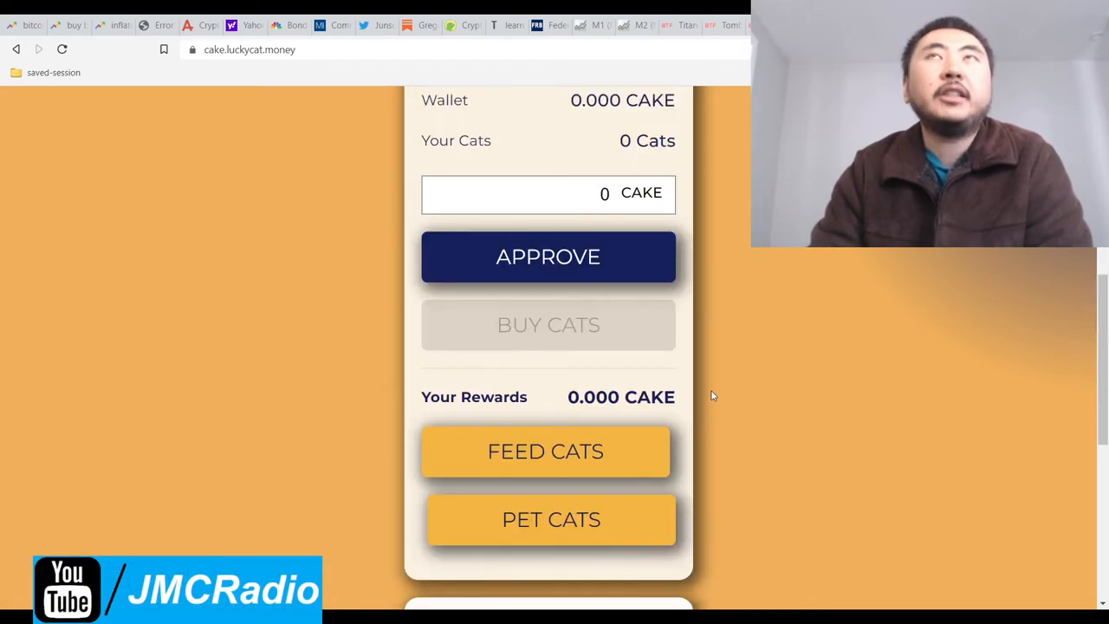
scroll("down", 3)
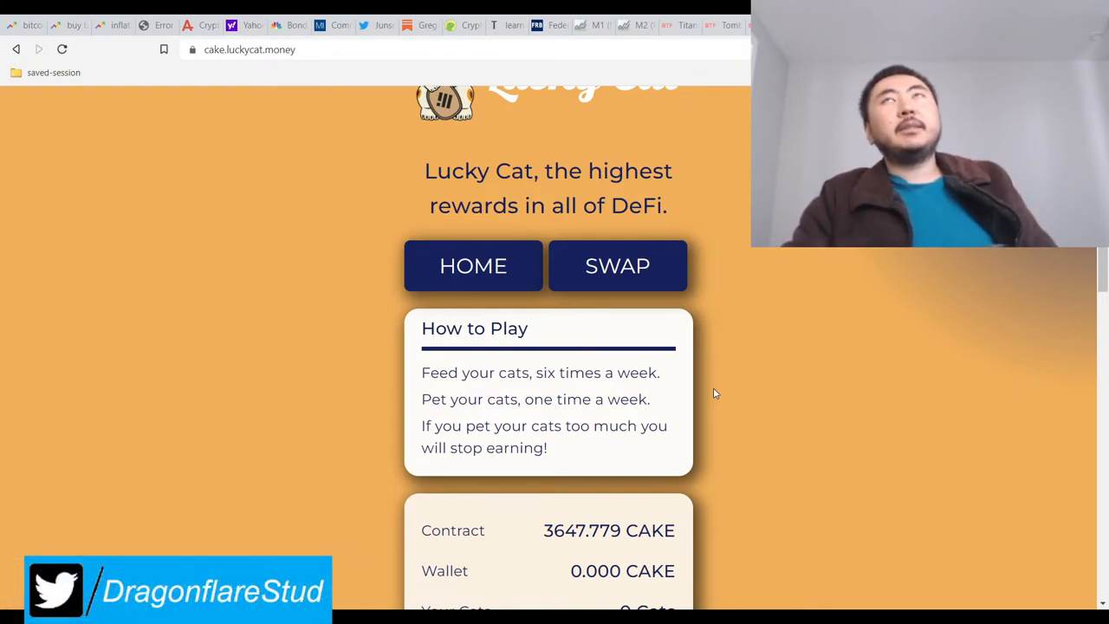
scroll("down", 3)
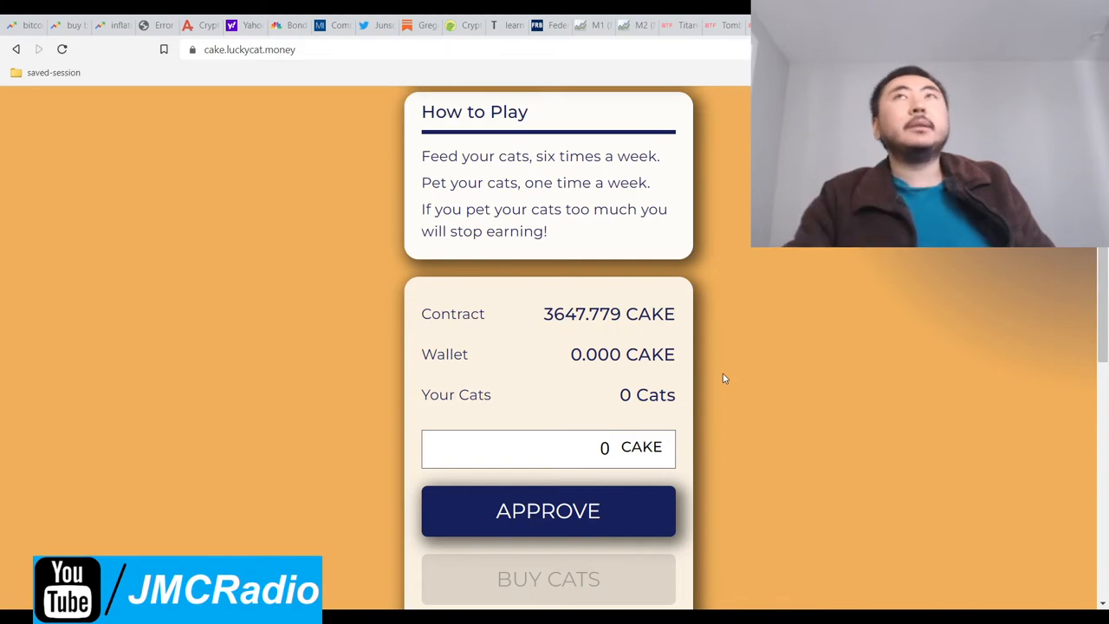
scroll("down", 3)
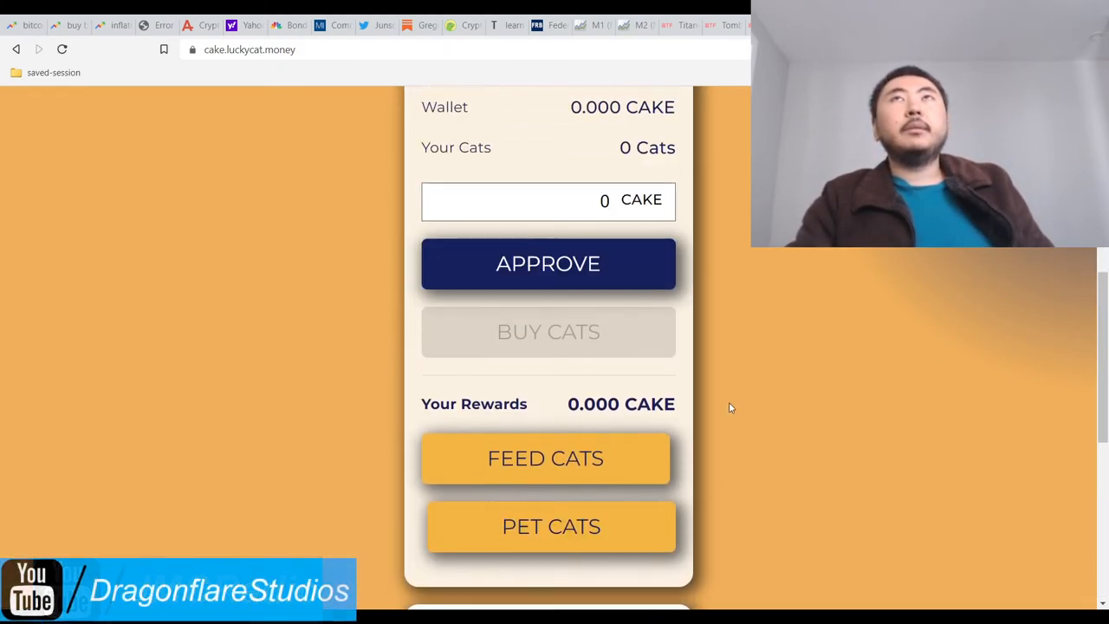
scroll("up", 3)
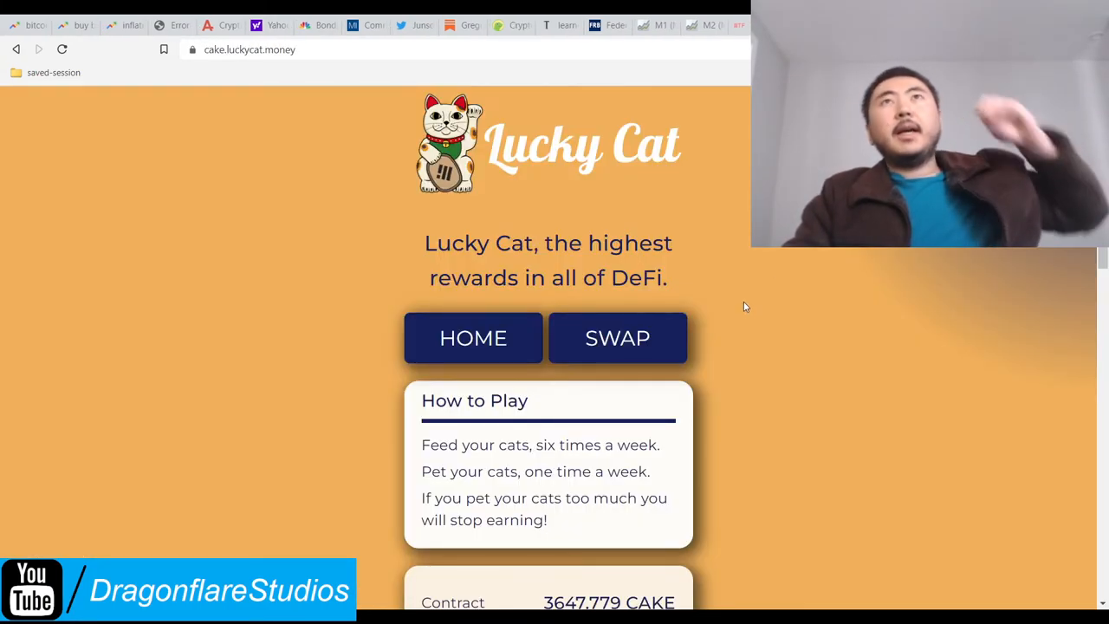
scroll("down", 3)
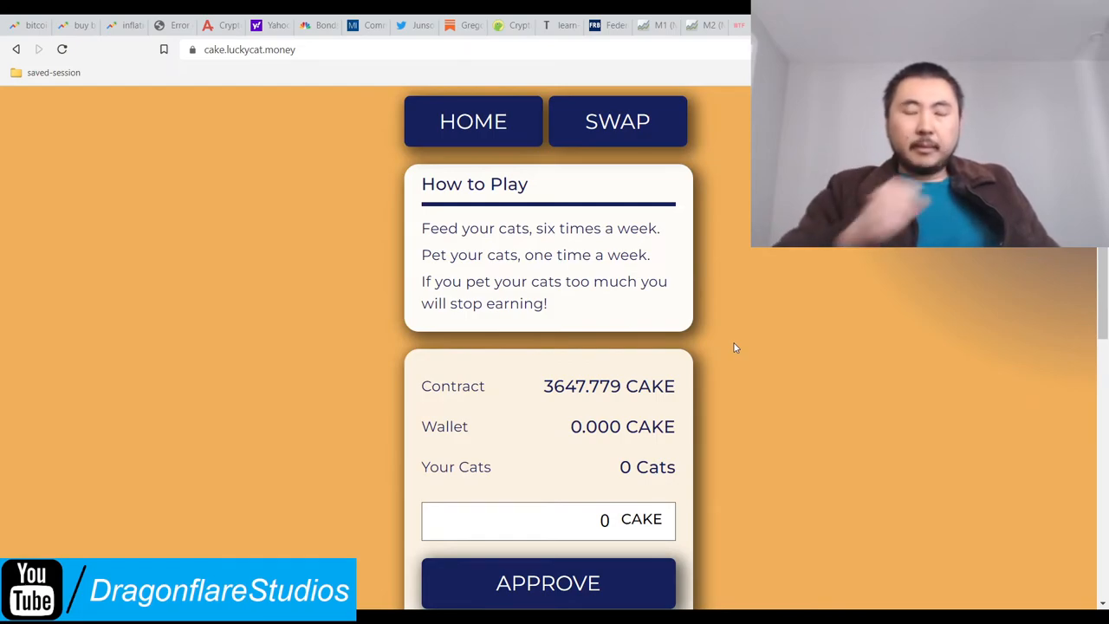
scroll("down", 3)
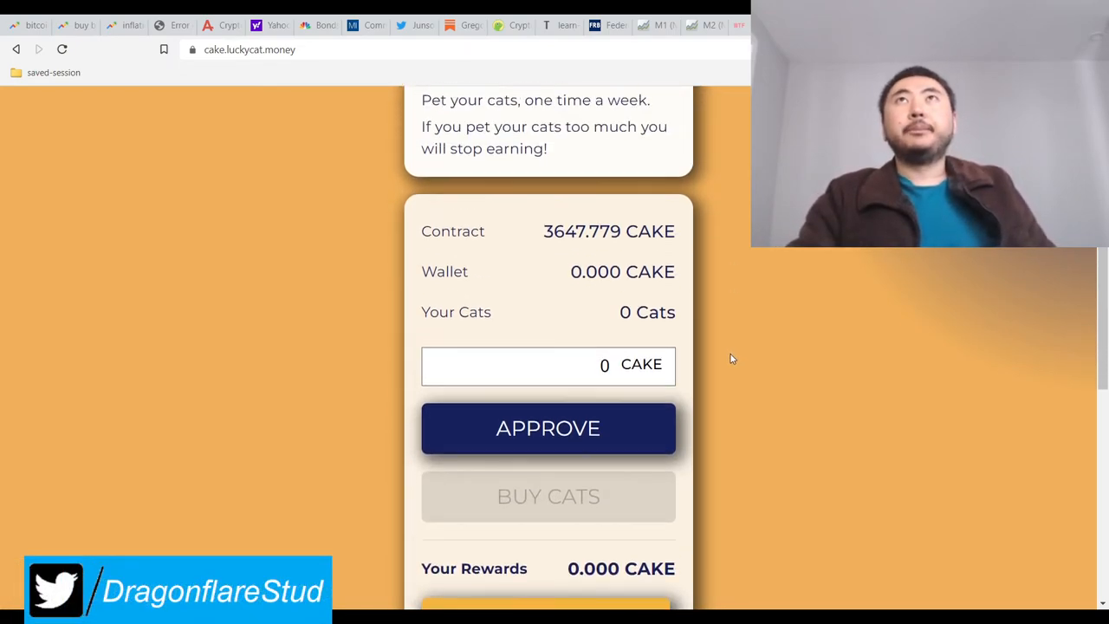
double_click(583, 241)
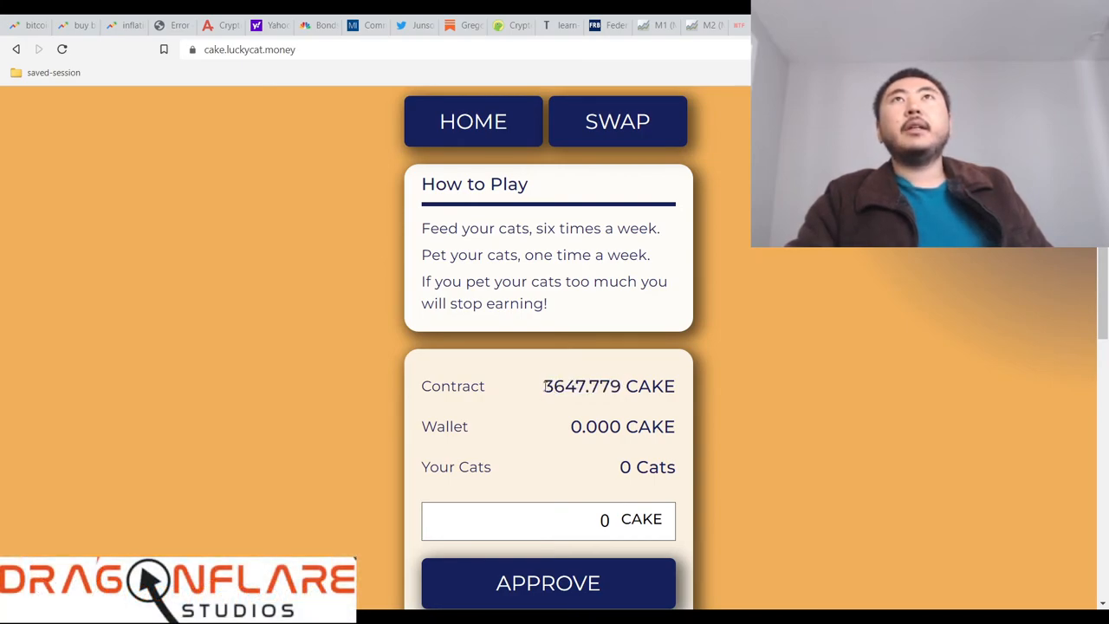
scroll("down", 3)
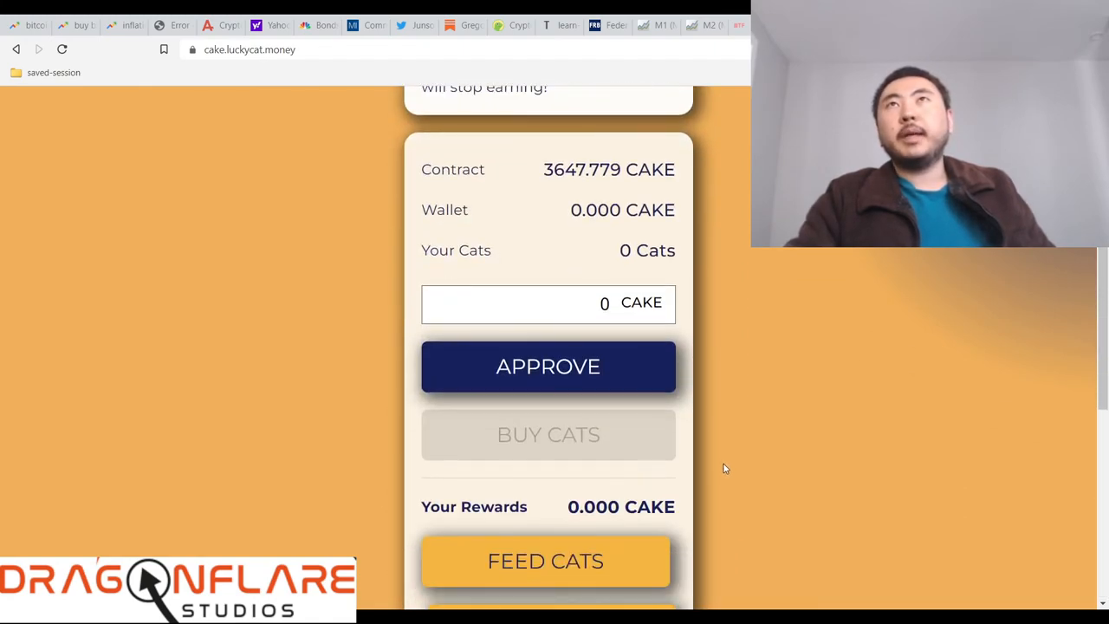
scroll("down", 3)
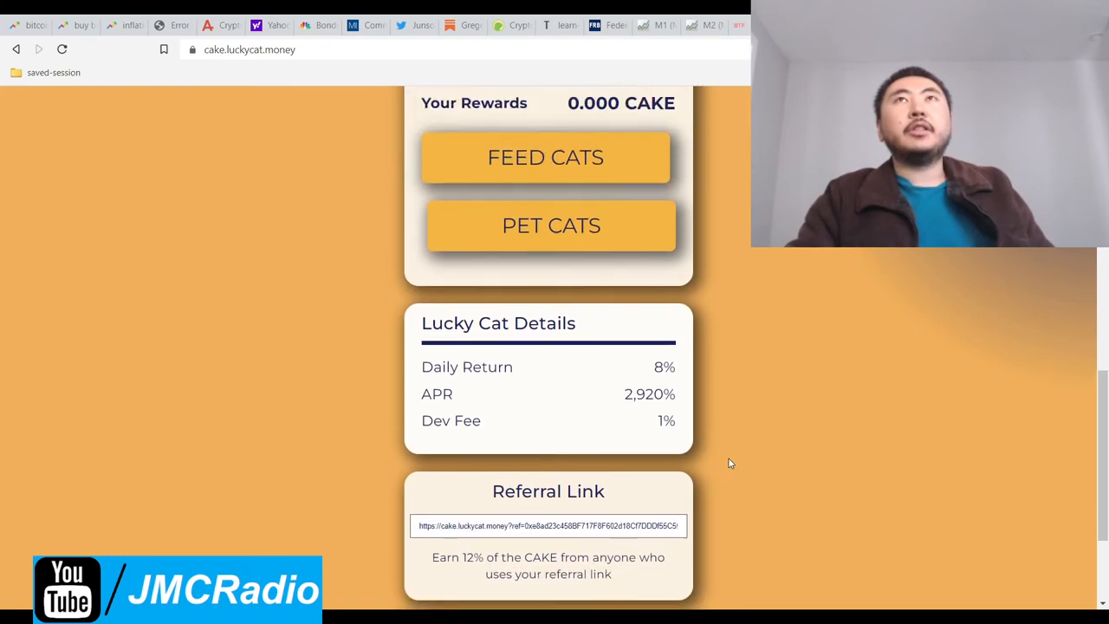
scroll("down", 3)
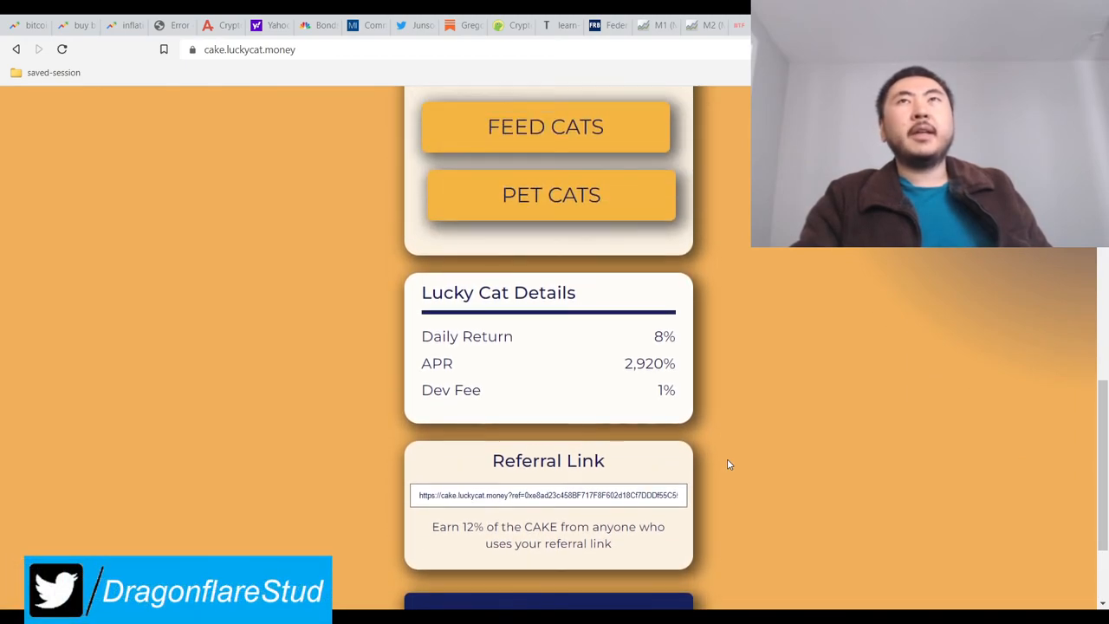
scroll("down", 3)
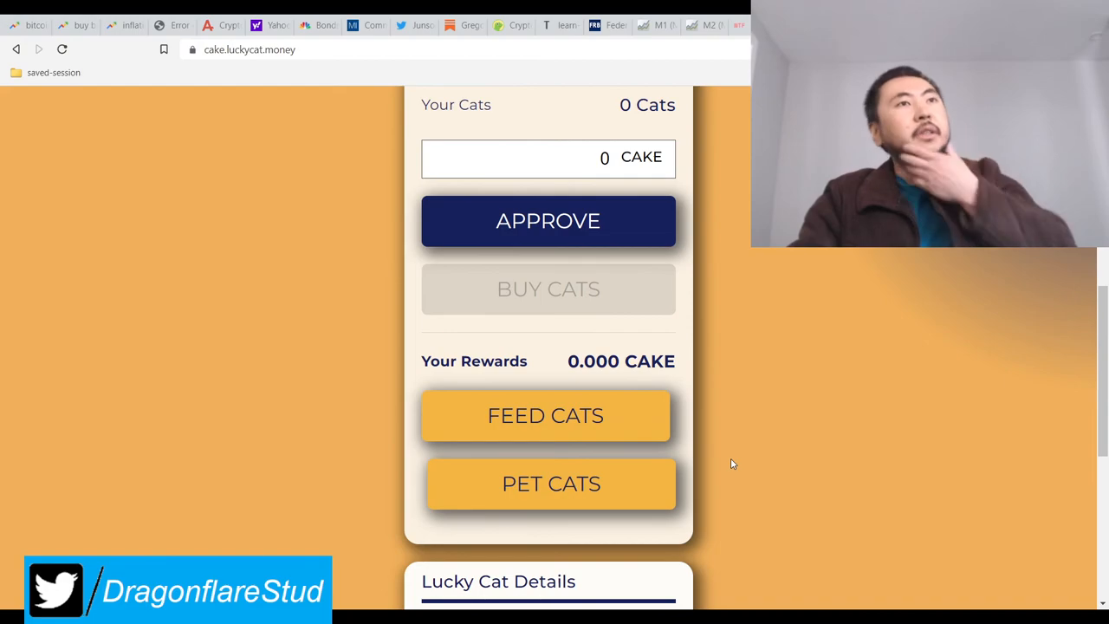
scroll("down", 3)
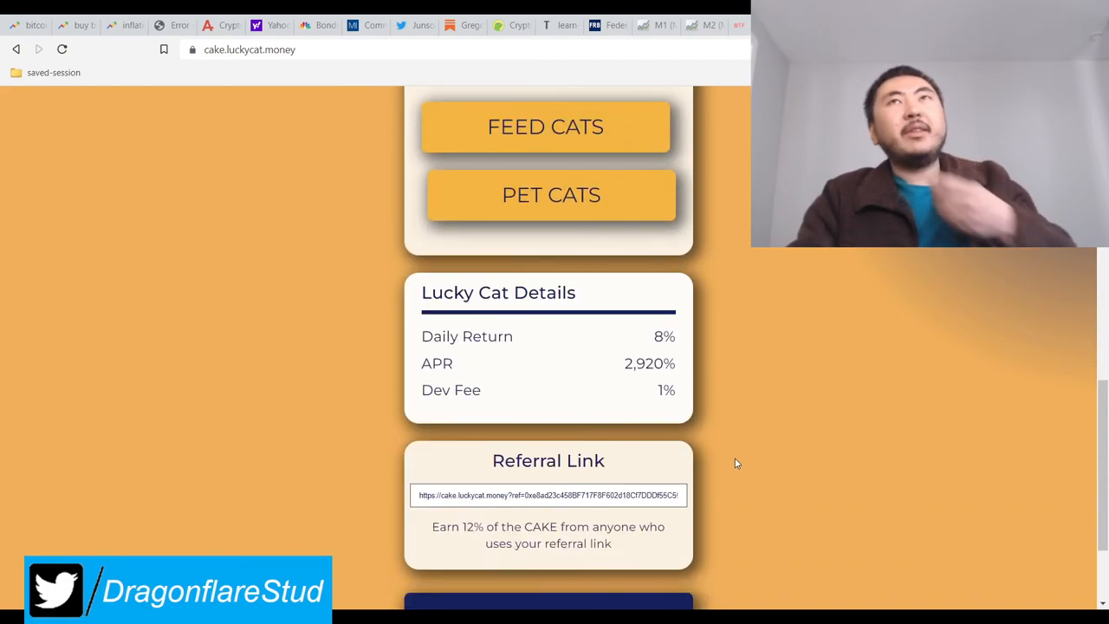
scroll("up", 3)
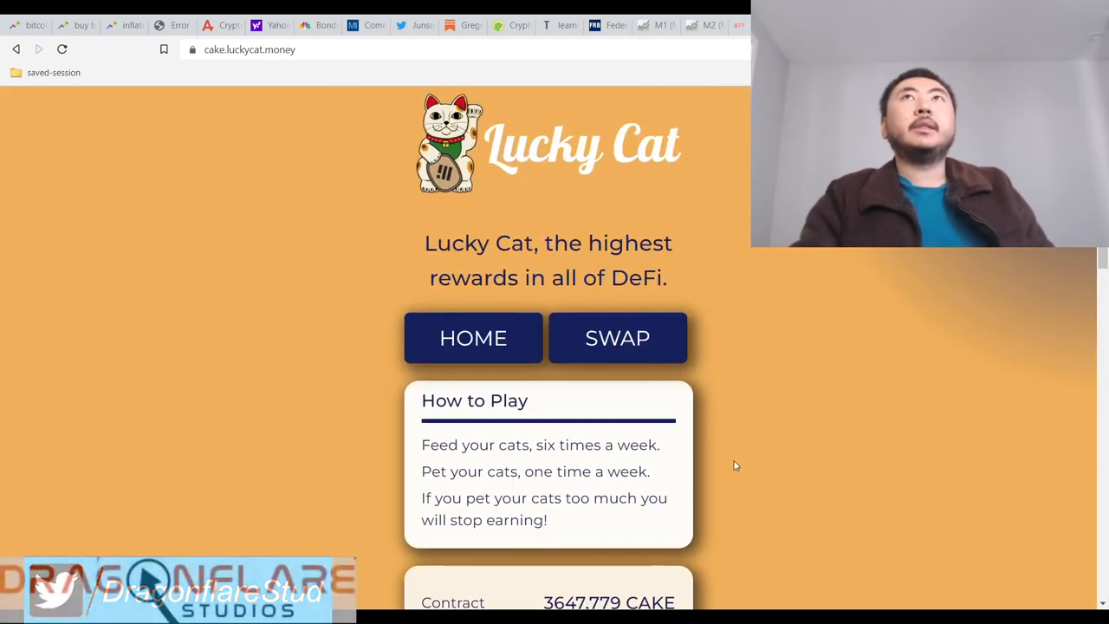
scroll("down", 3)
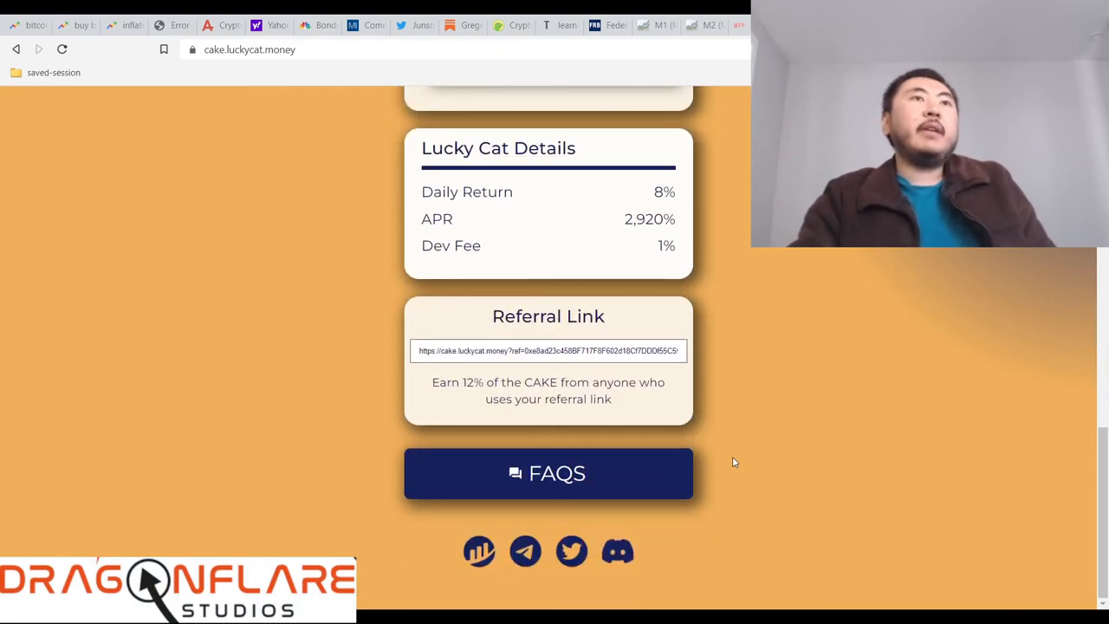
scroll("up", 3)
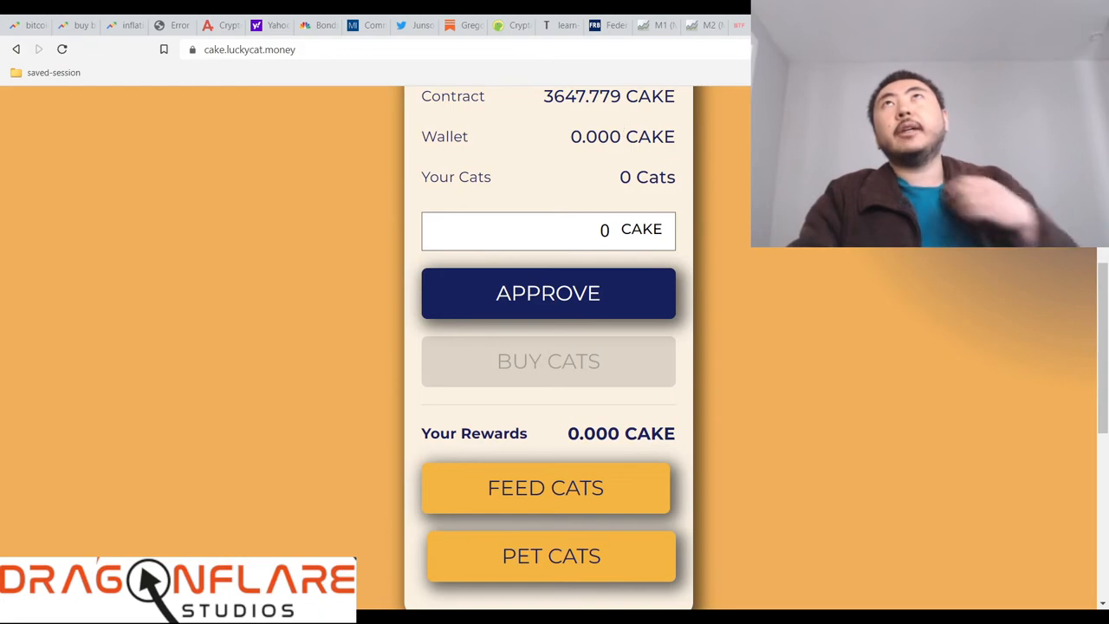
mouse_move(719, 406)
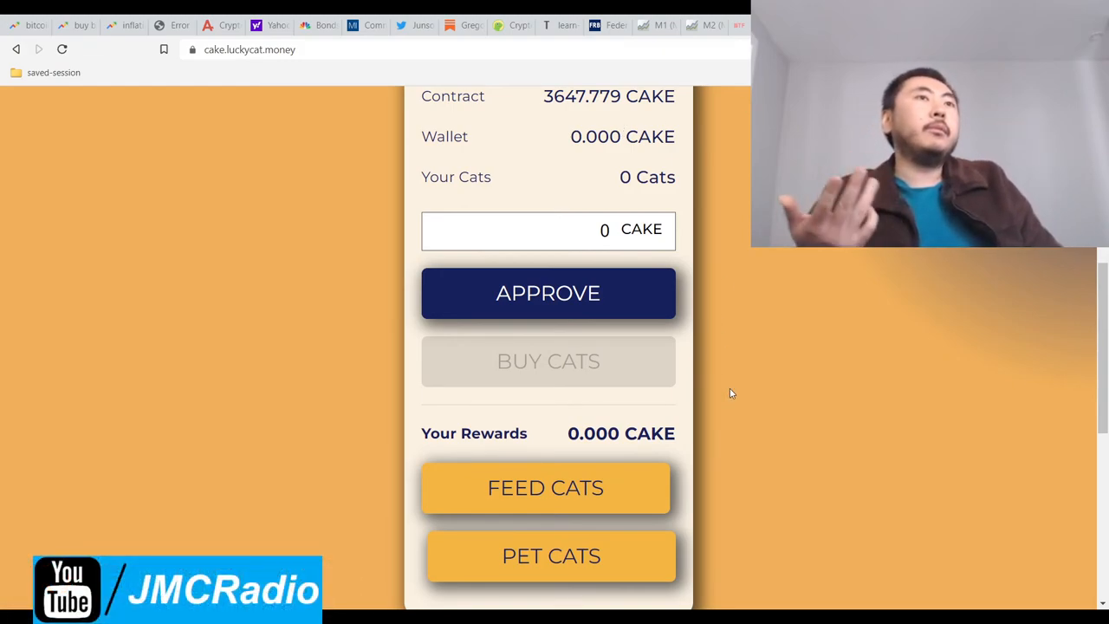
scroll("down", 3)
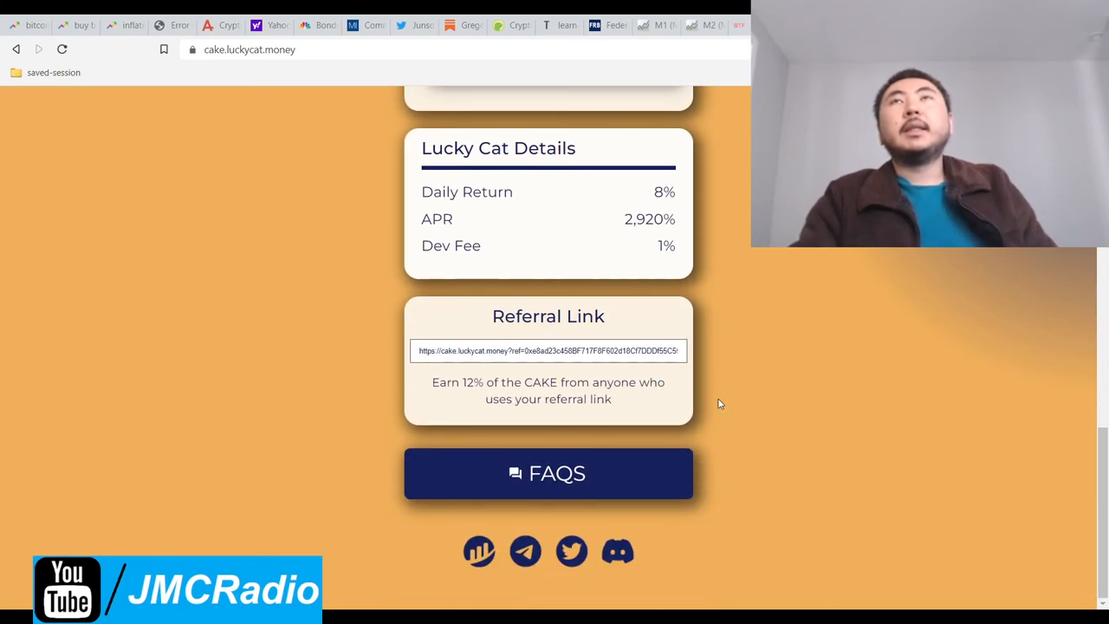